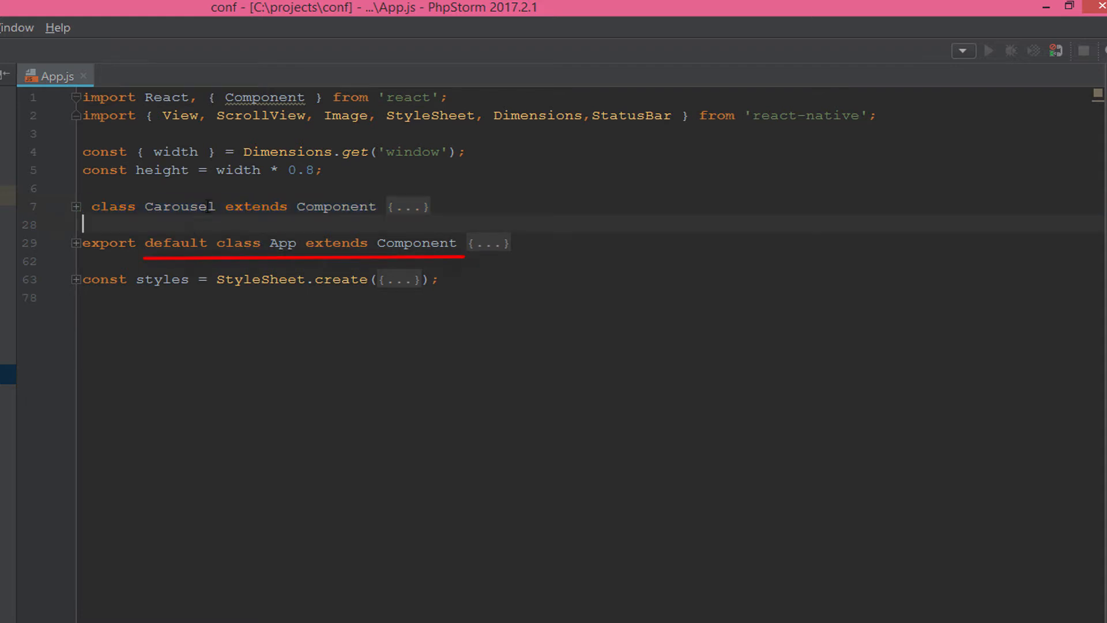
Unfold the App class to its Carousel render, then expand the images array of Pixabay URLs
double_click(180, 207)
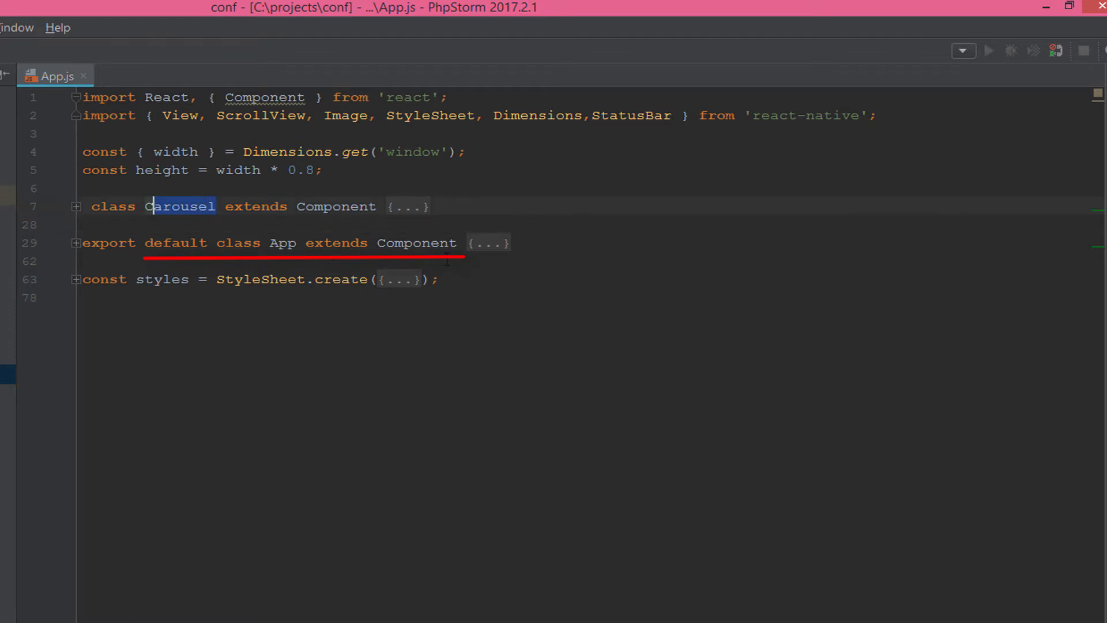
left_click(77, 243)
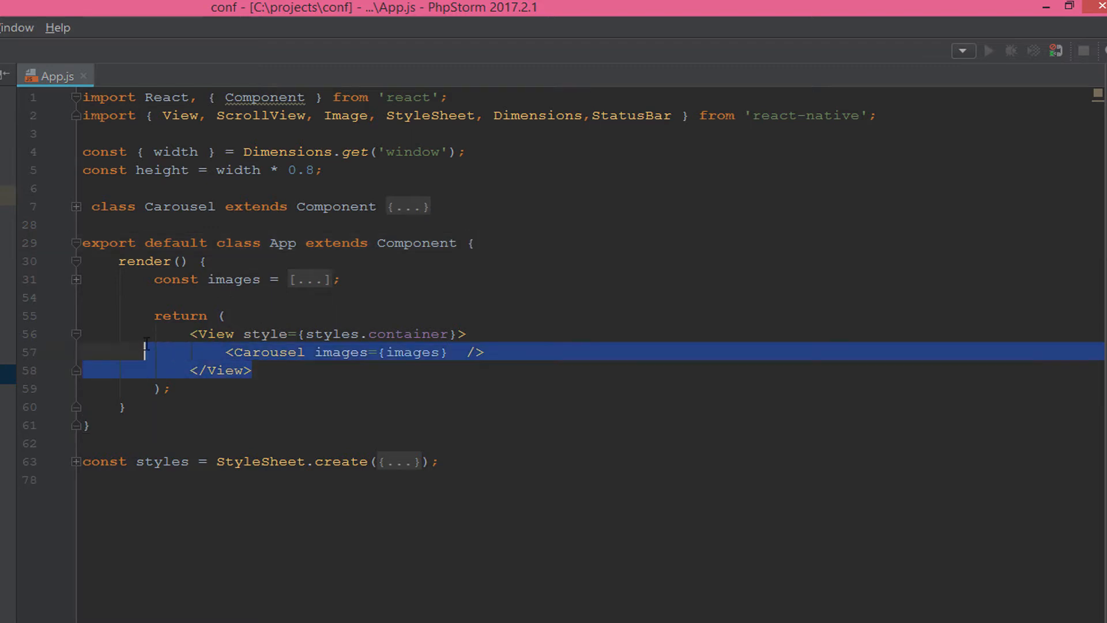
left_click(122, 406)
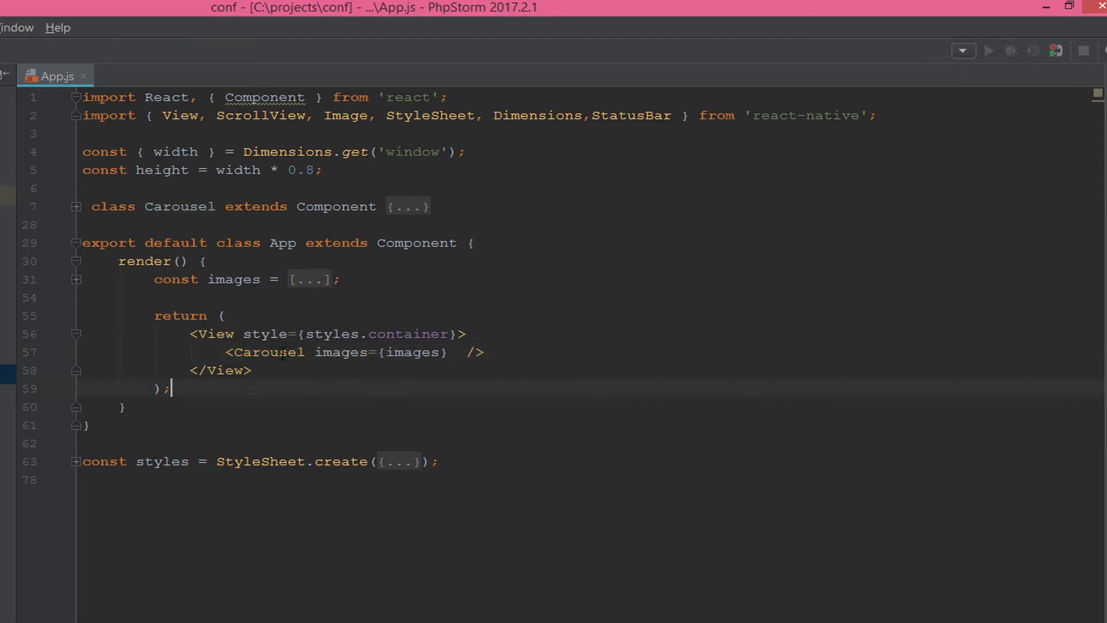
double_click(343, 353)
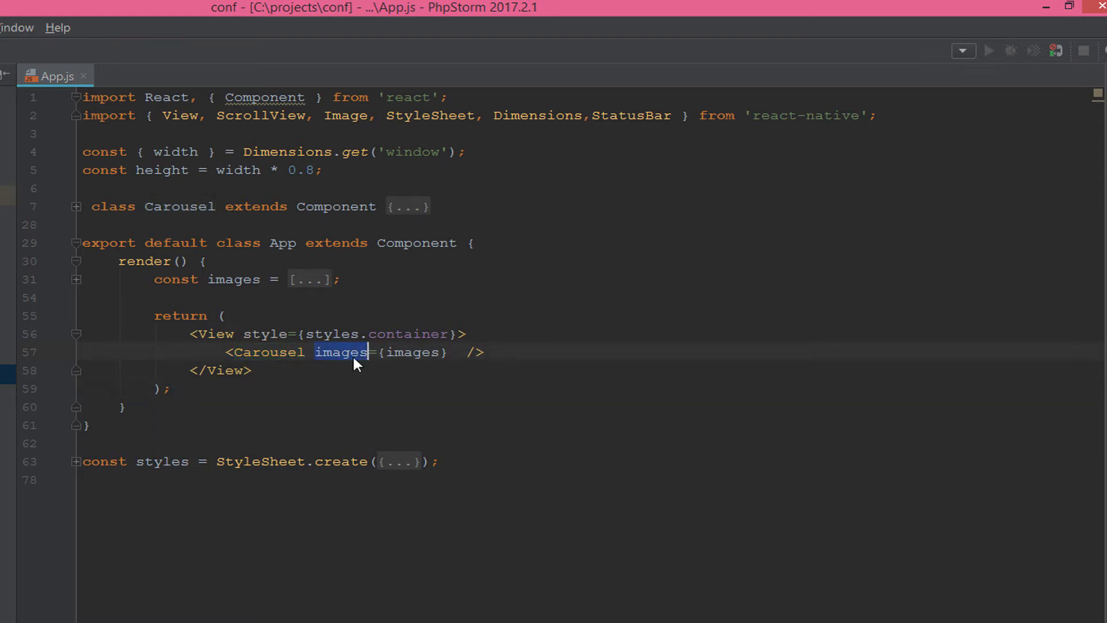
mouse_move(413, 359)
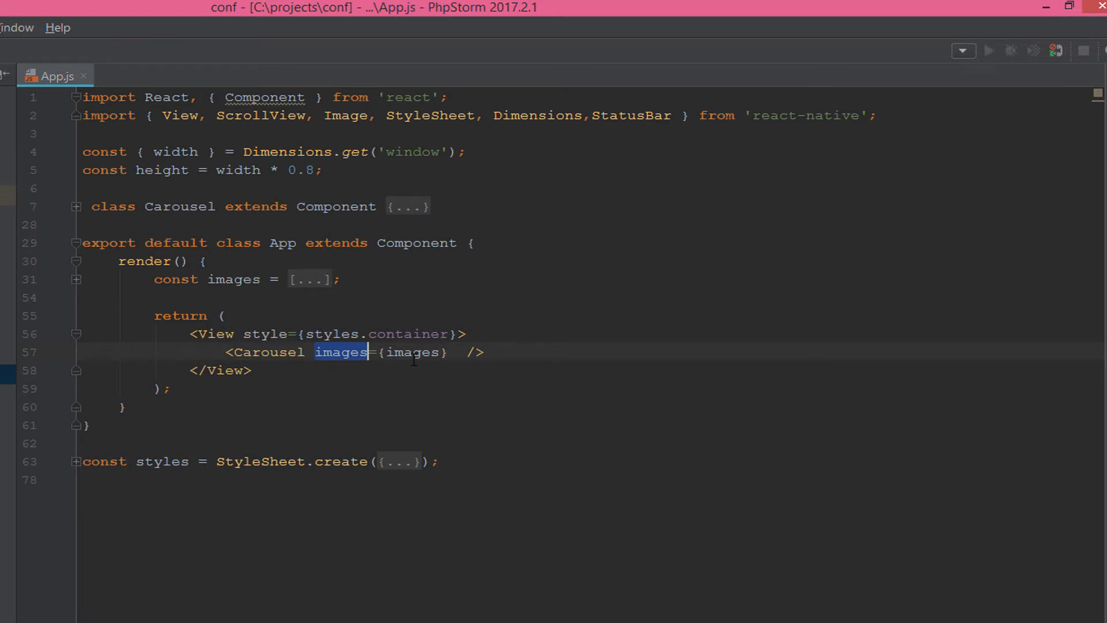
double_click(413, 352)
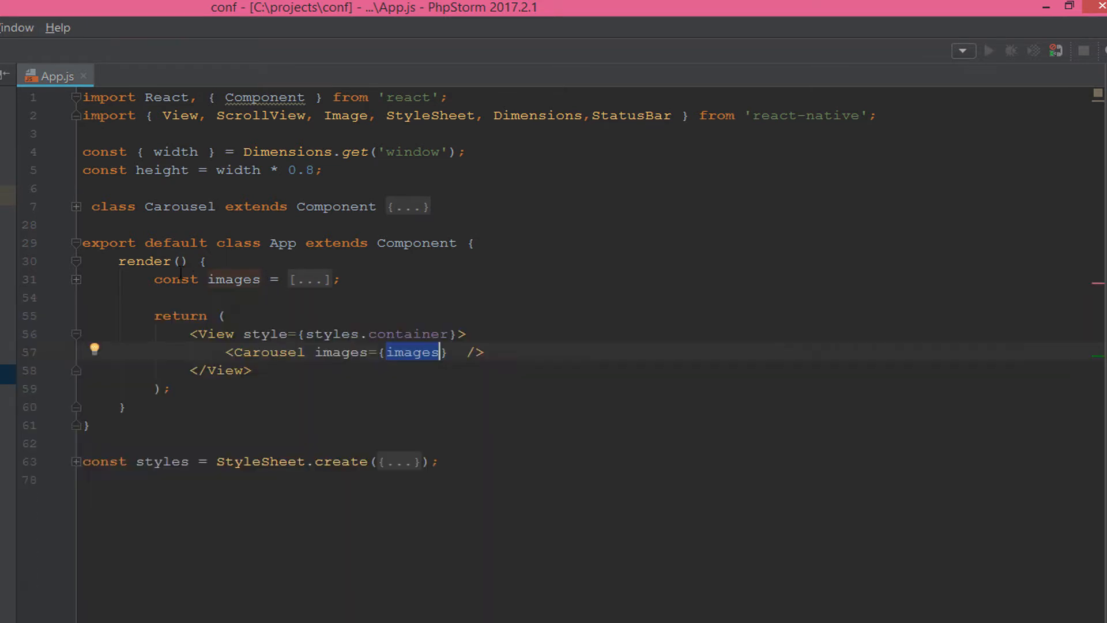
left_click(77, 280)
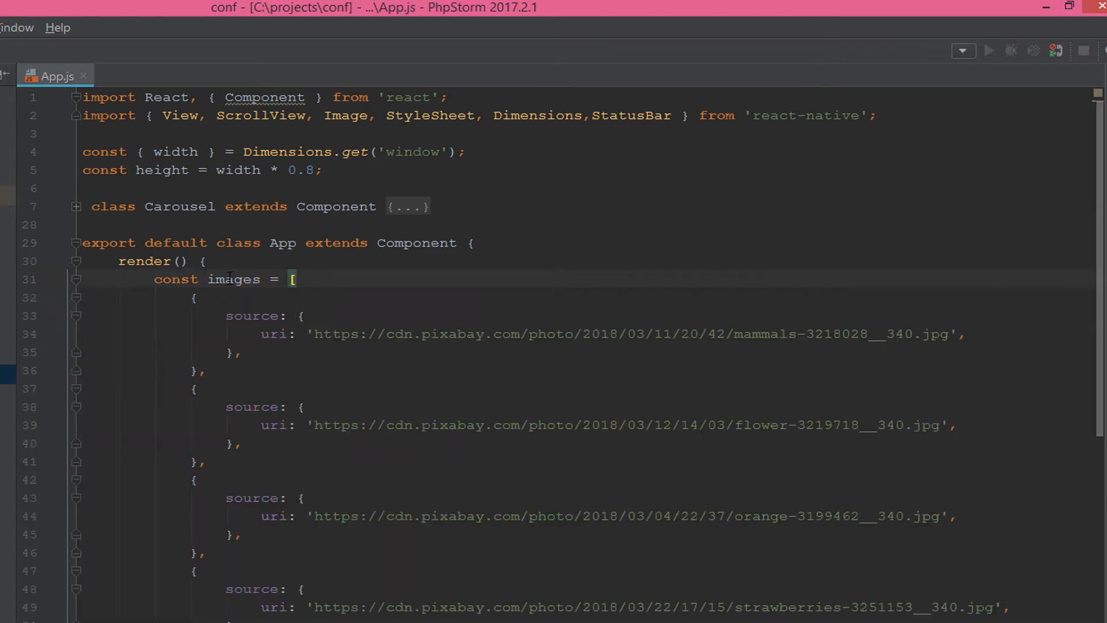
Select the images array name and scroll through its Pixabay URLs
double_click(233, 279)
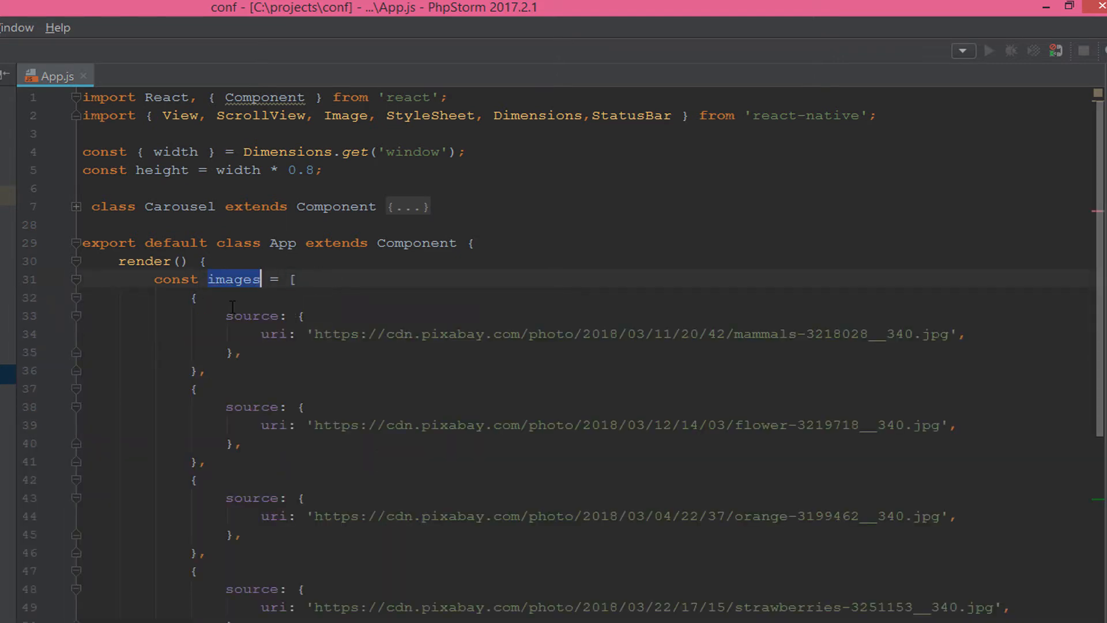
scroll("down", 3)
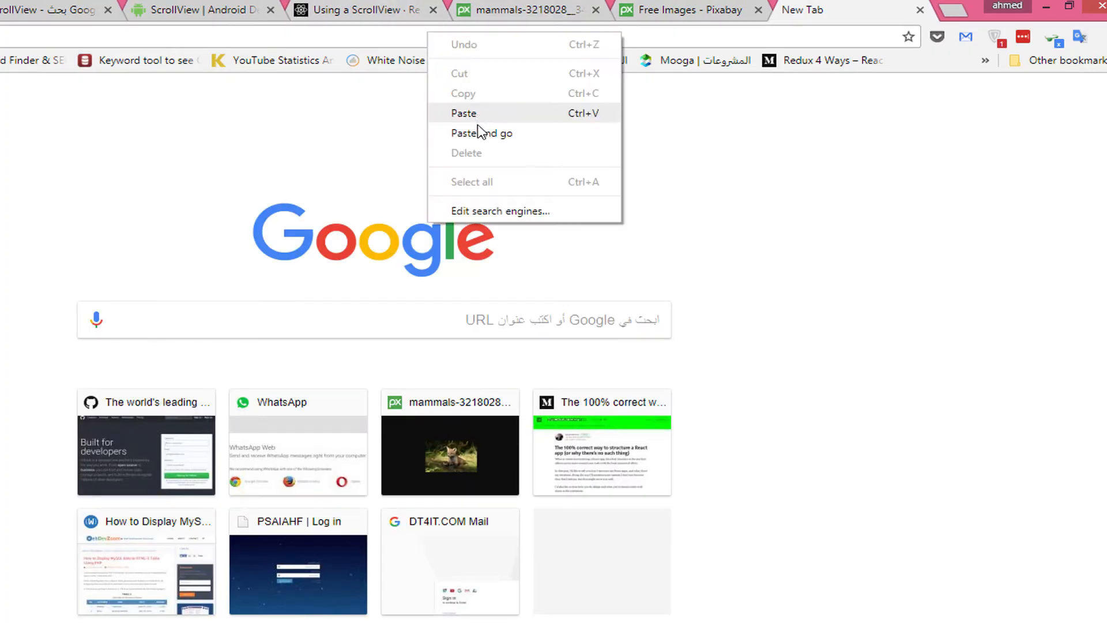
Load the copied mammals image URL showing the fox photo, then glance at the Pixabay tab
left_click(482, 132)
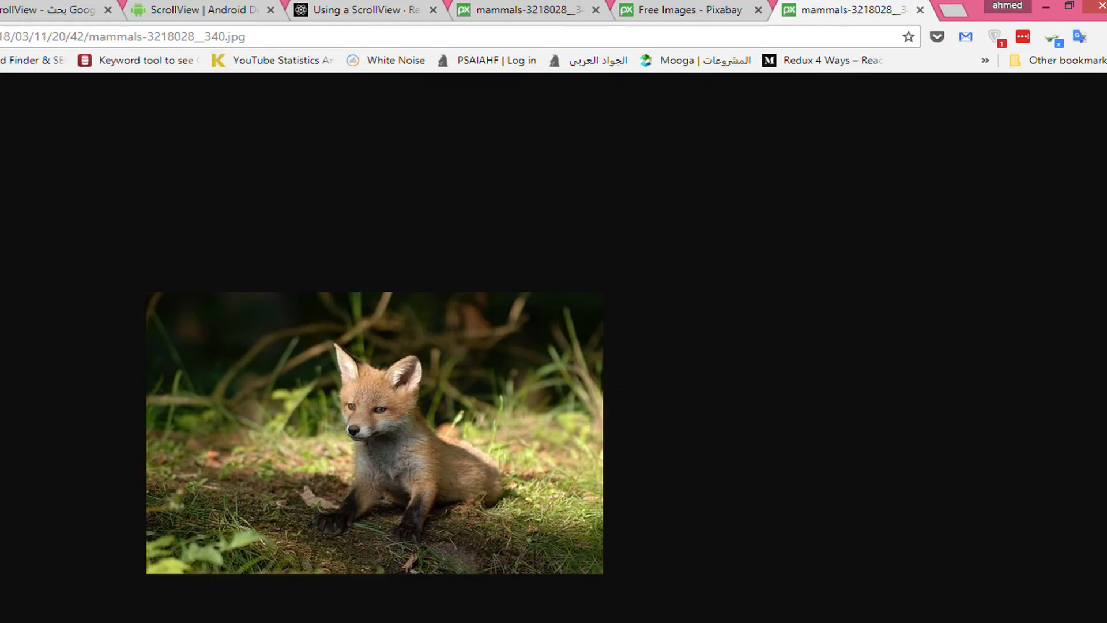
left_click(678, 9)
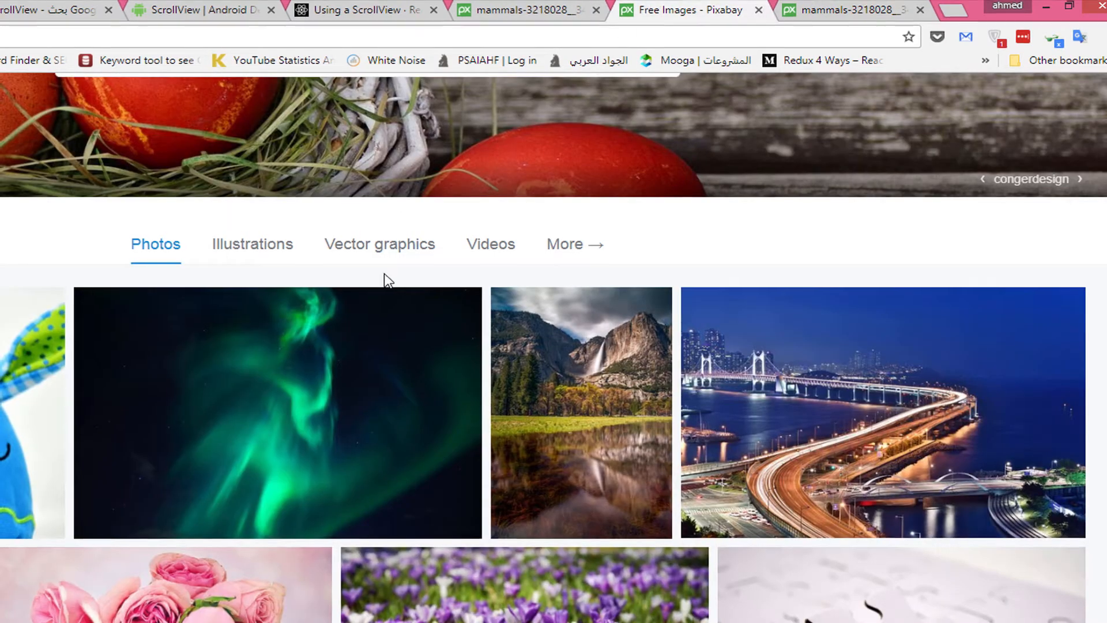
scroll("up", 3)
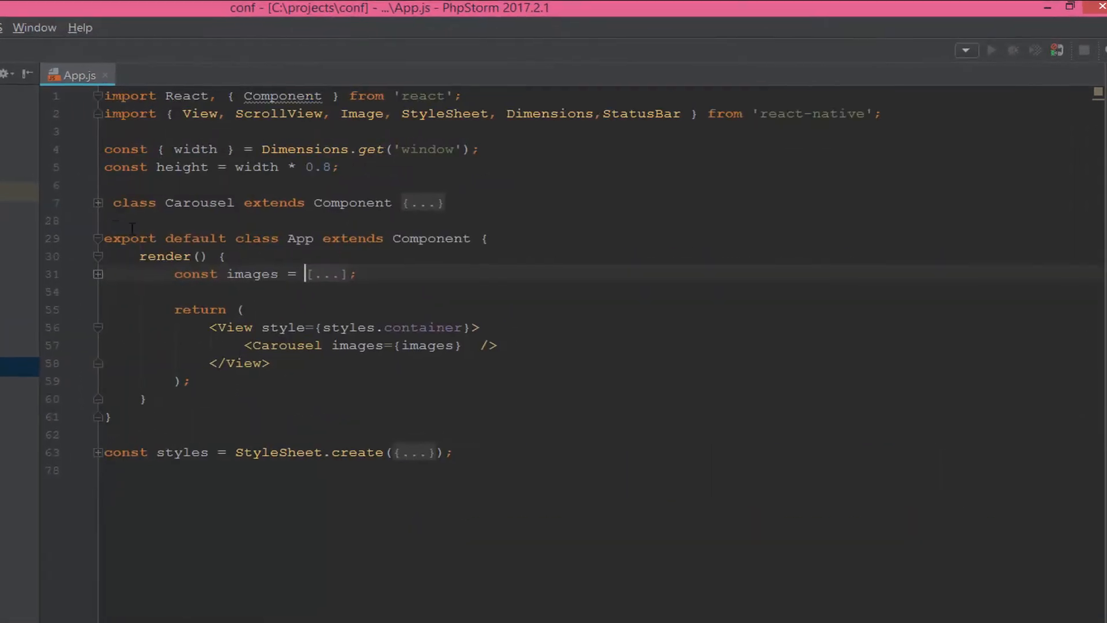
Expand StyleSheet.create and review the container's centered alignItems and justifyContent
double_click(248, 274)
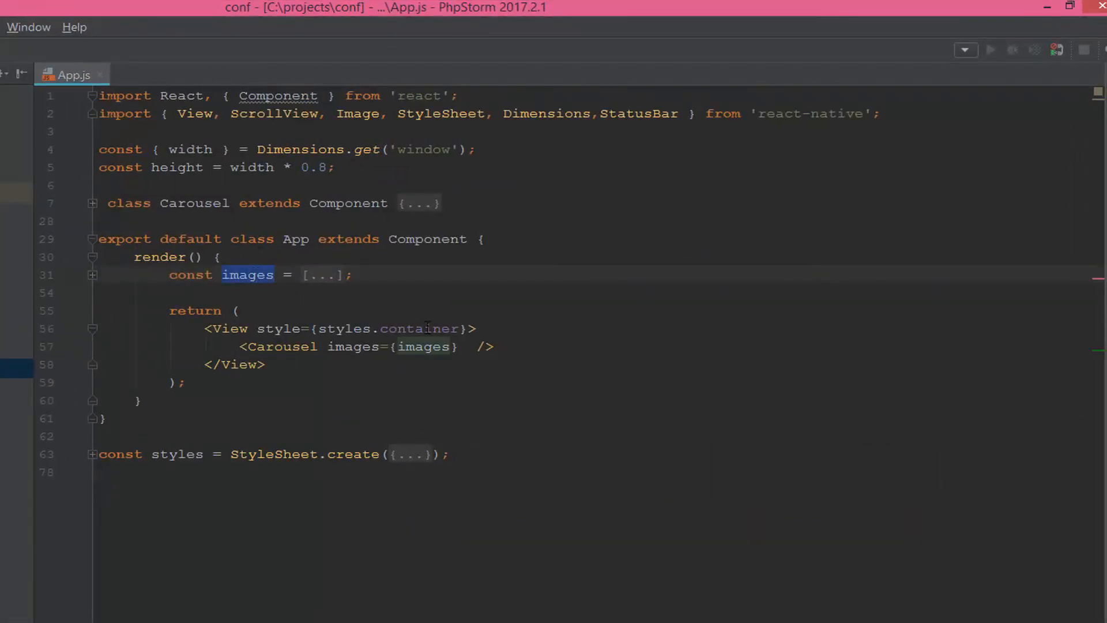
double_click(282, 346)
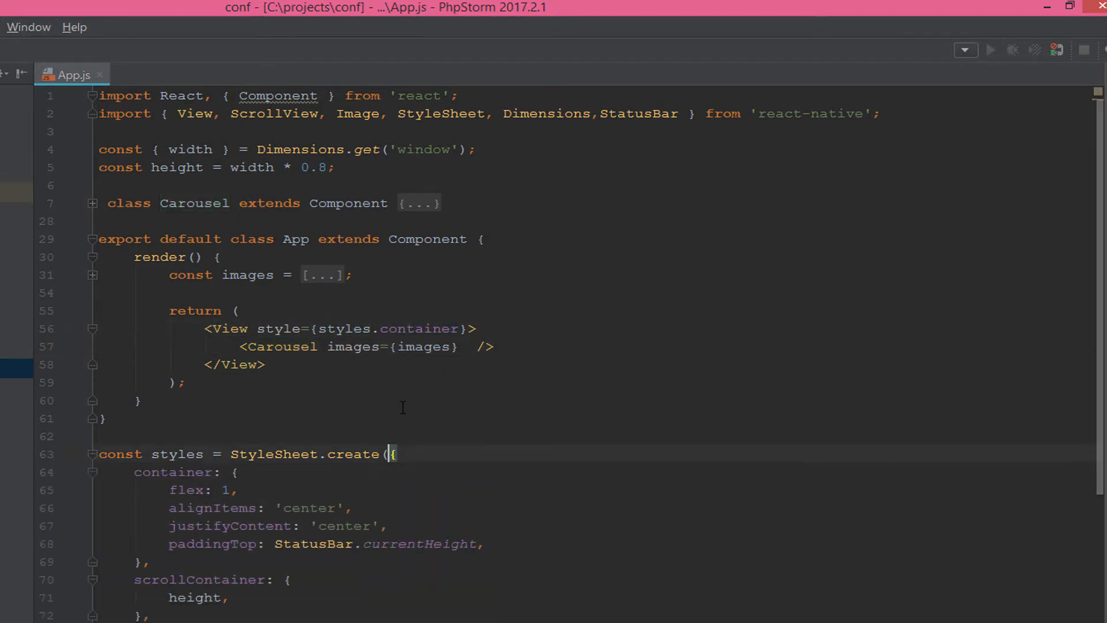
scroll("down", 3)
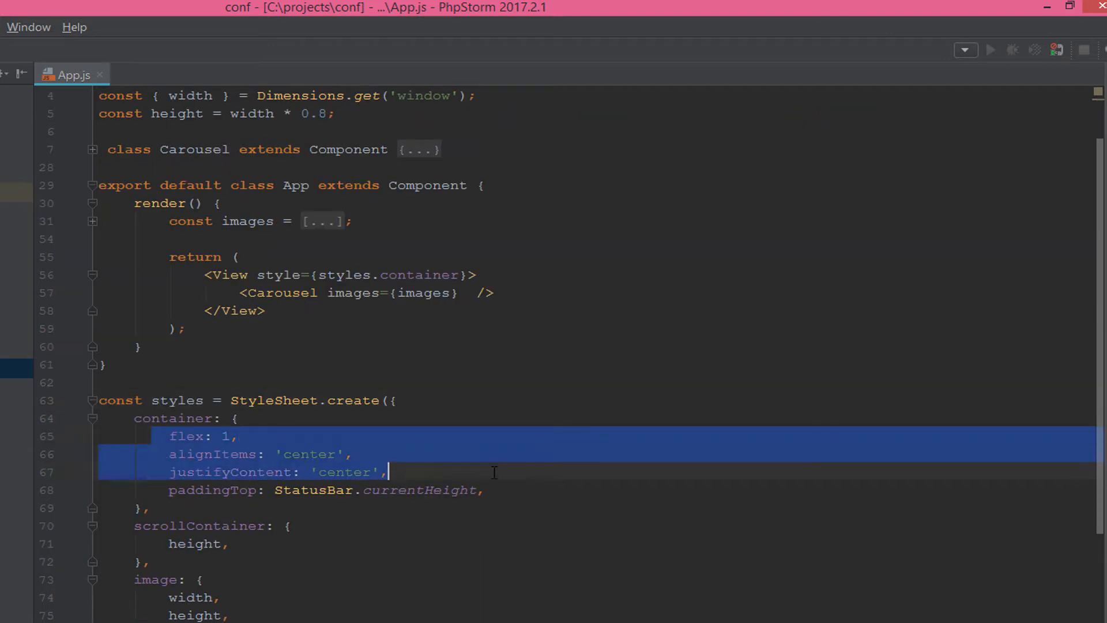
left_click(230, 436)
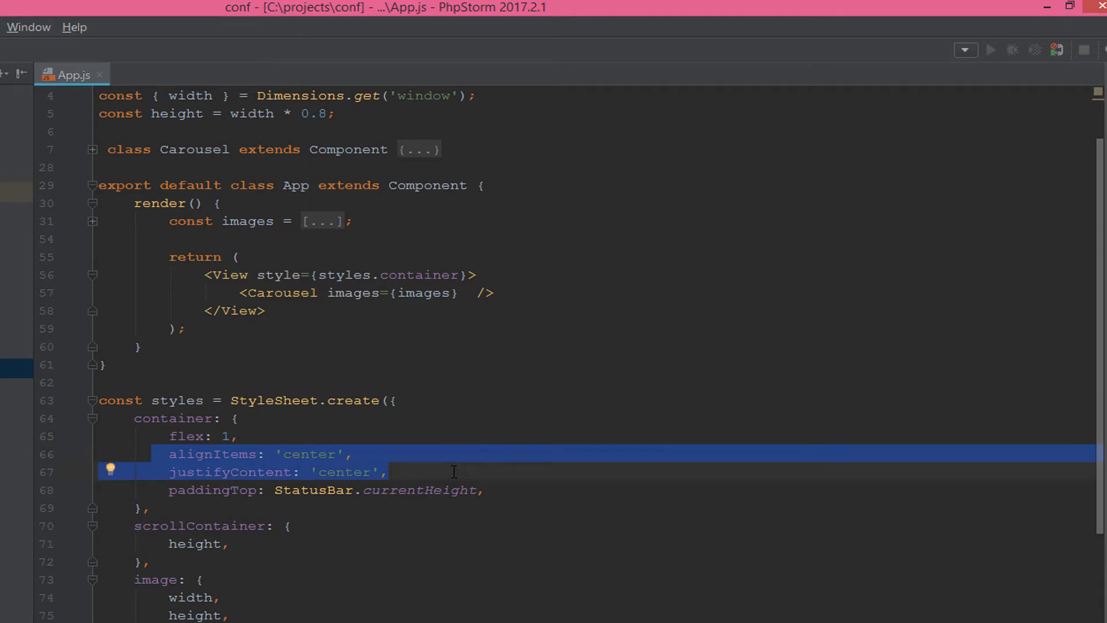
double_click(308, 454)
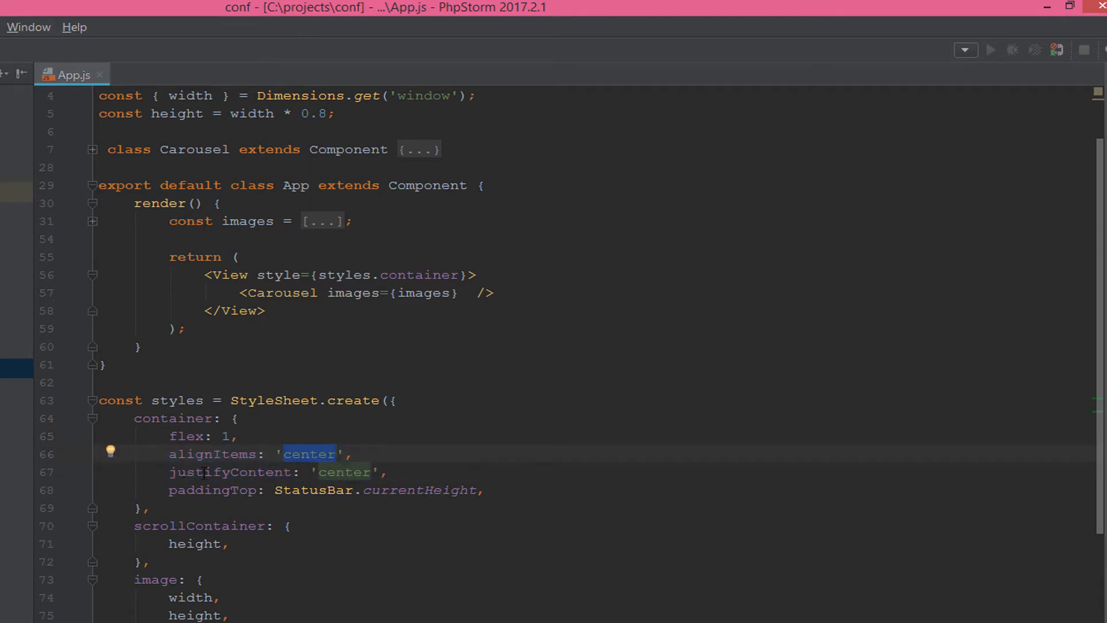
mouse_move(339, 425)
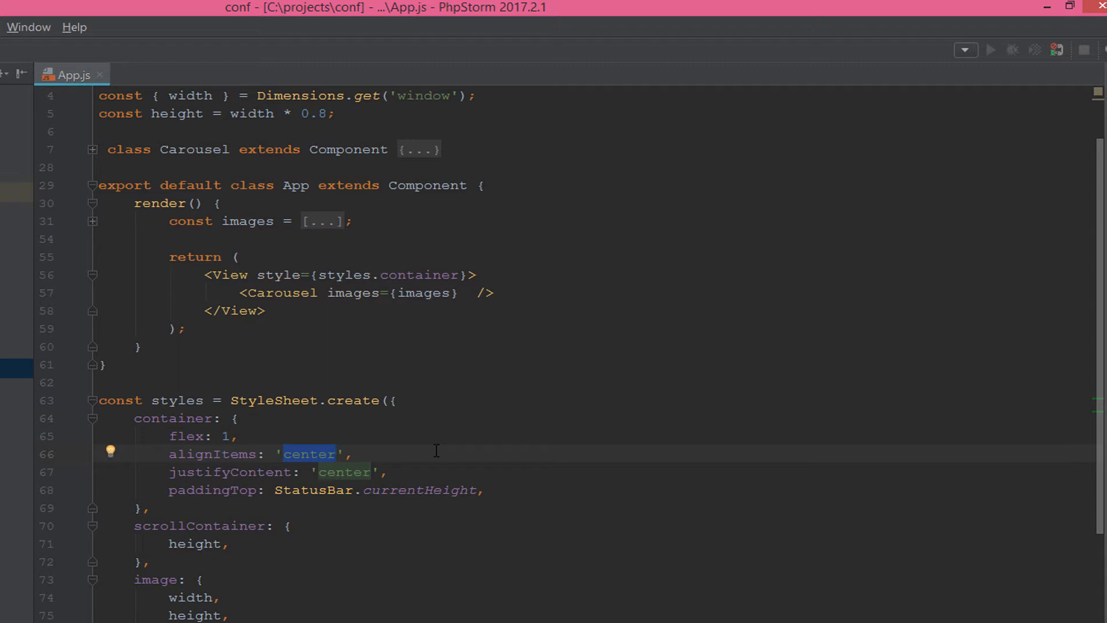
Review the container's paddingTop set to StatusBar.currentHeight
double_click(212, 490)
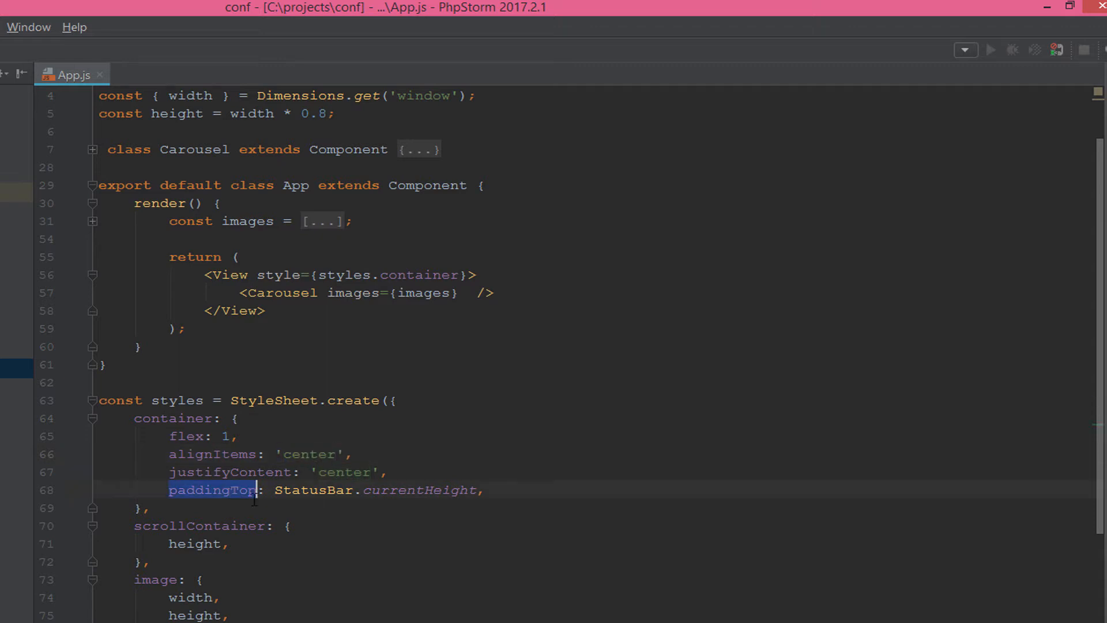
left_click(309, 490)
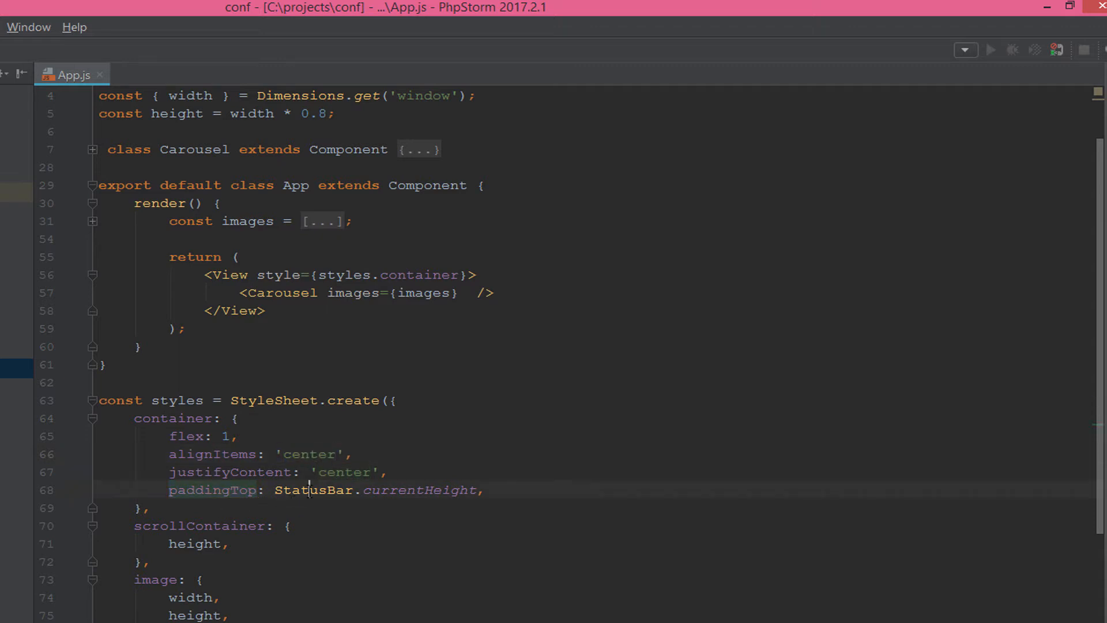
double_click(312, 491)
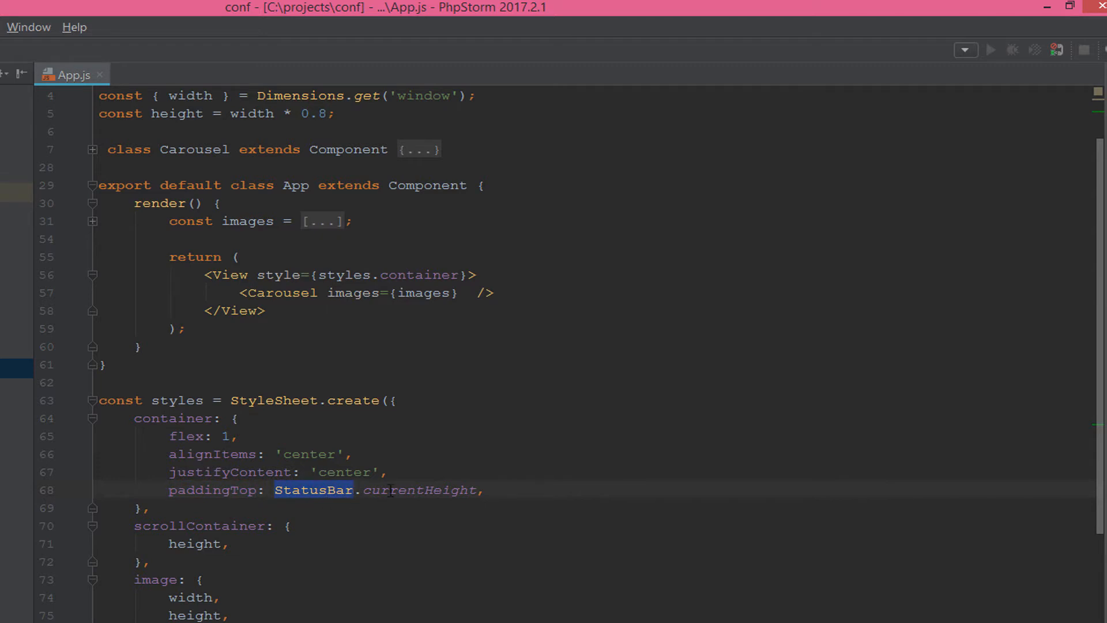
double_click(421, 490)
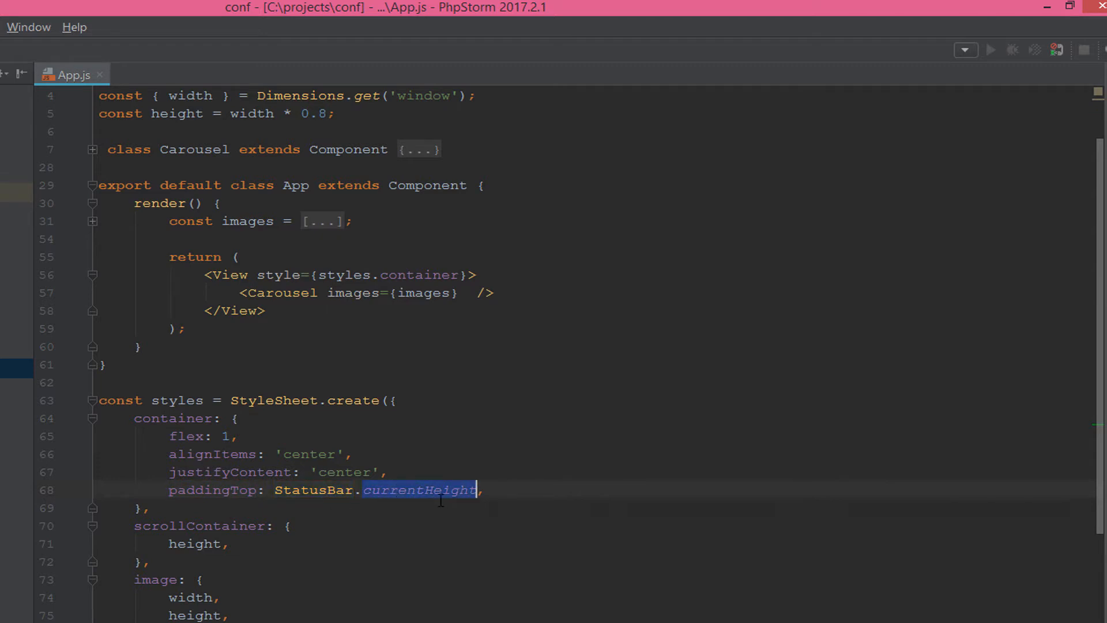
double_click(314, 491)
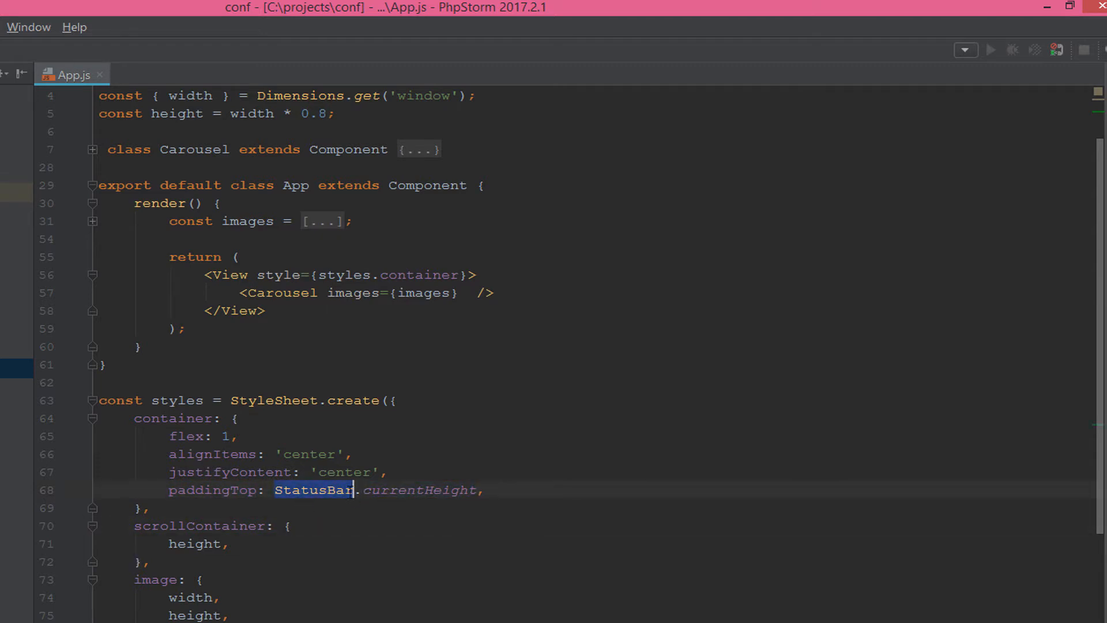
mouse_move(333, 498)
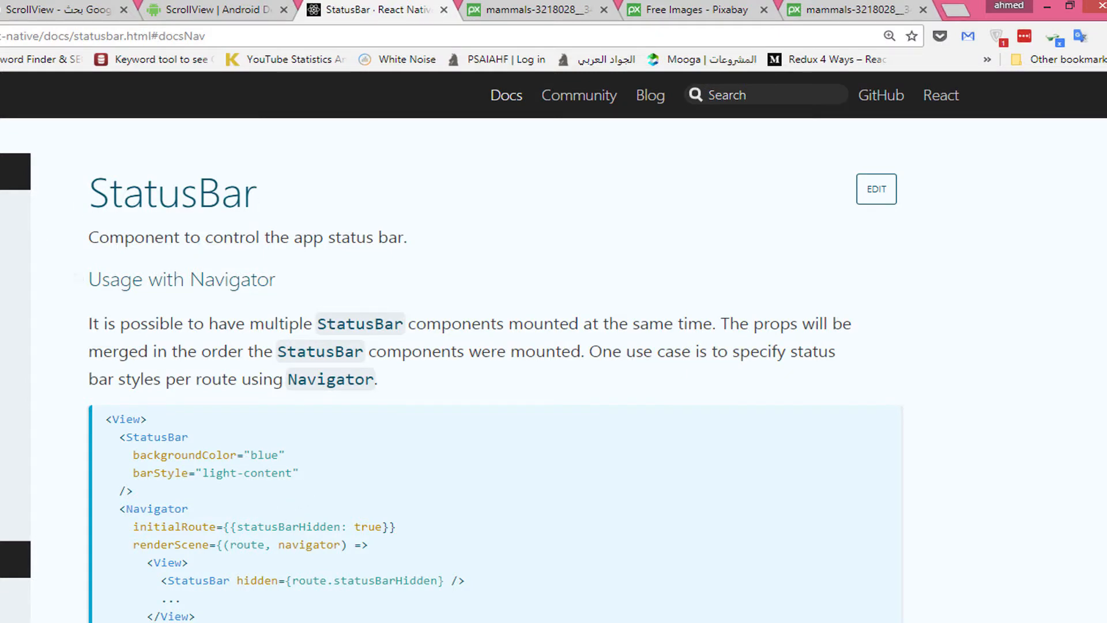
mouse_move(322, 296)
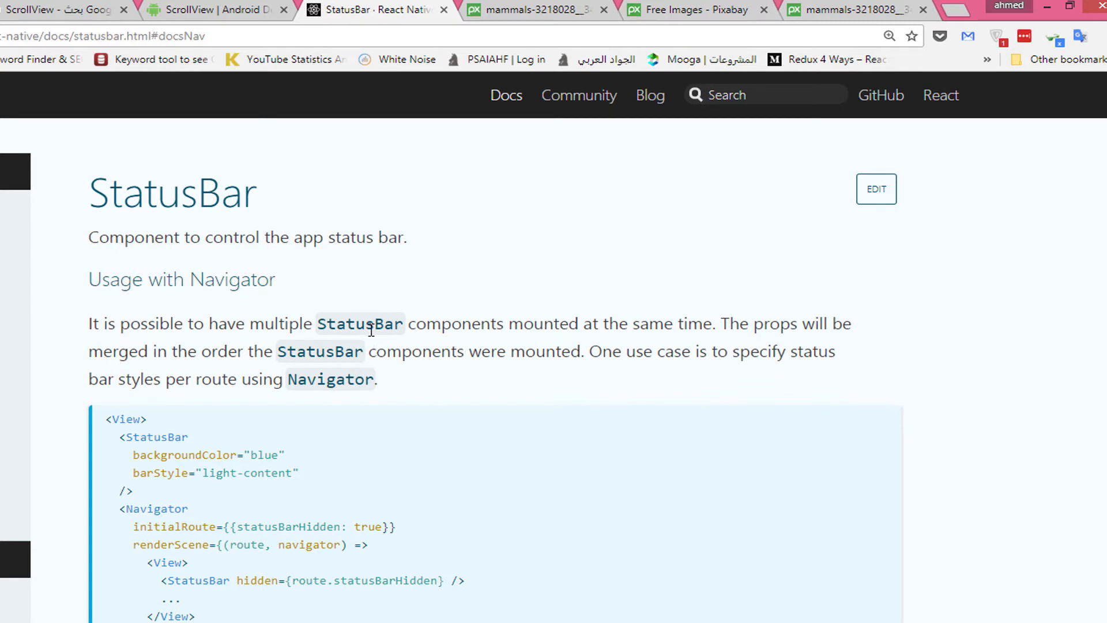
mouse_move(380, 418)
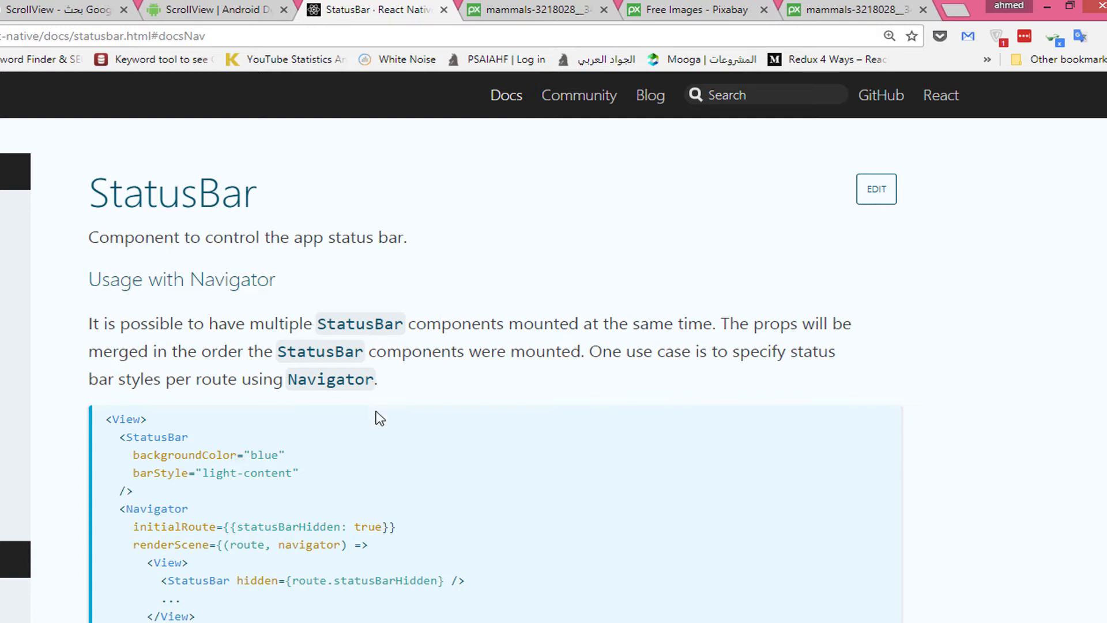
Find the currentHeight constant in the StatusBar docs and its Android-only note
scroll("down", 3)
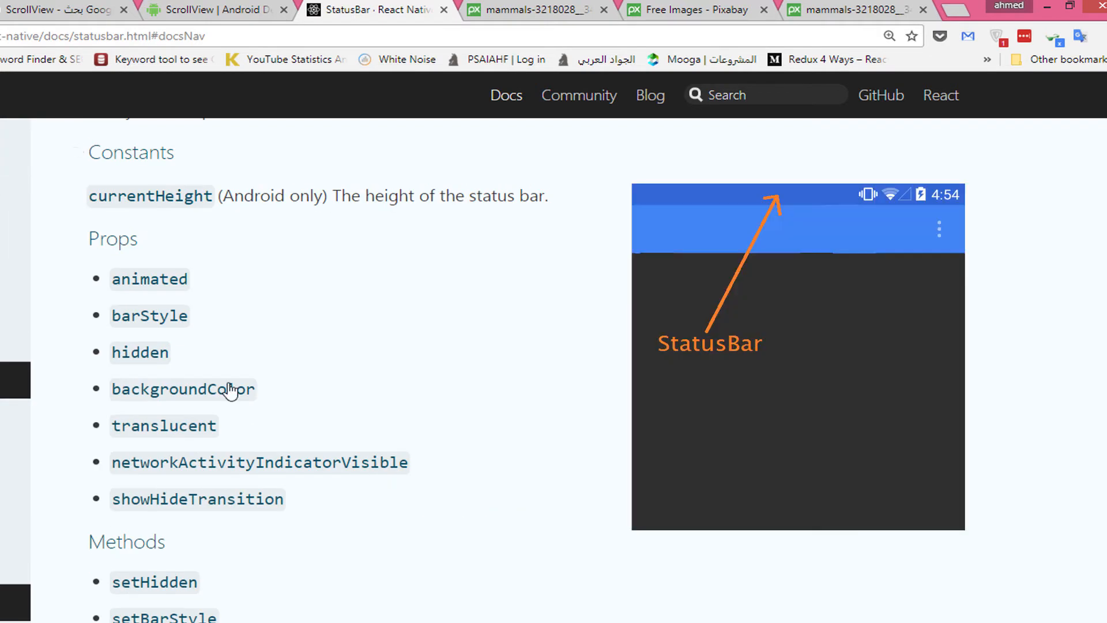
scroll("down", 3)
type("currentHeight")
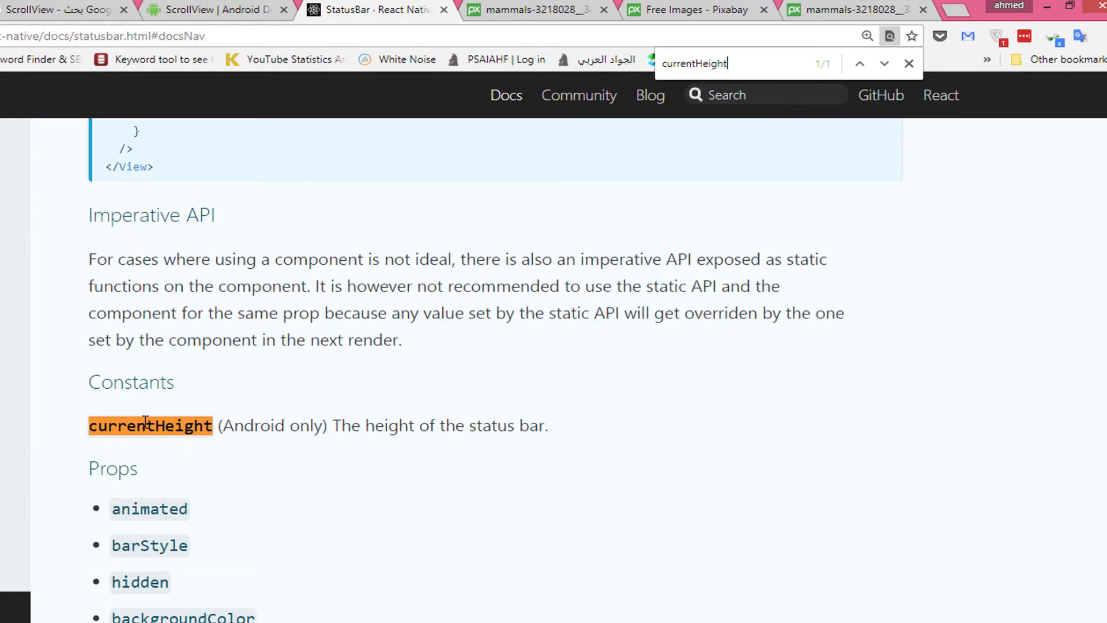
double_click(131, 382)
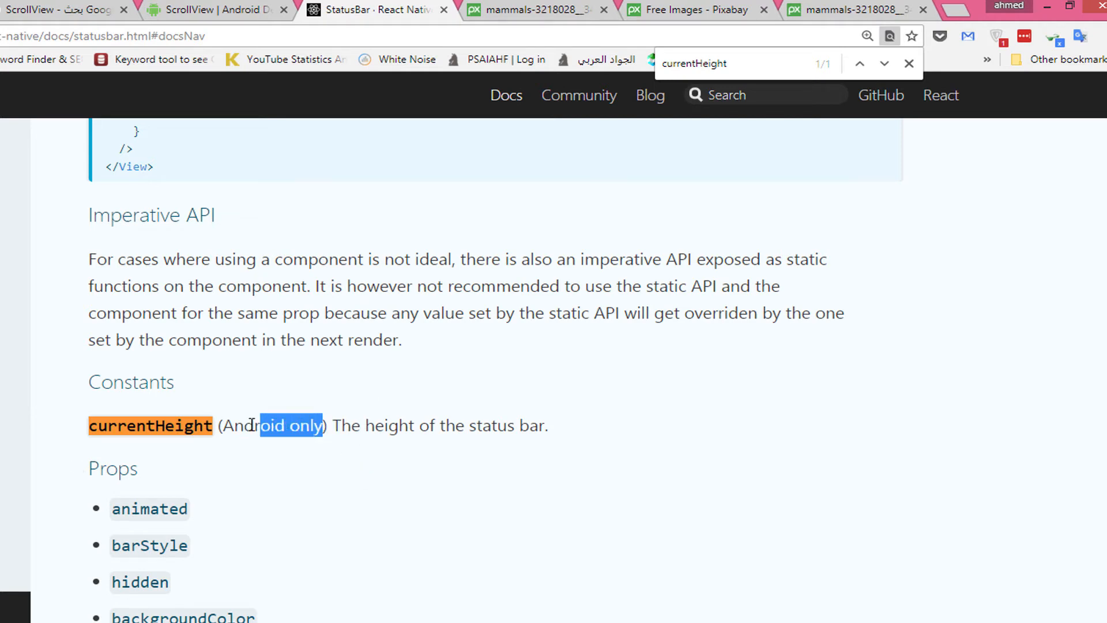
left_click(238, 425)
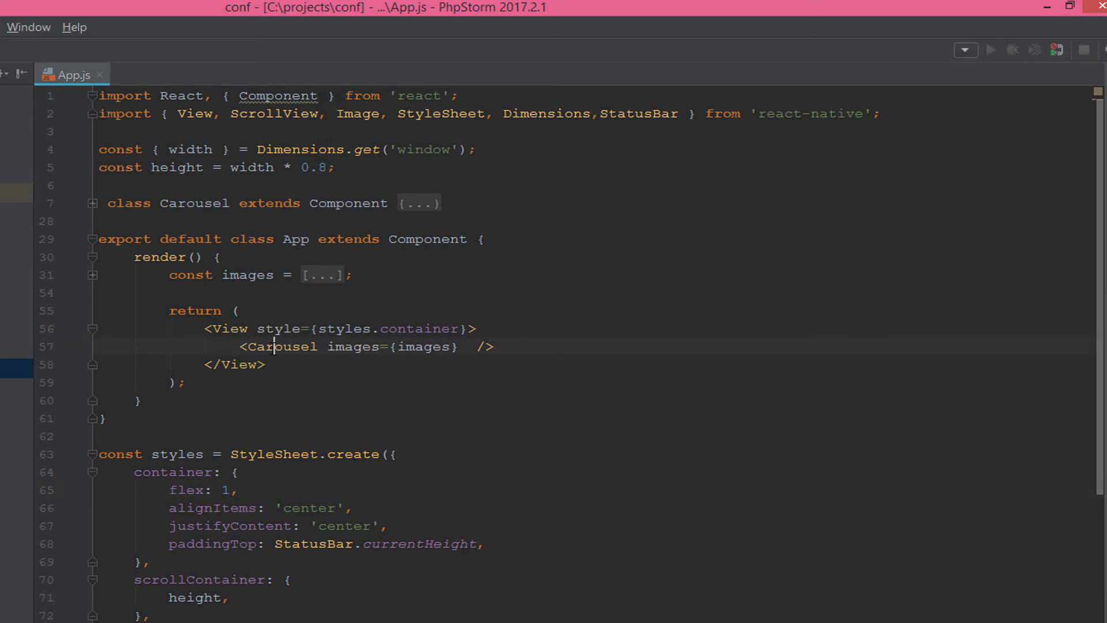
Collapse the App class and expand Carousel to its ScrollView and destructured images prop
double_click(282, 346)
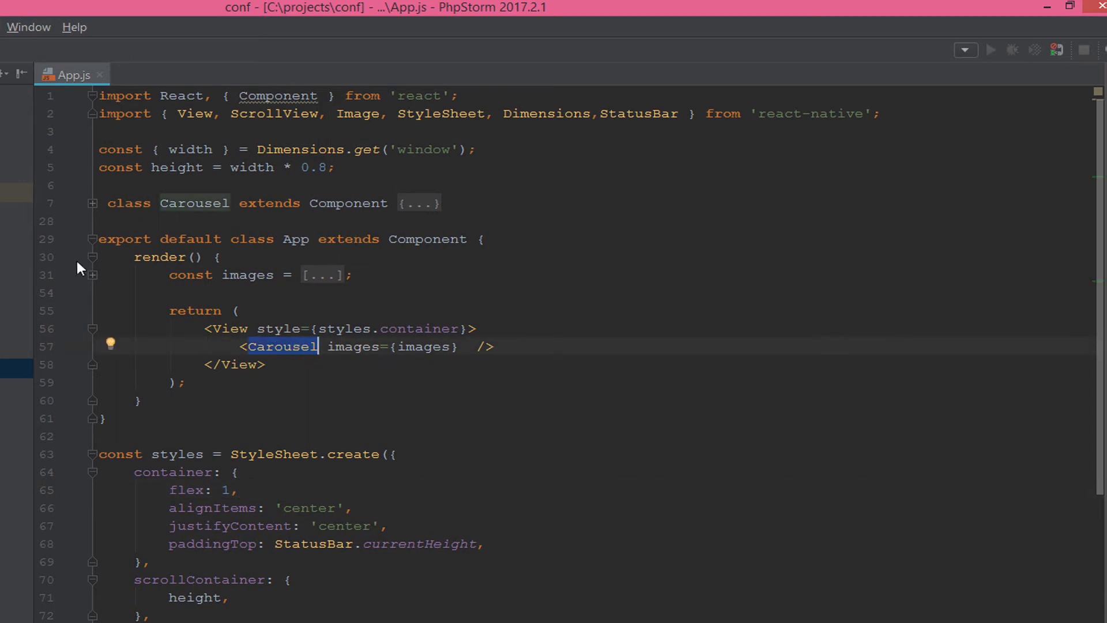
left_click(92, 238)
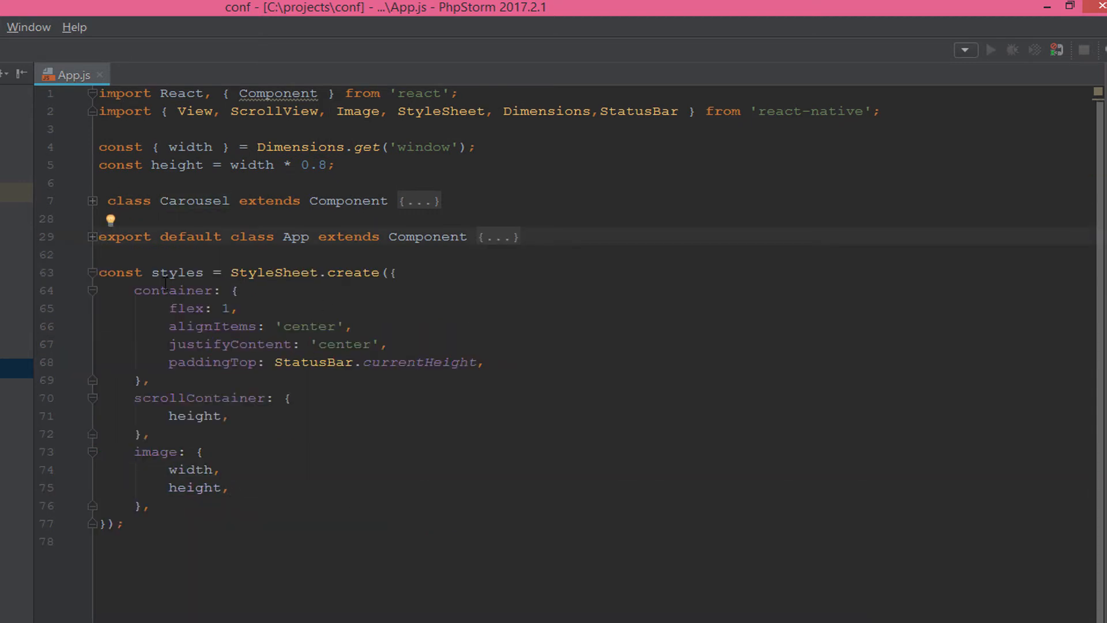
left_click(92, 201)
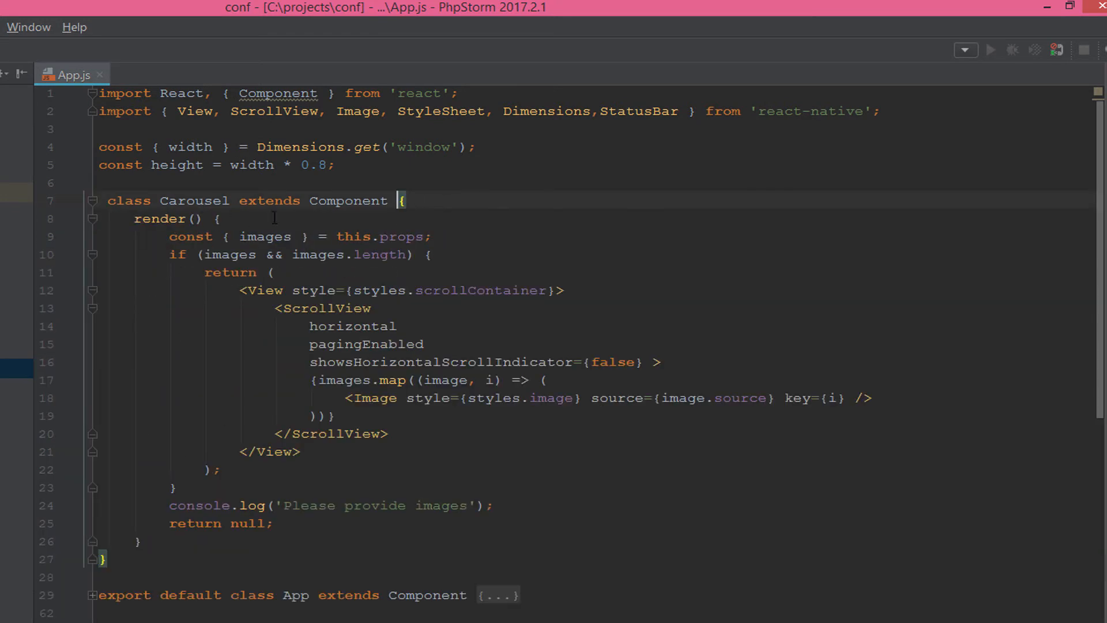
left_click(268, 326)
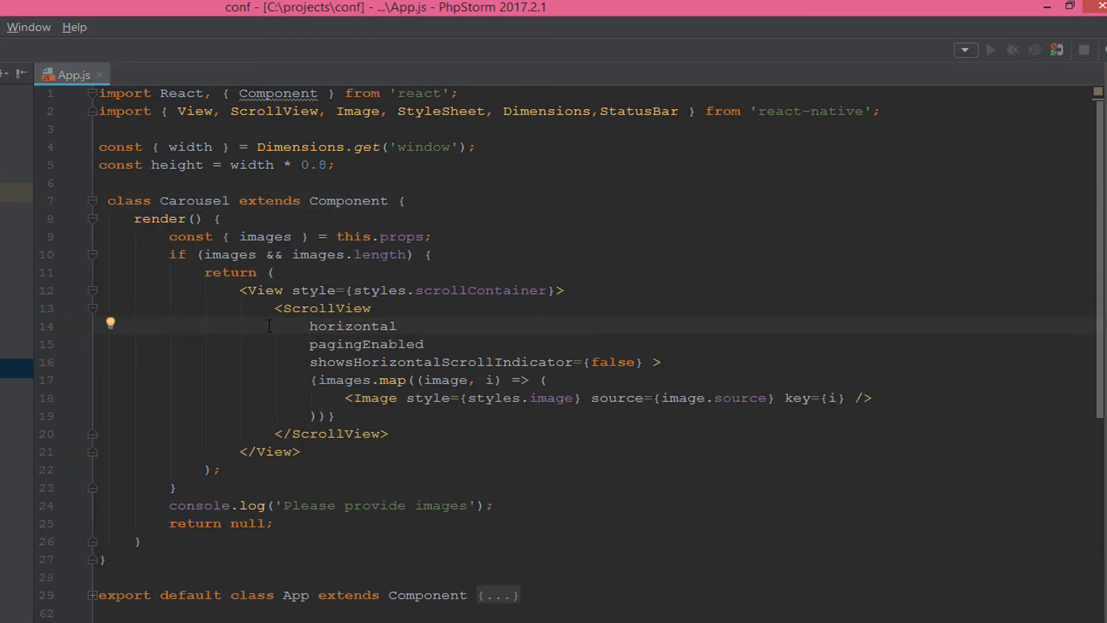
double_click(265, 236)
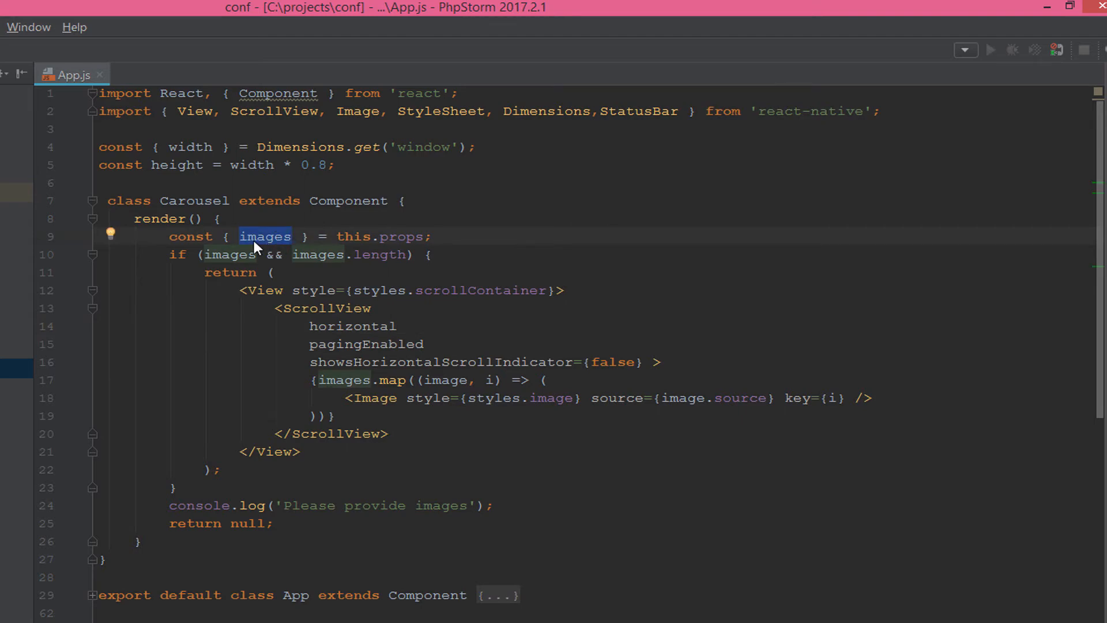
Review this.props usage and the View's scrollContainer style with its width-based height
scroll("down", 3)
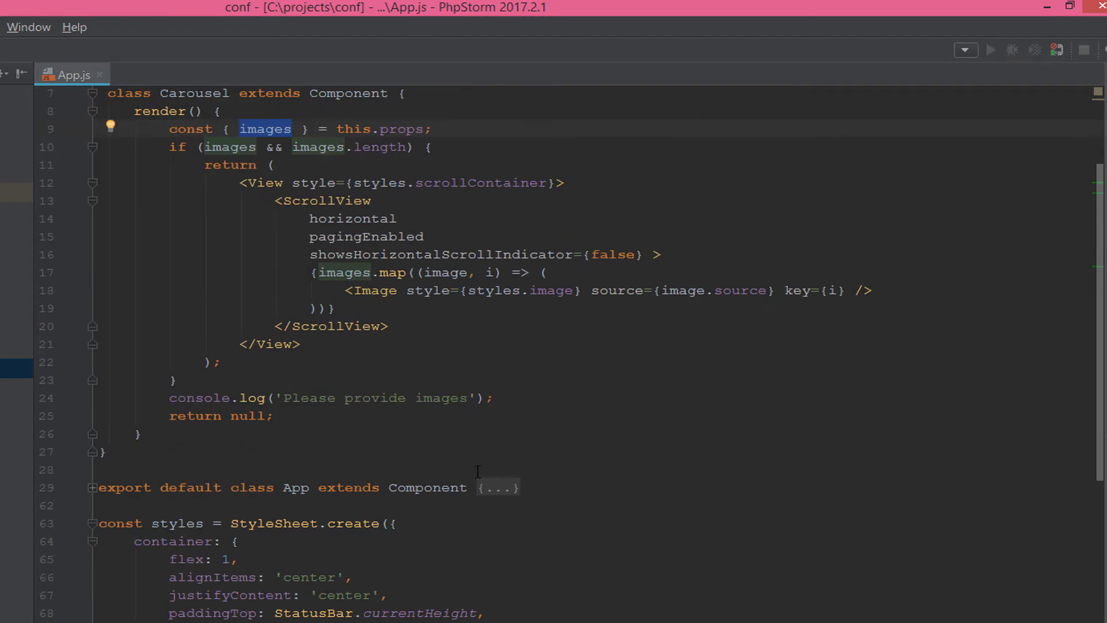
scroll("down", 3)
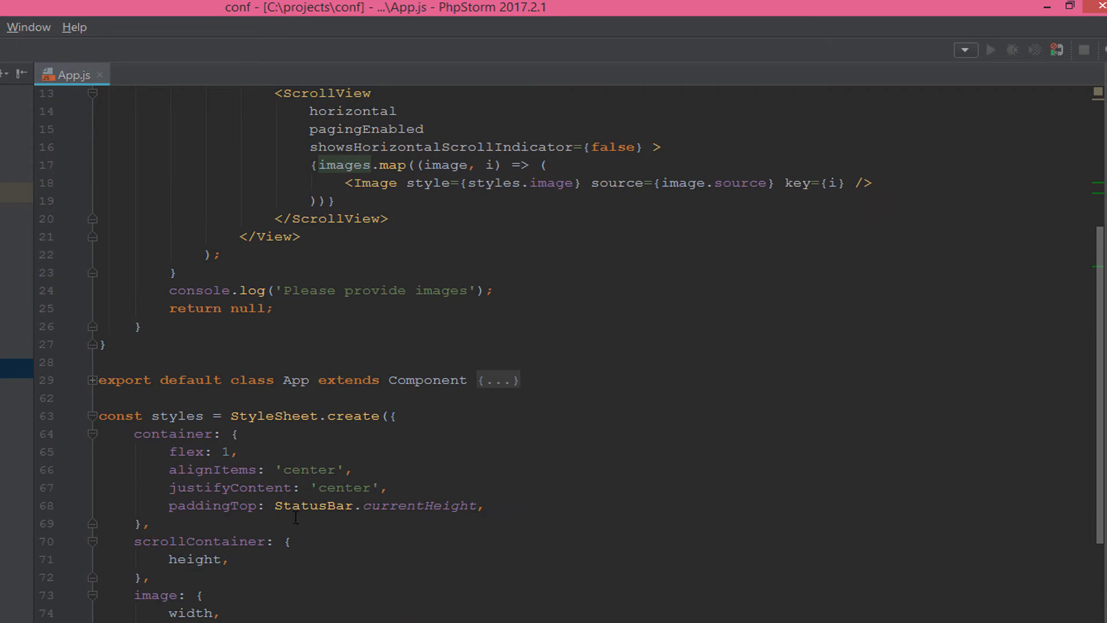
left_click(92, 380)
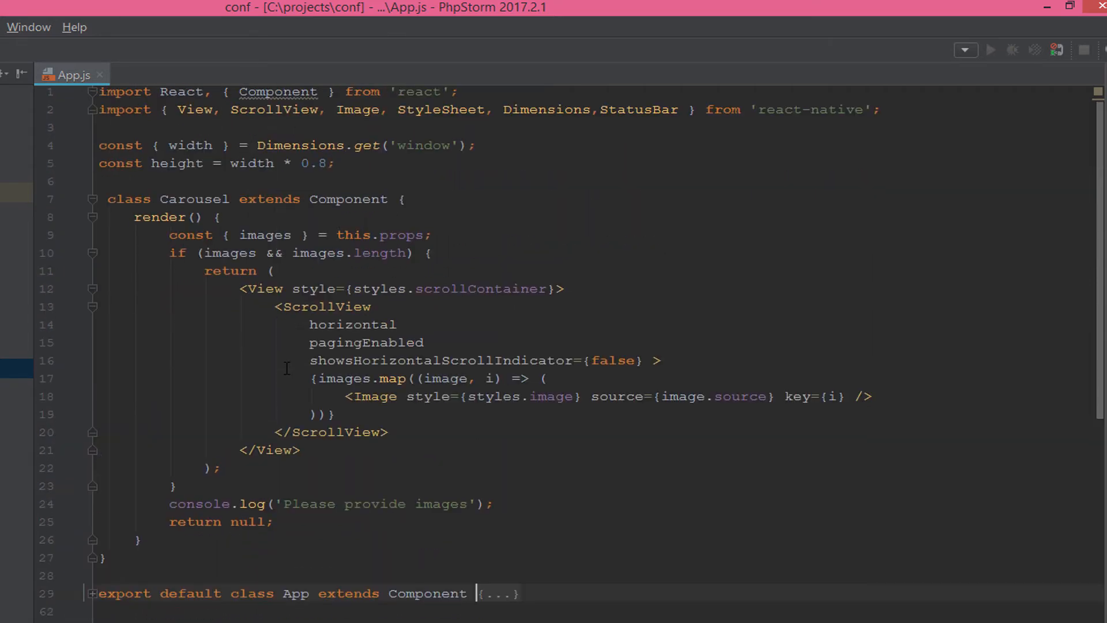
double_click(353, 238)
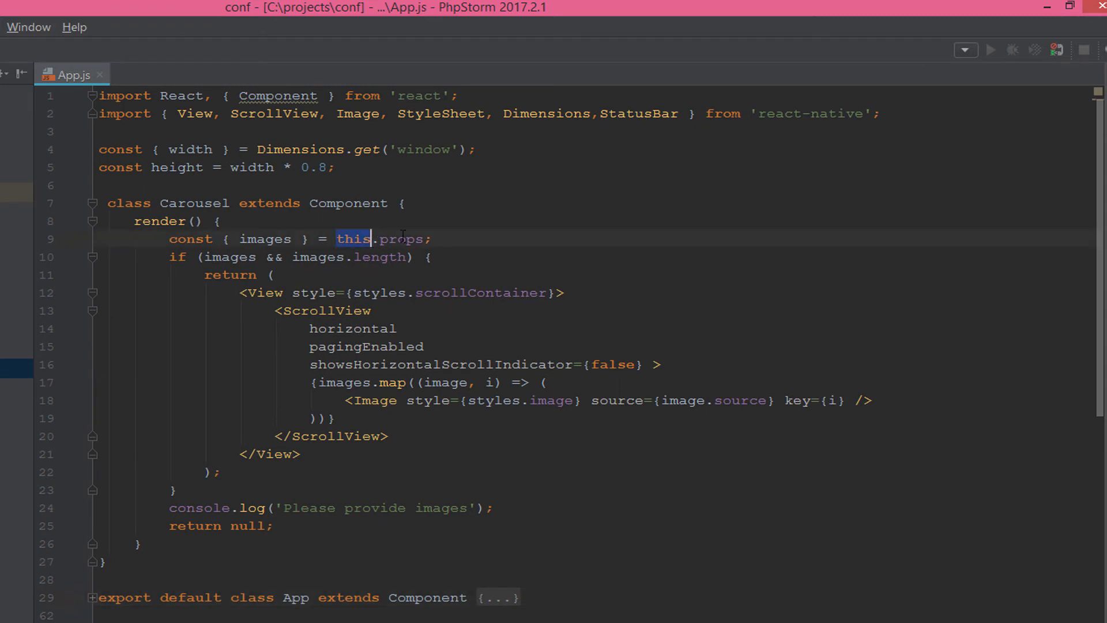
double_click(401, 239)
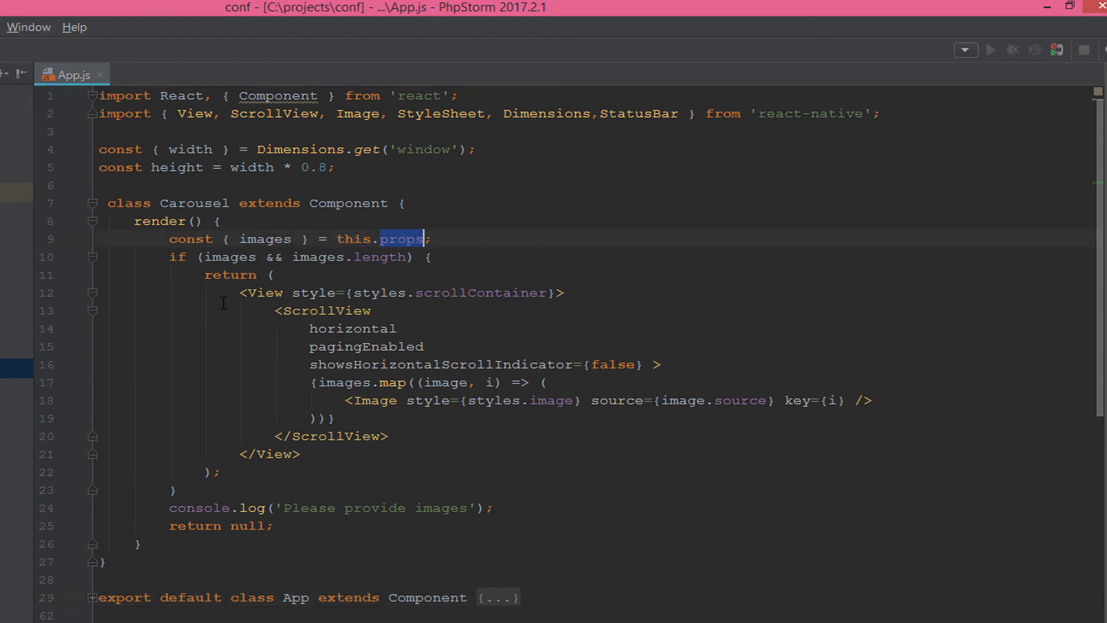
mouse_move(265, 328)
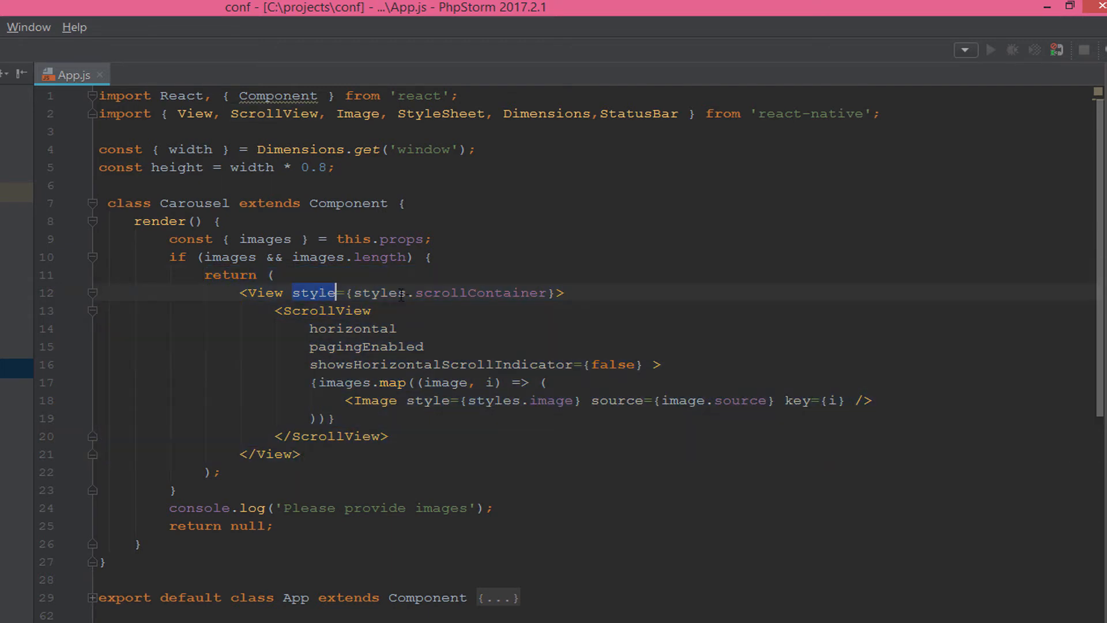
double_click(378, 292)
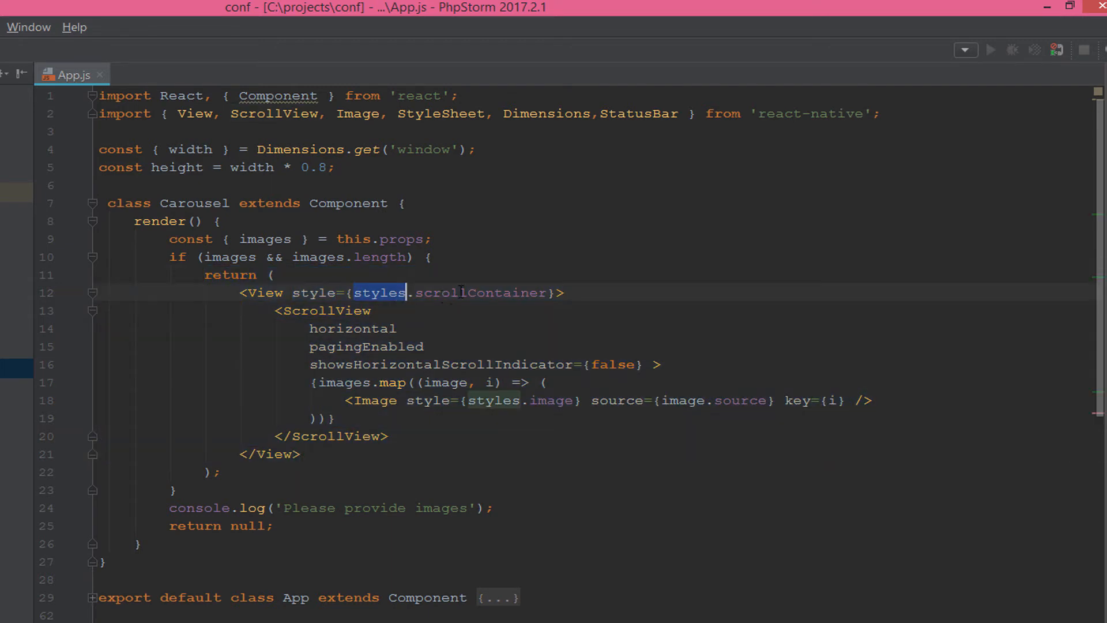
scroll("down", 3)
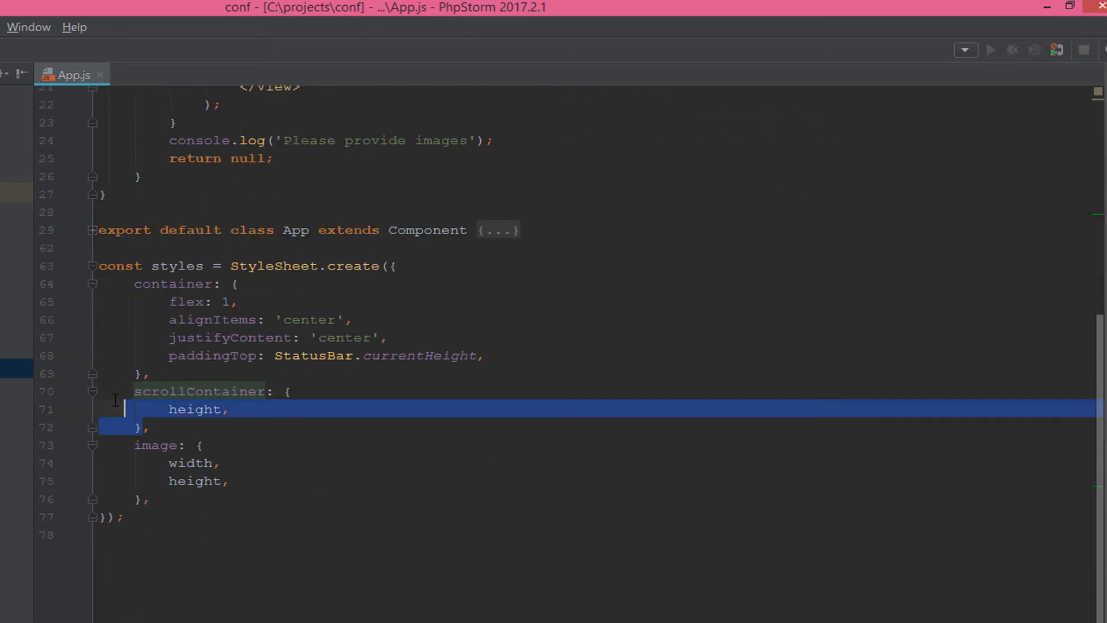
Consult the ScrollView docs note that ScrollViews need a bounded height
left_click(197, 409)
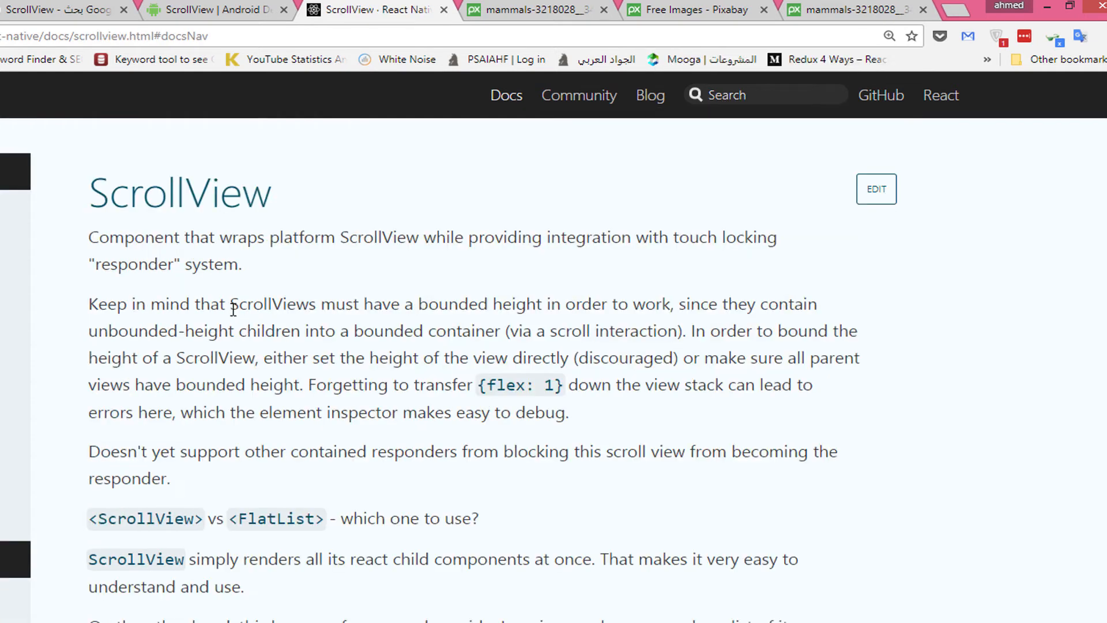
double_click(273, 304)
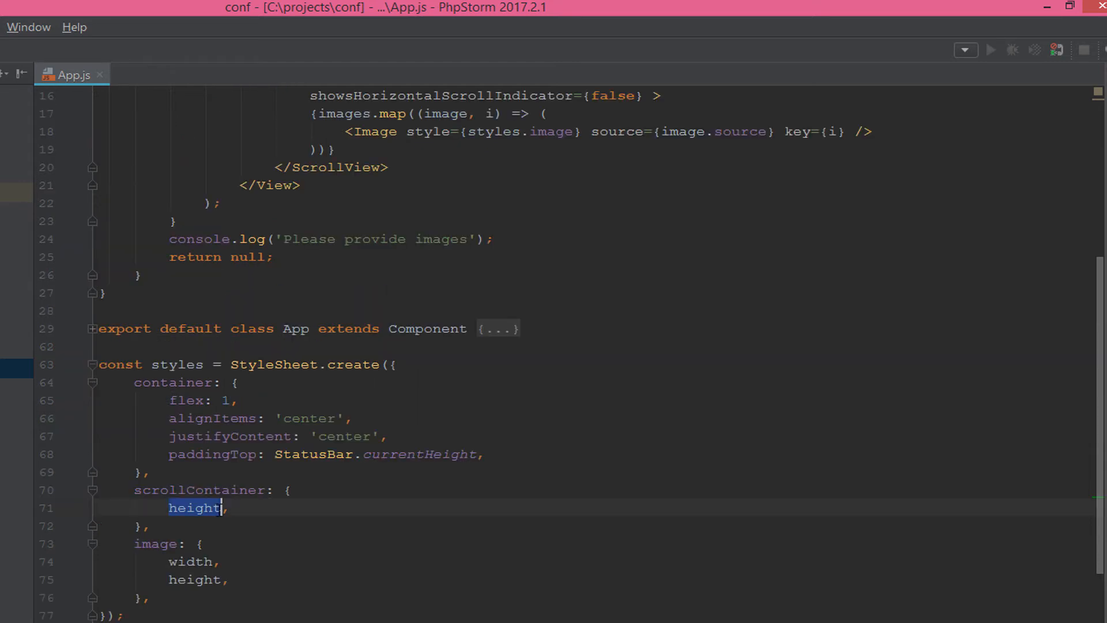
left_click(227, 507)
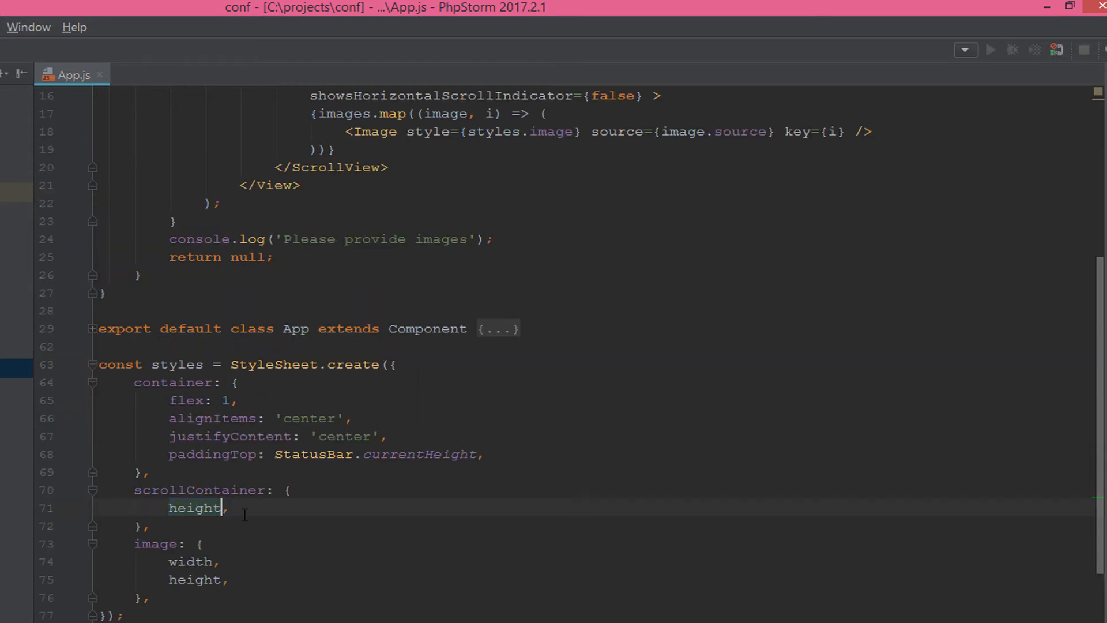
type(":")
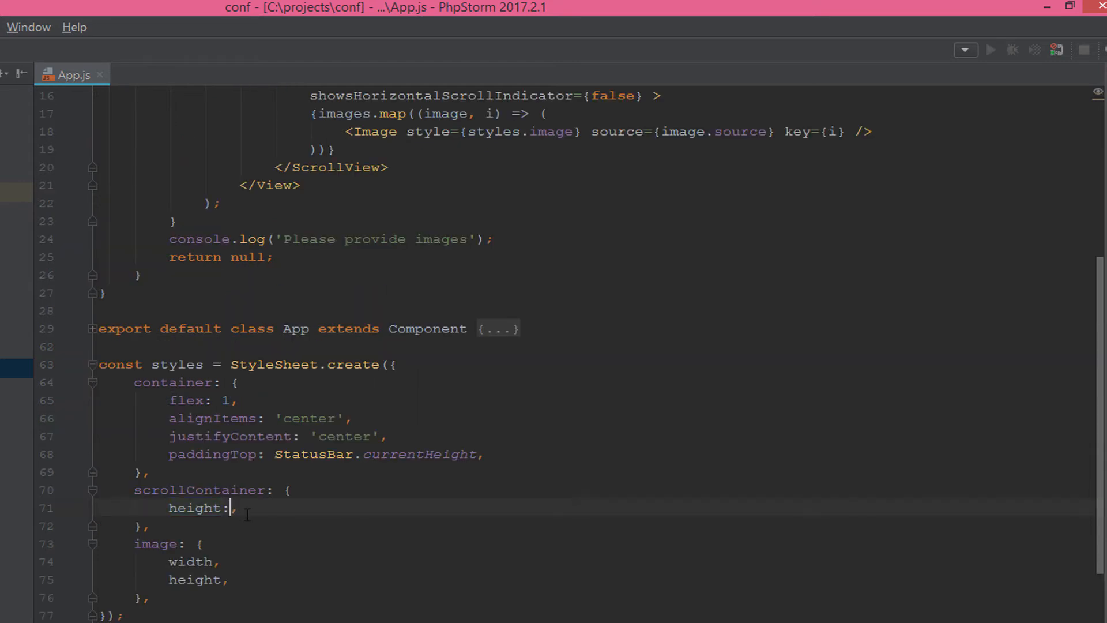
type("height")
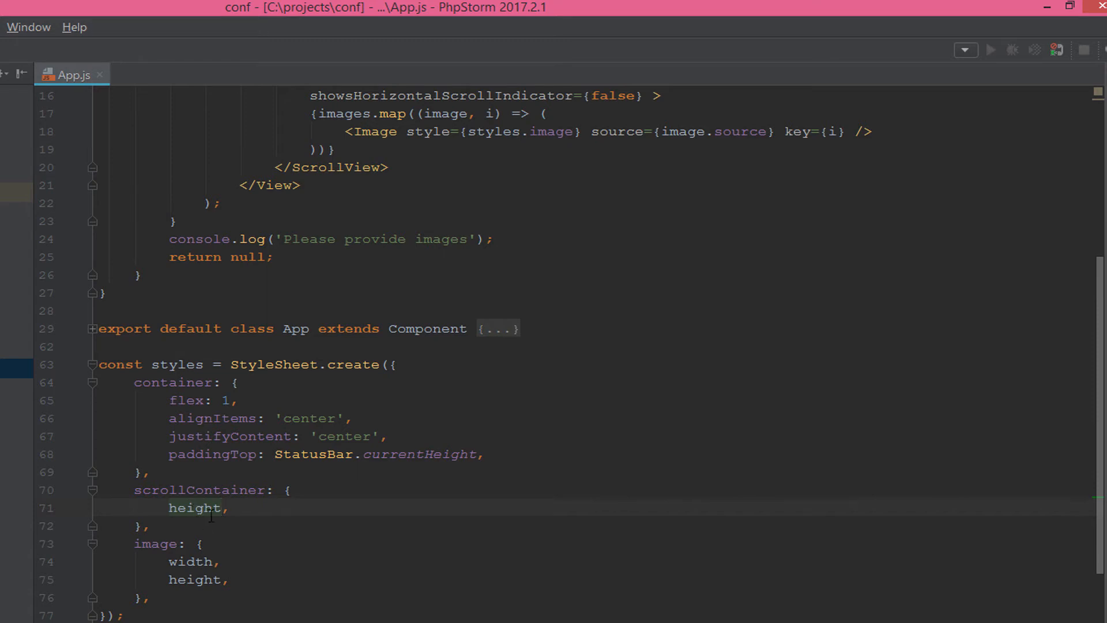
scroll("up", 3)
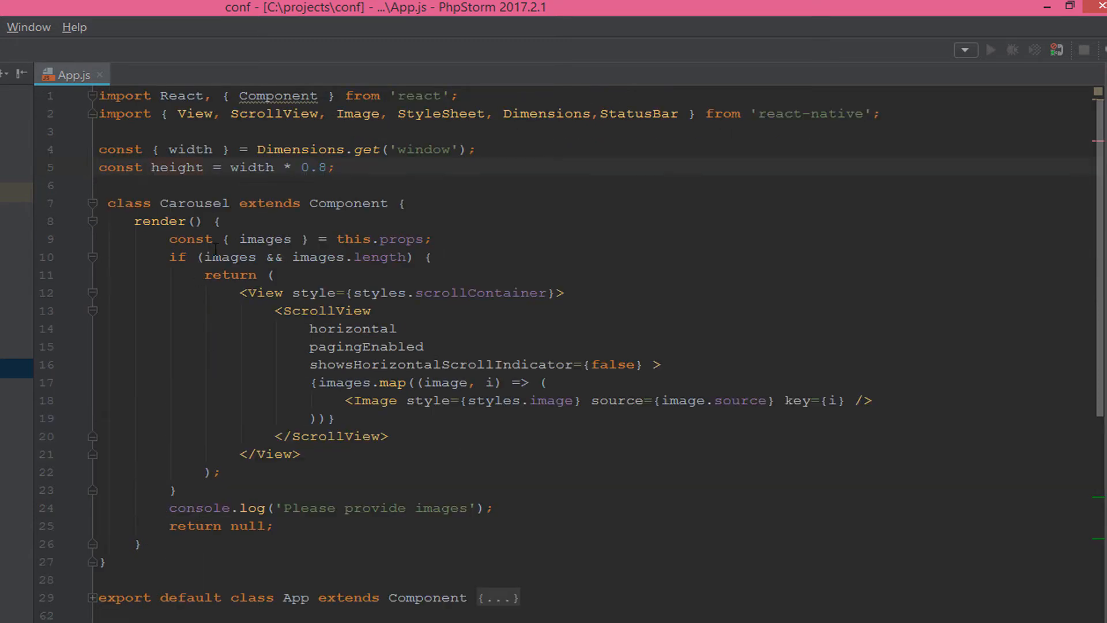
double_click(175, 167)
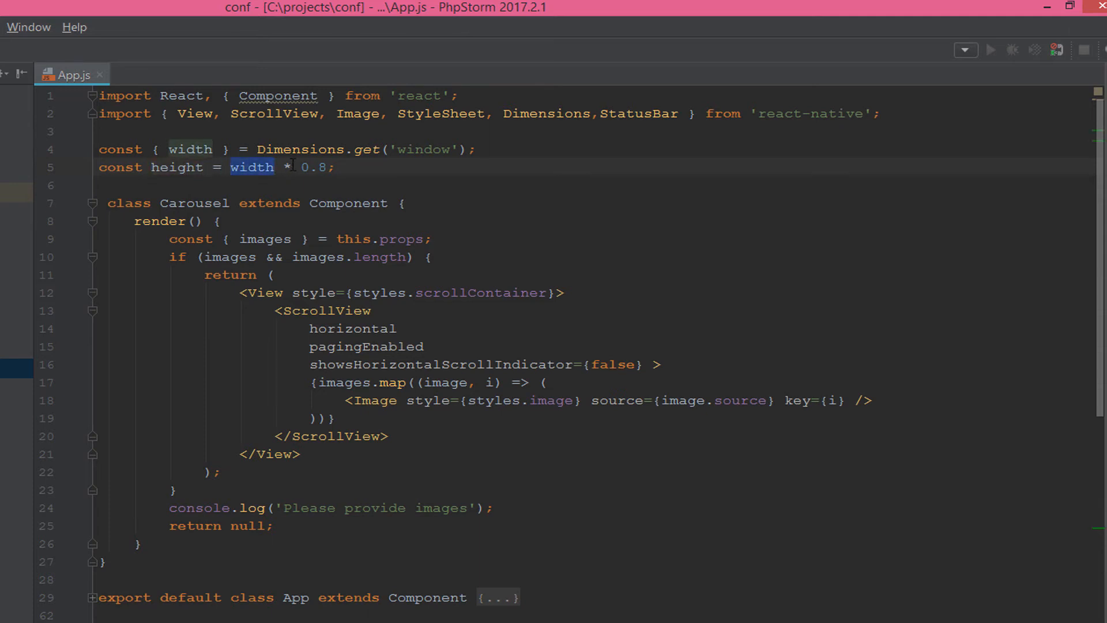
left_click(286, 168)
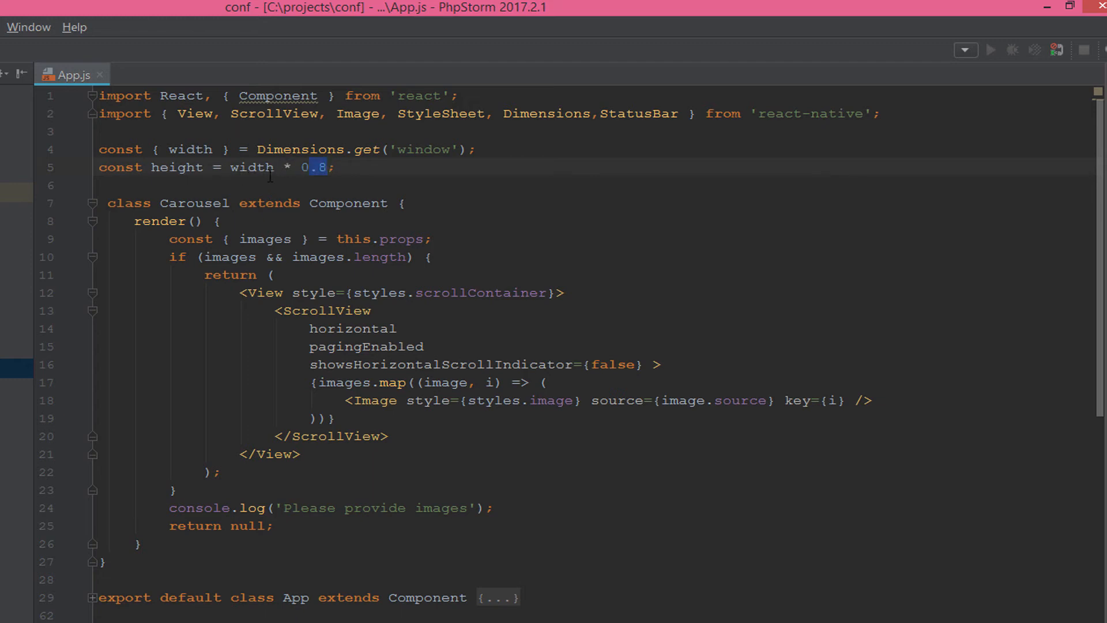
left_click(255, 167)
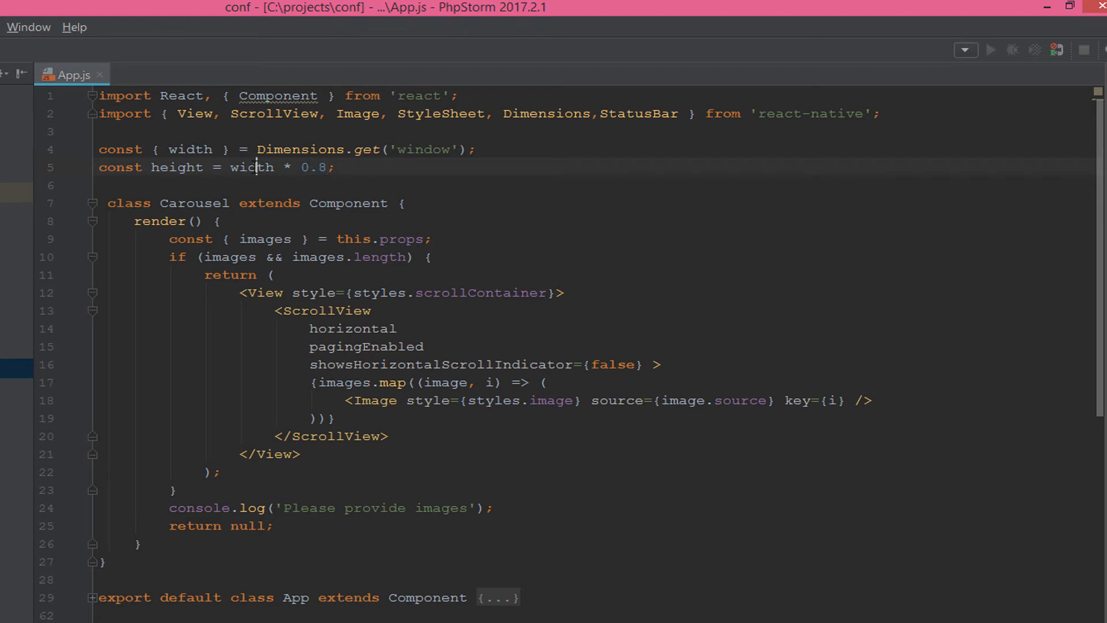
double_click(189, 149)
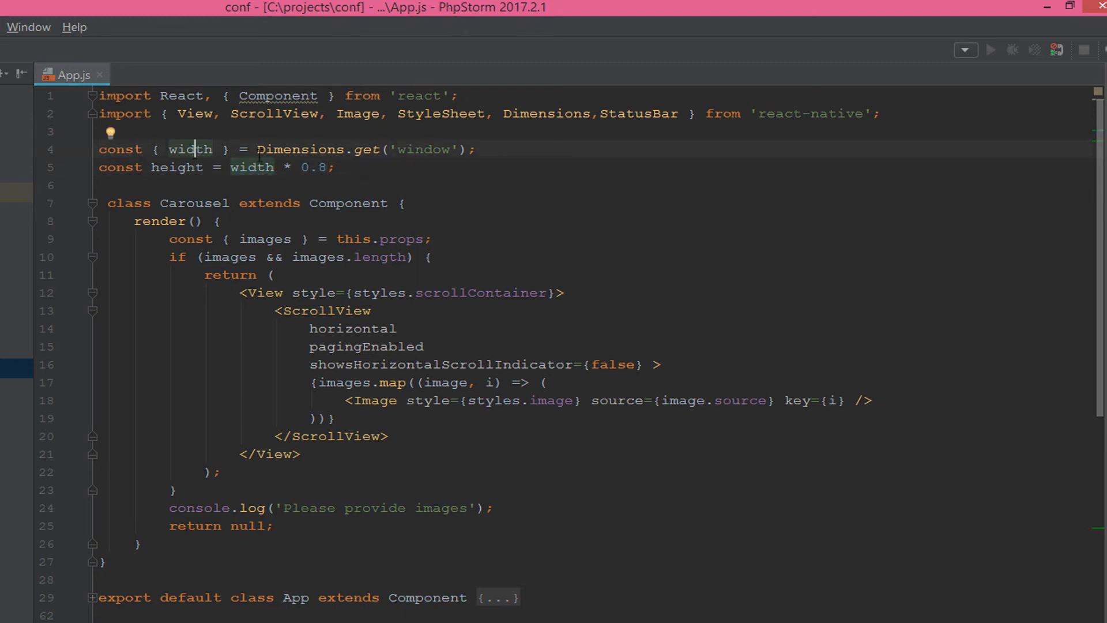
double_click(300, 149)
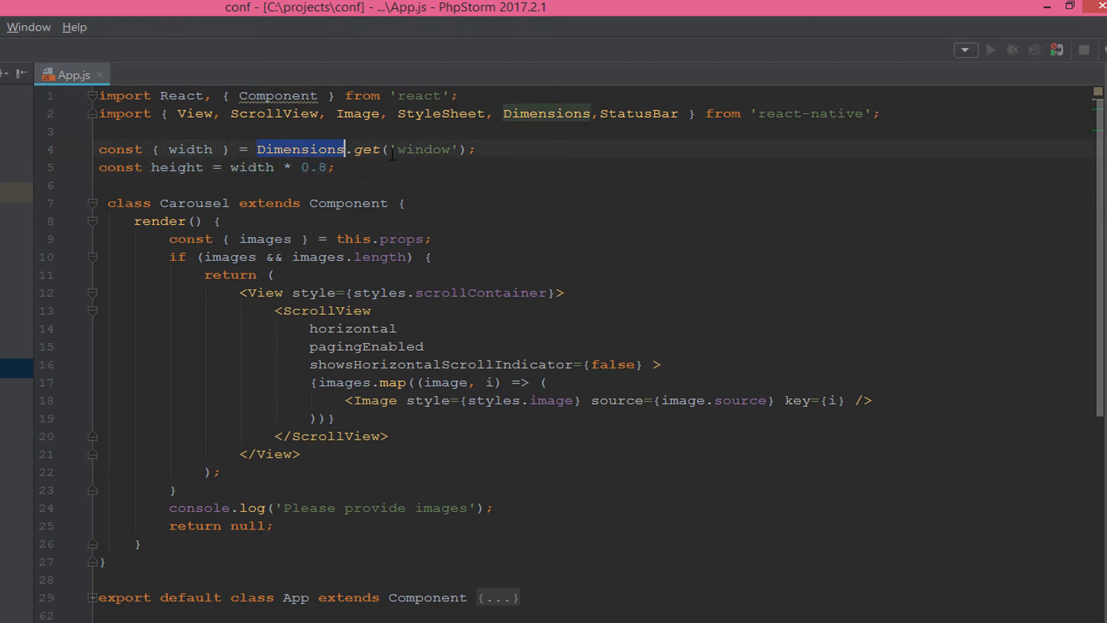
mouse_move(312, 154)
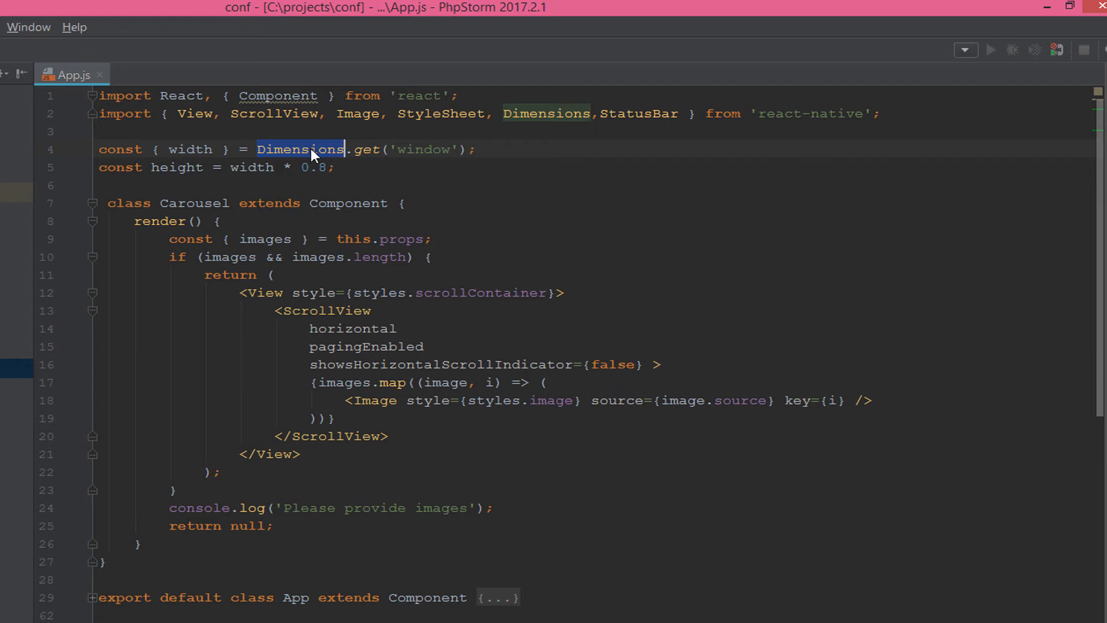
right_click(310, 149)
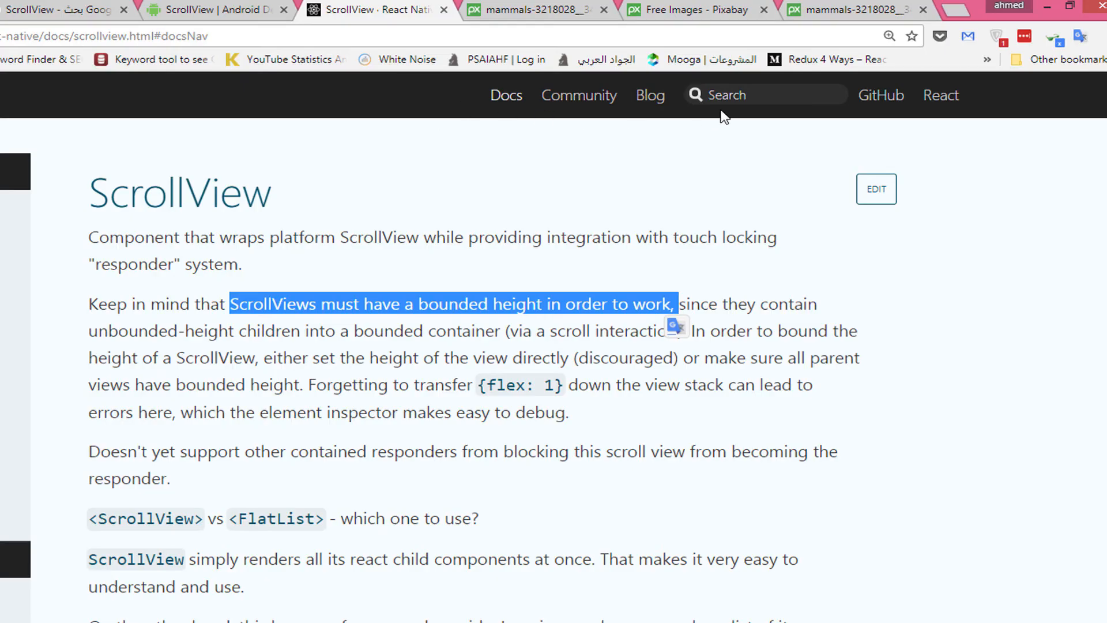
Search the docs for Dimensions and view its set, get and event listener methods
type("Dimensions")
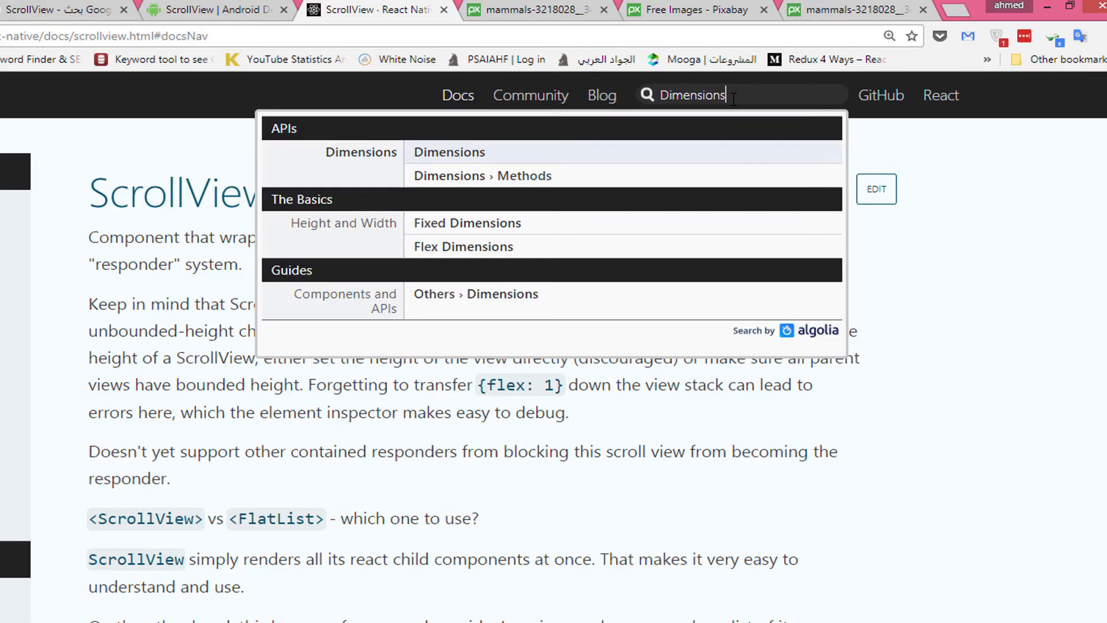
left_click(450, 152)
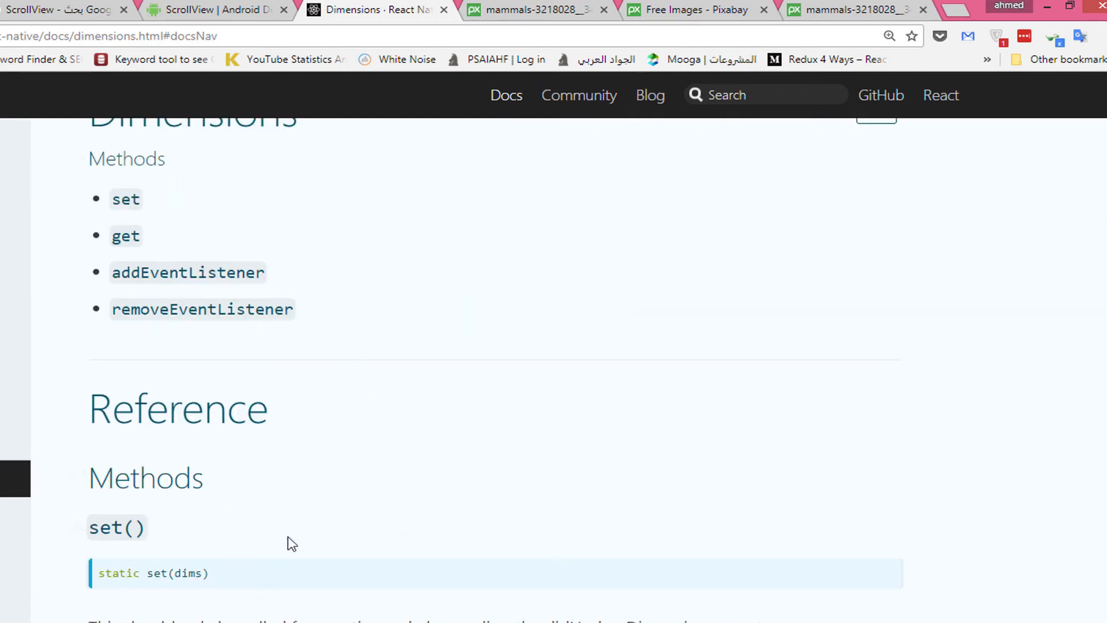
scroll("up", 3)
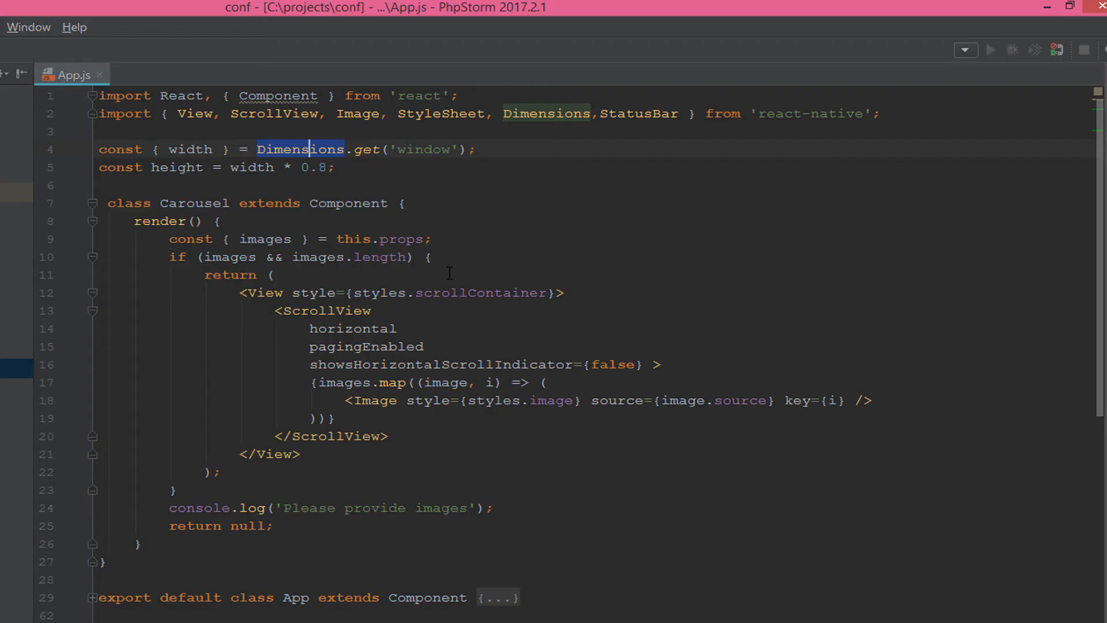
mouse_move(388, 173)
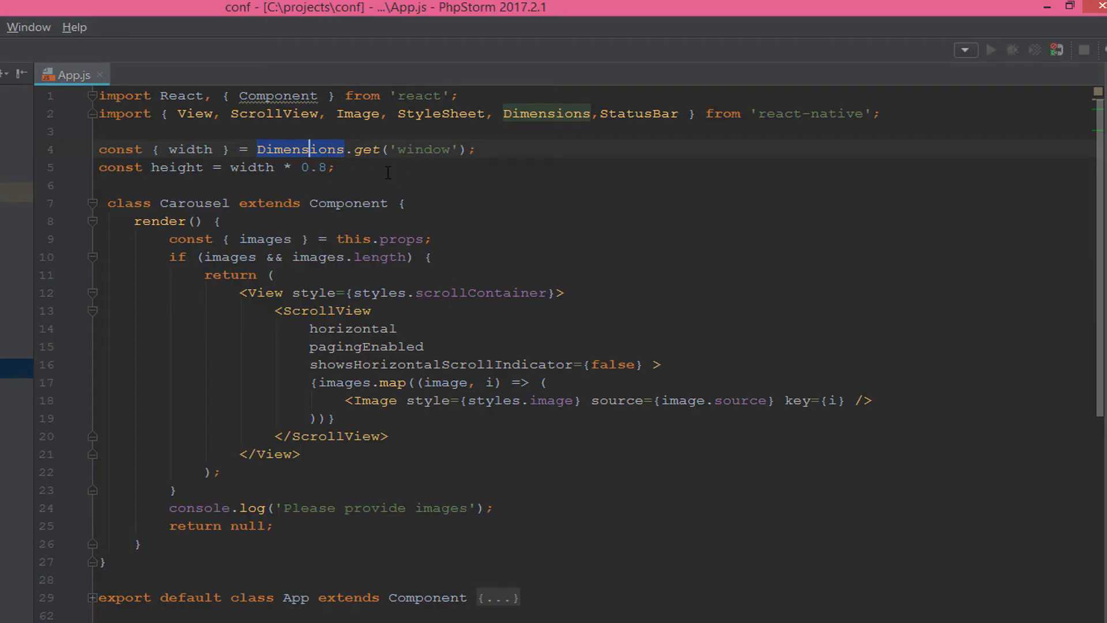
left_click(368, 149)
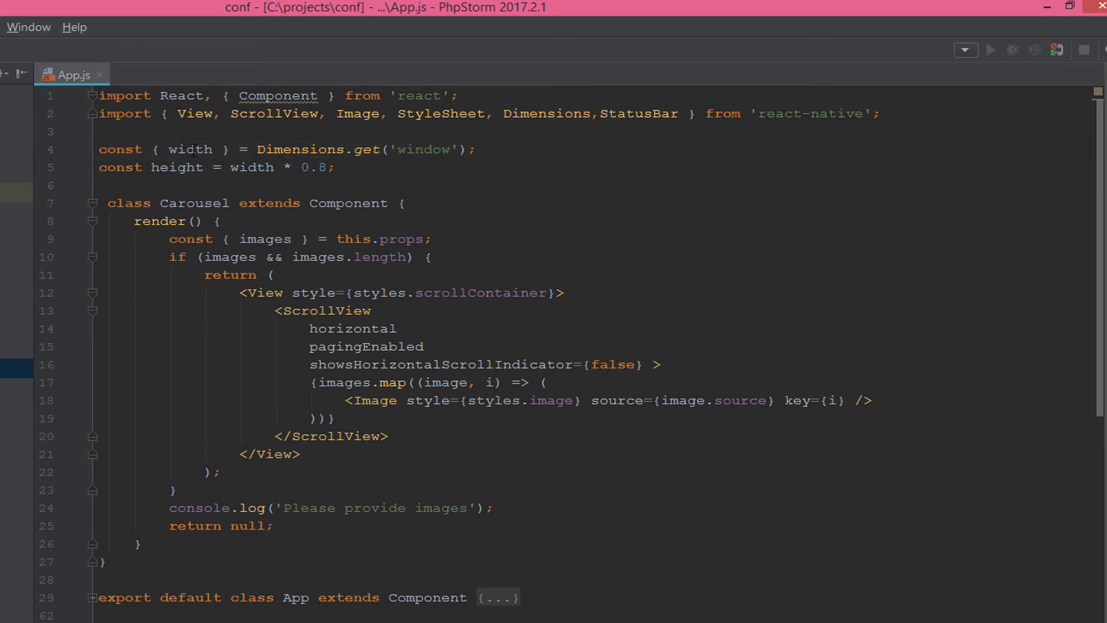
double_click(176, 167)
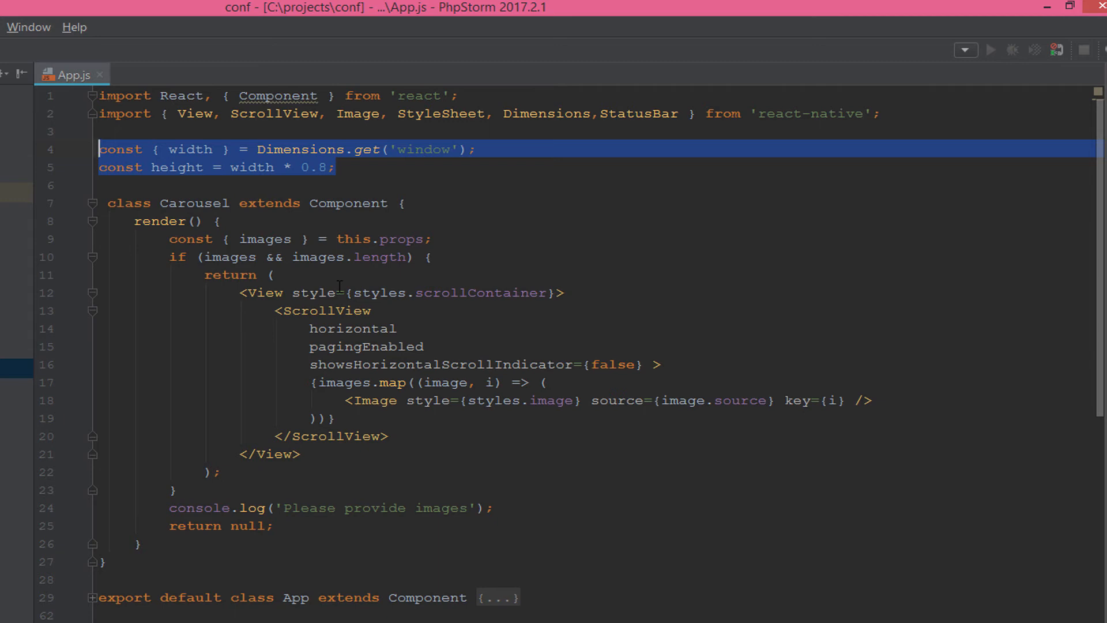
mouse_move(377, 320)
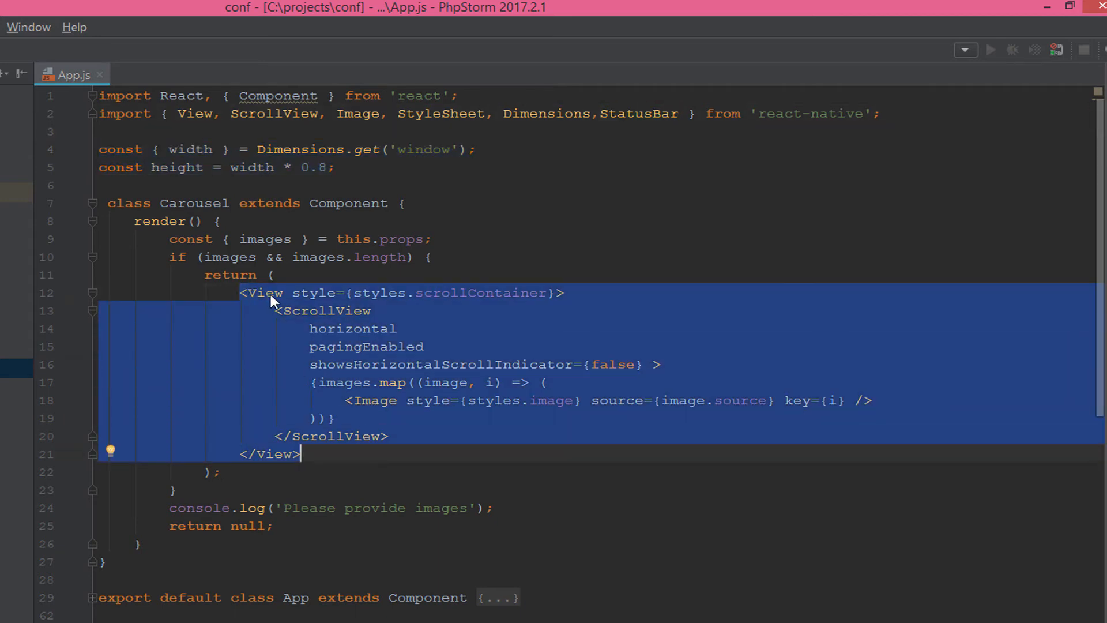
left_click(388, 437)
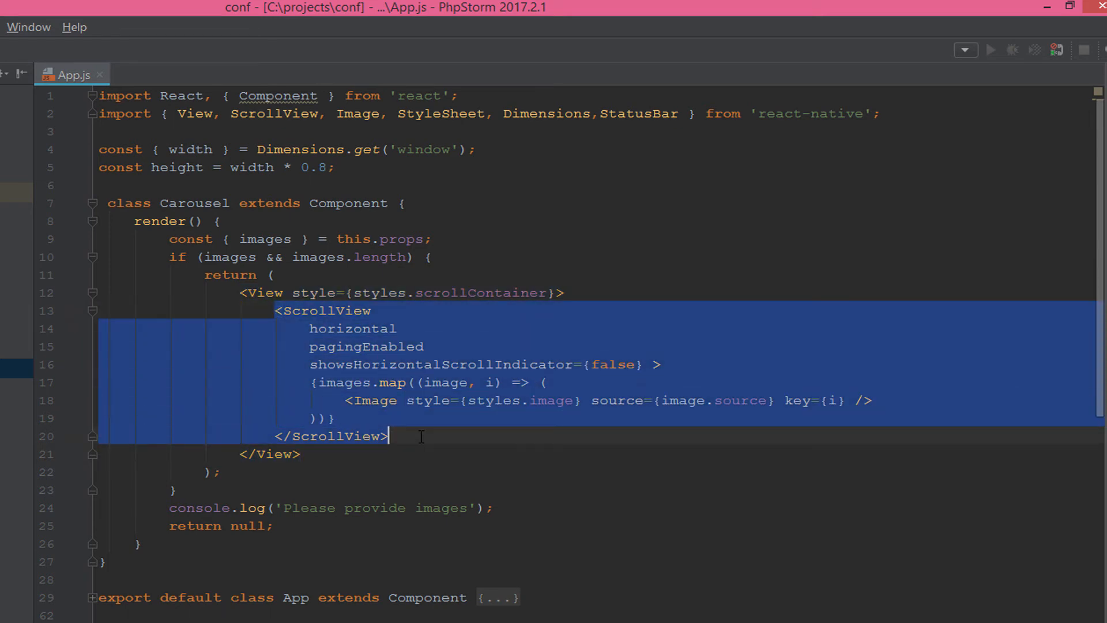
double_click(351, 328)
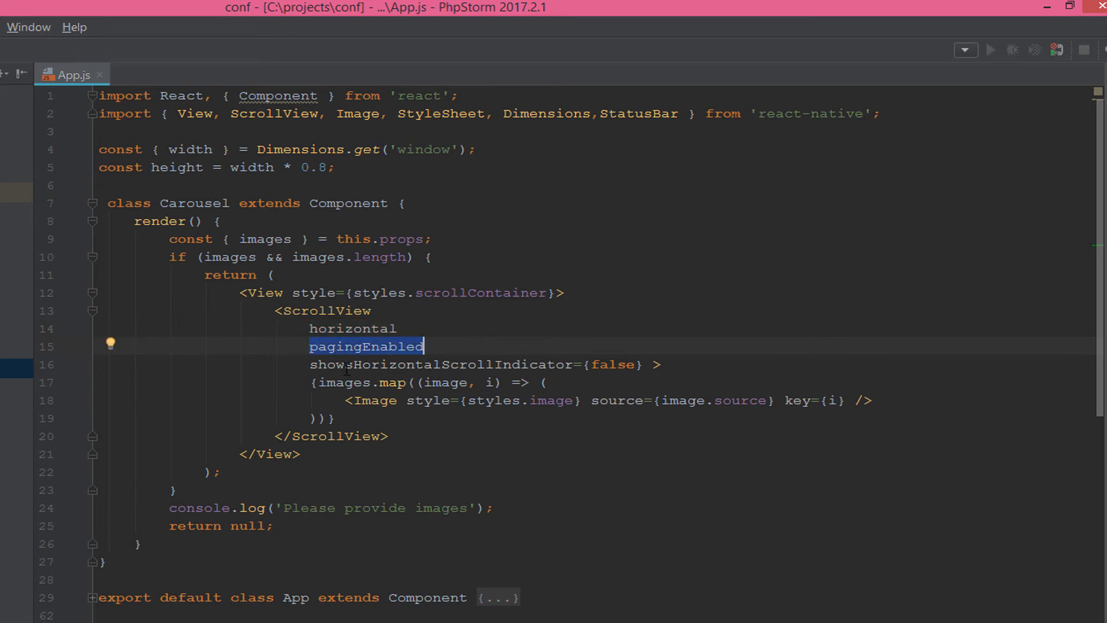
left_click(443, 364)
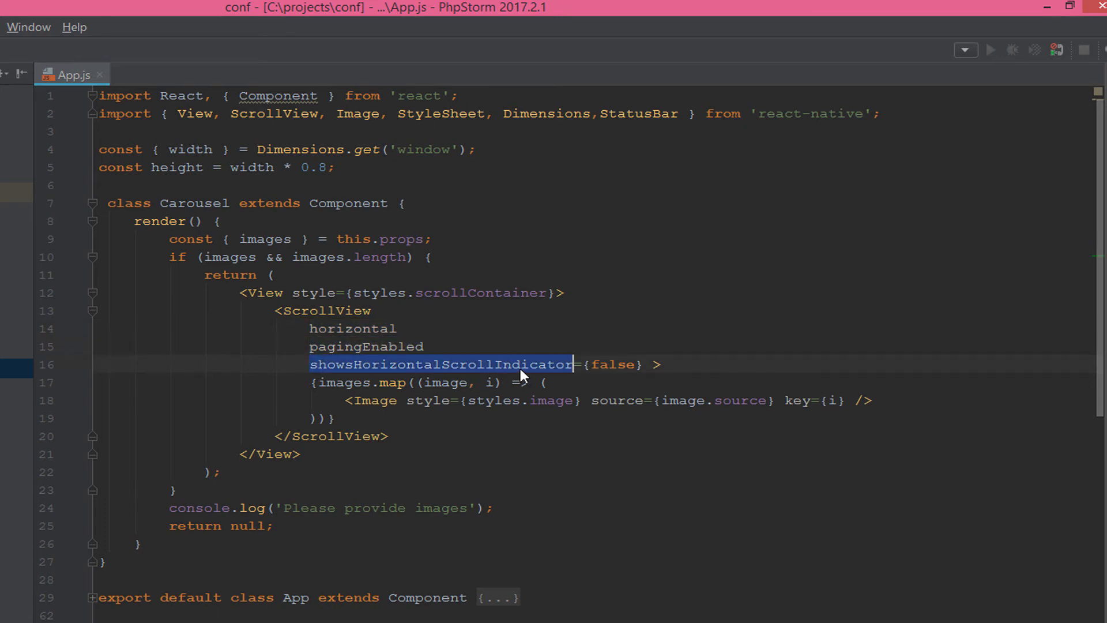
double_click(614, 365)
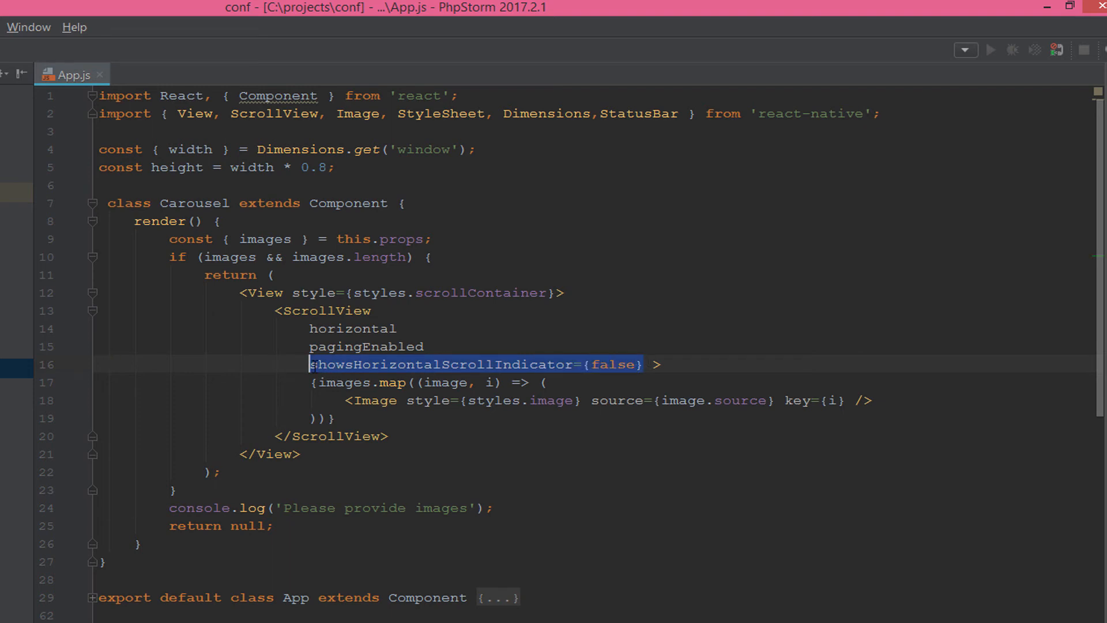
left_click(311, 382)
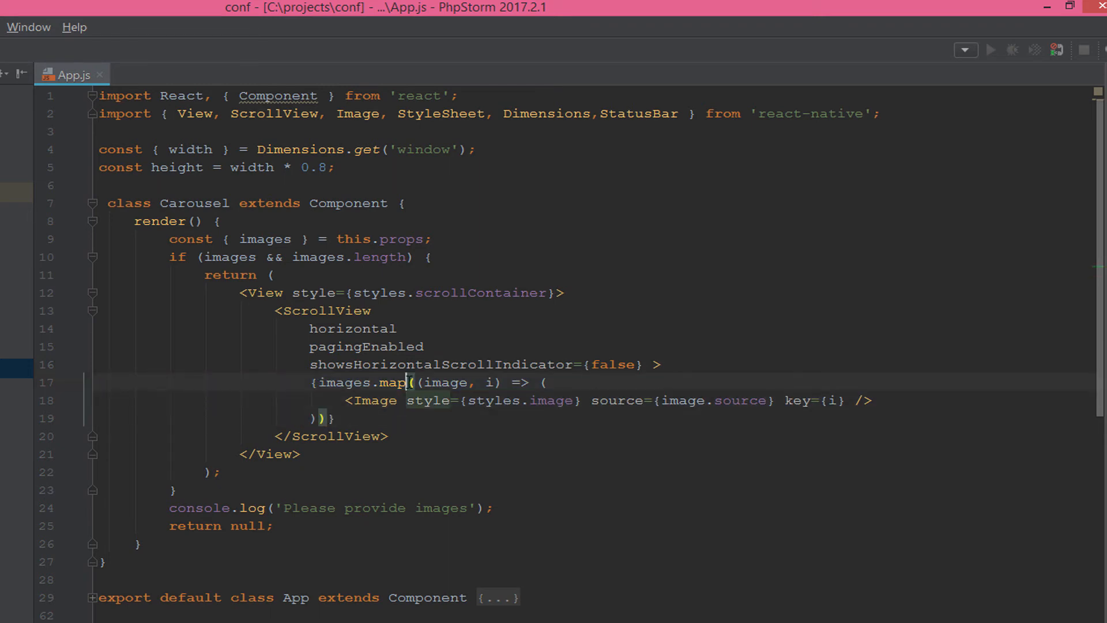
double_click(392, 382)
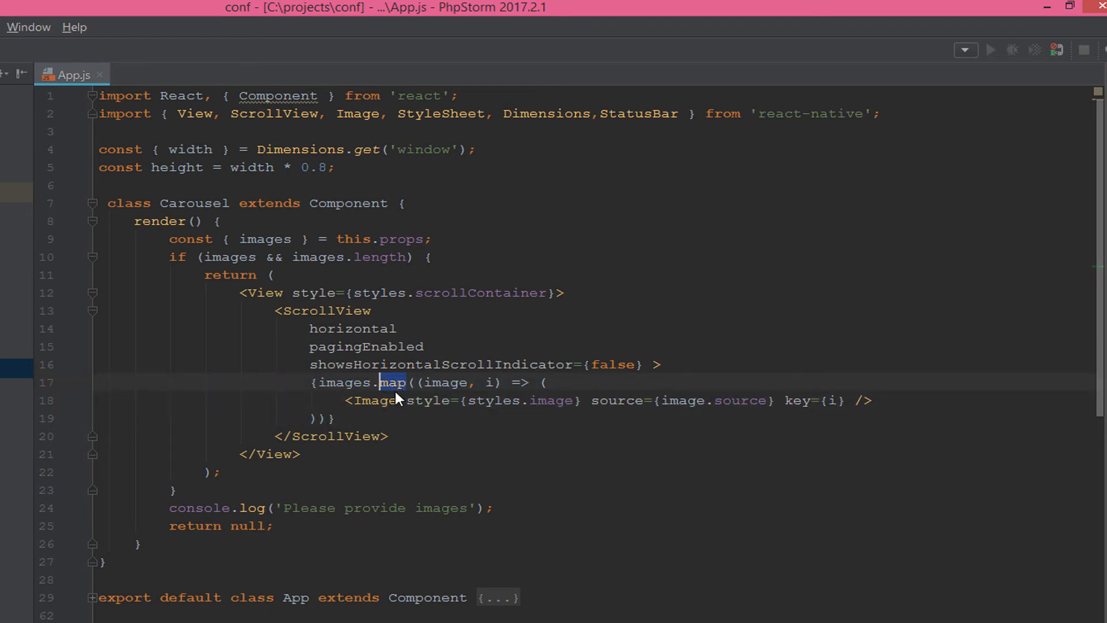
double_click(446, 382)
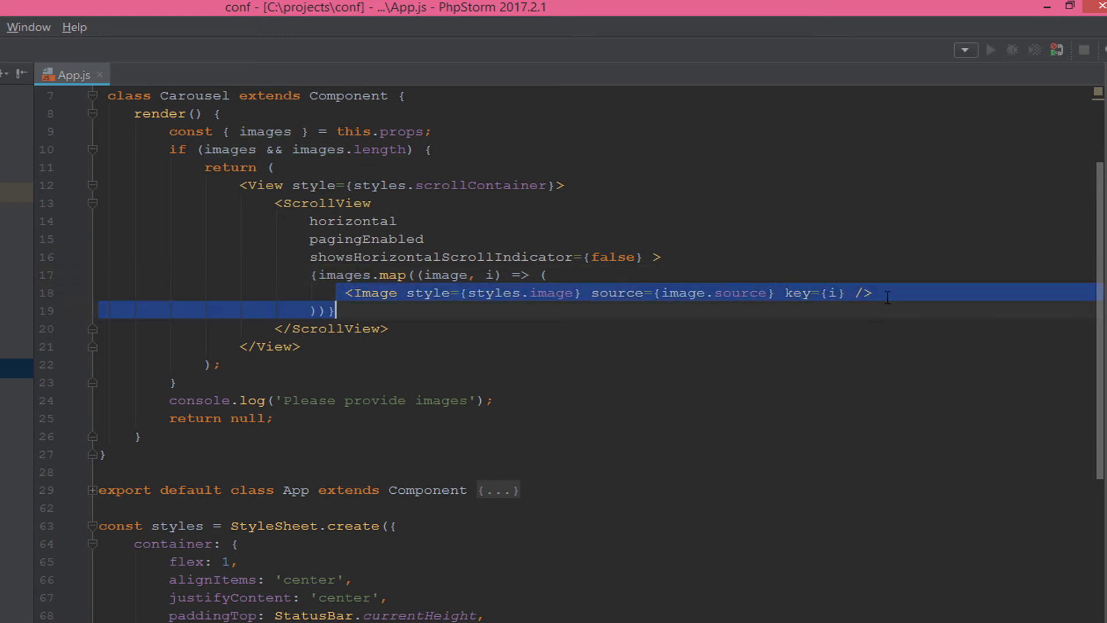
double_click(375, 293)
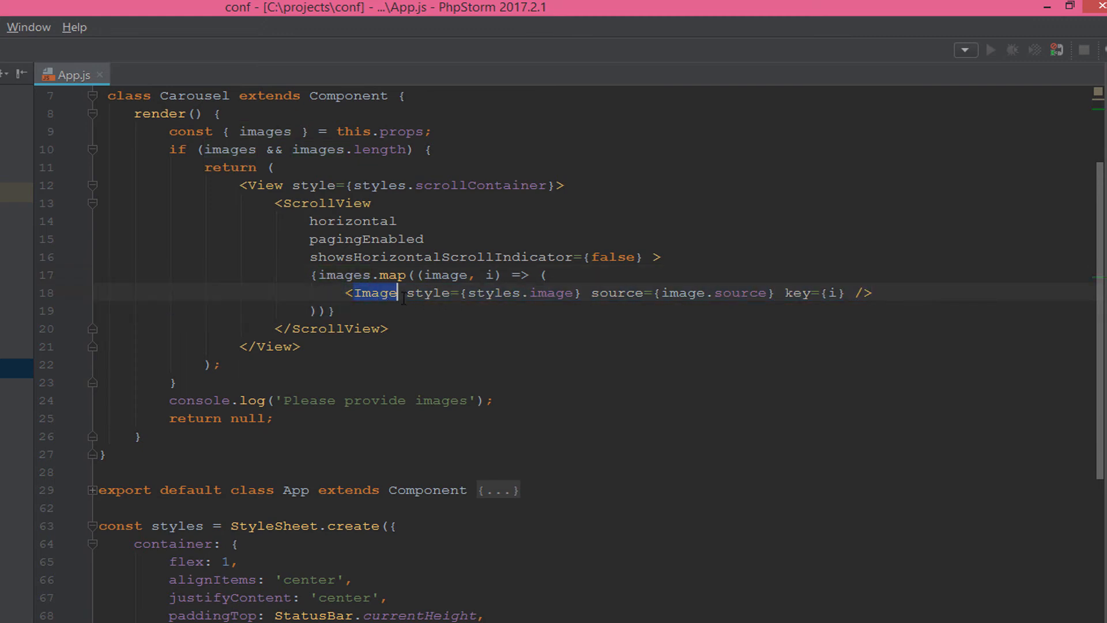
scroll("up", 3)
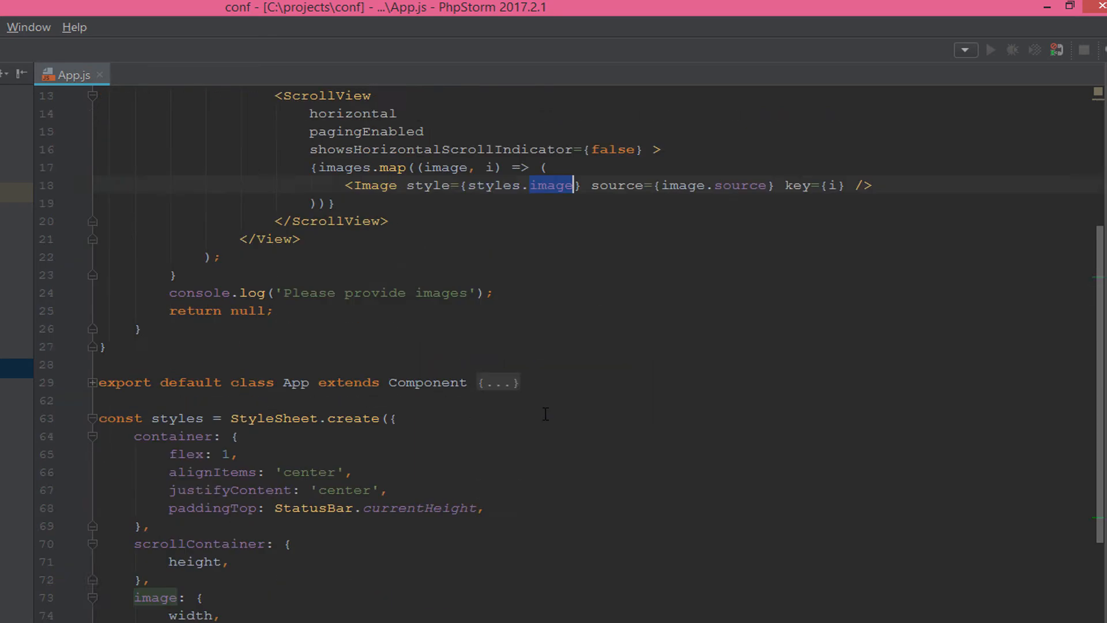
scroll("down", 3)
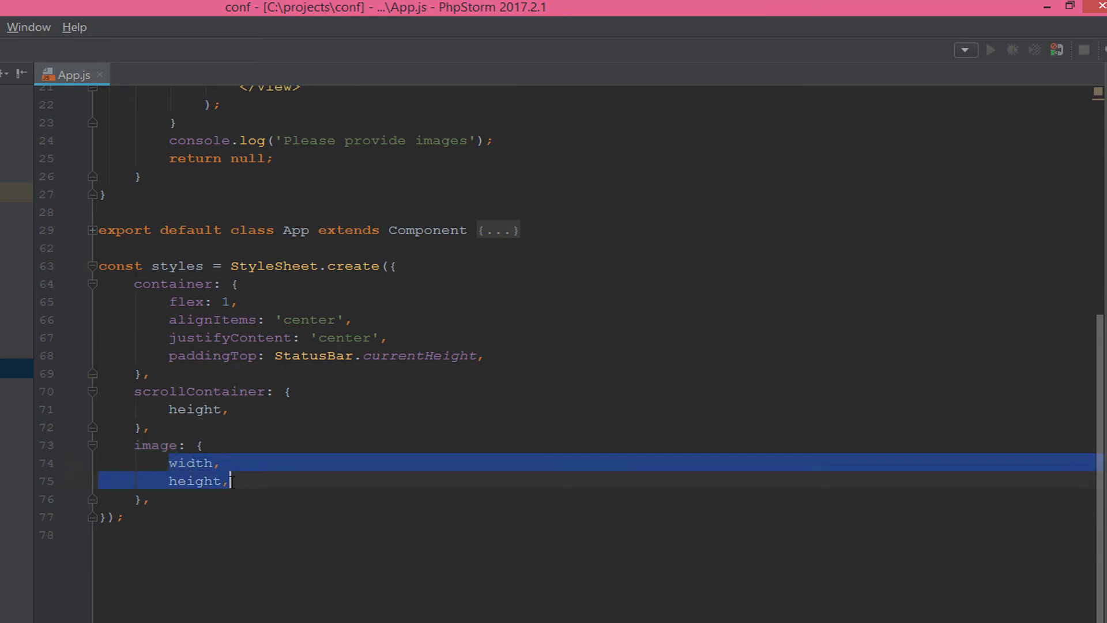
scroll("up", 3)
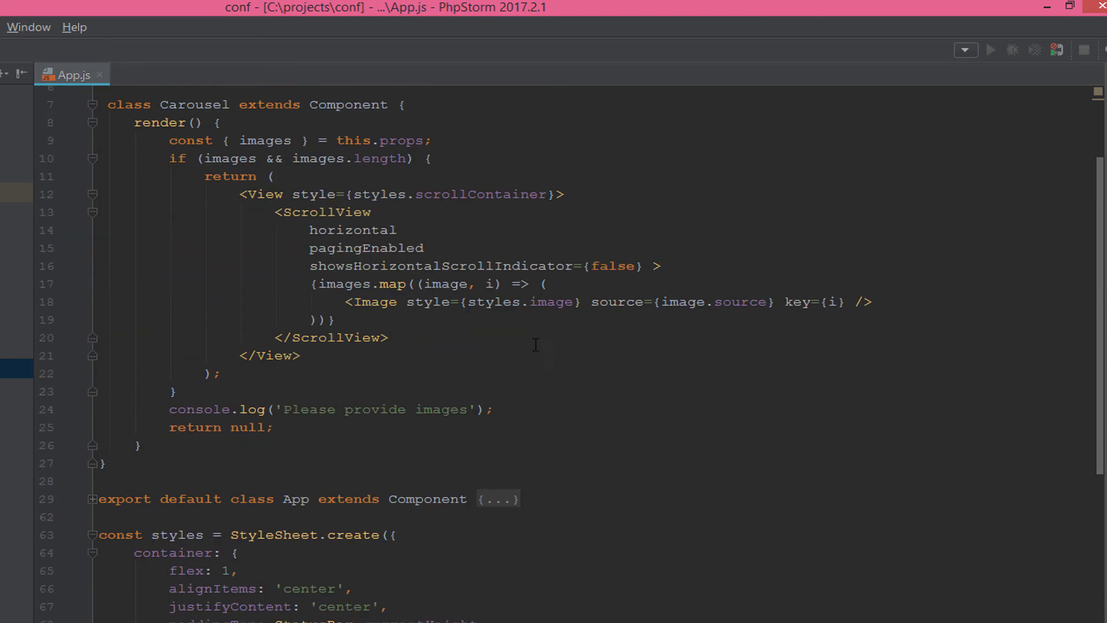
double_click(614, 302)
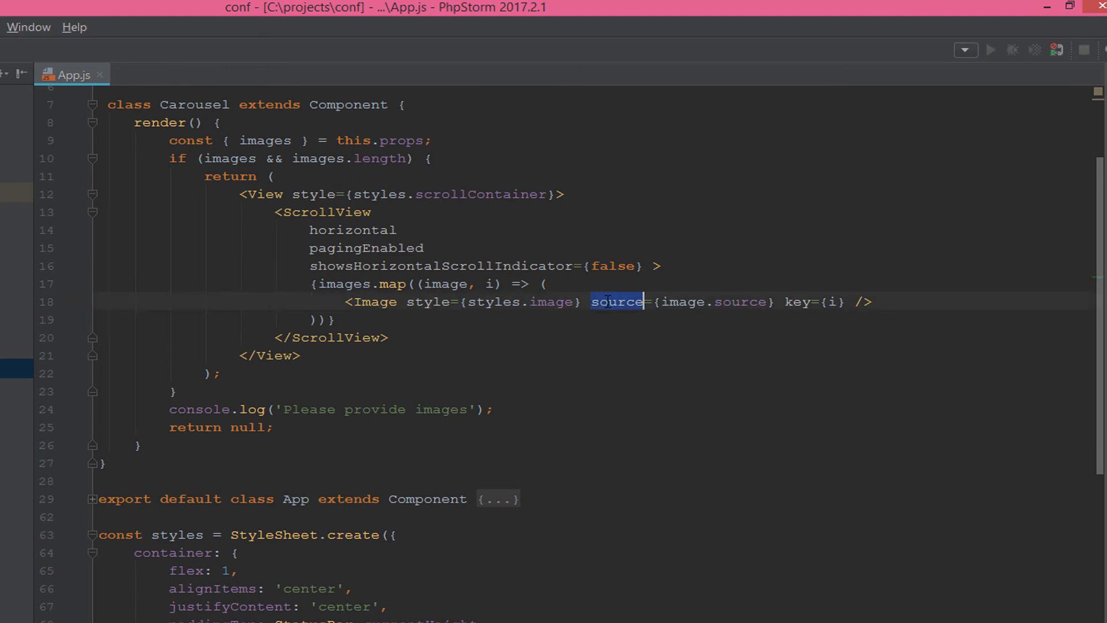
left_click(695, 301)
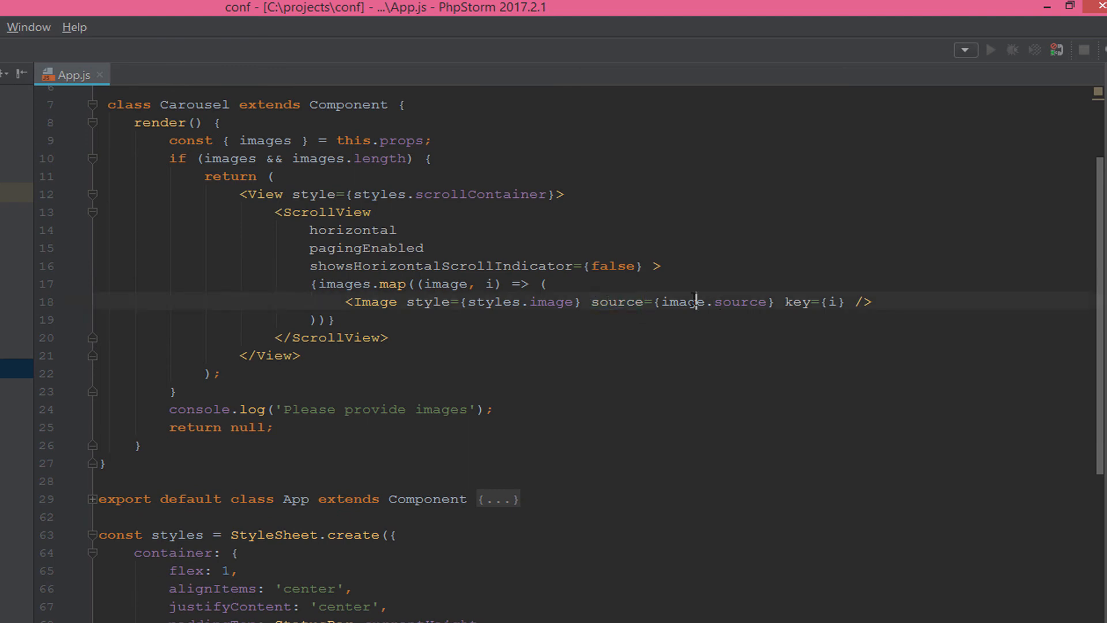
scroll("down", 3)
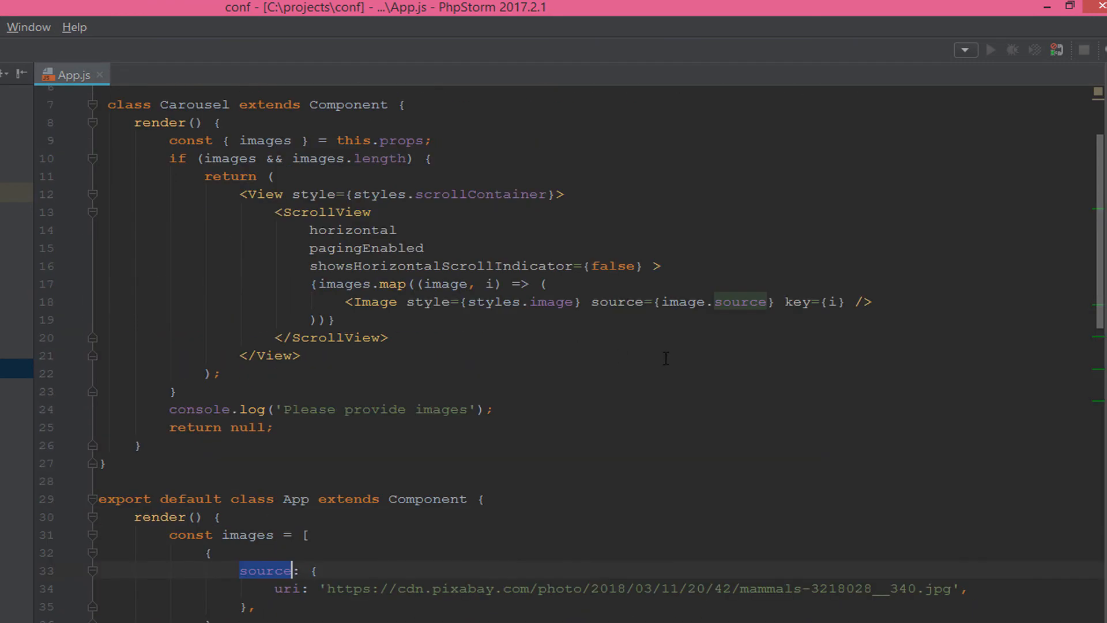
left_click(740, 302)
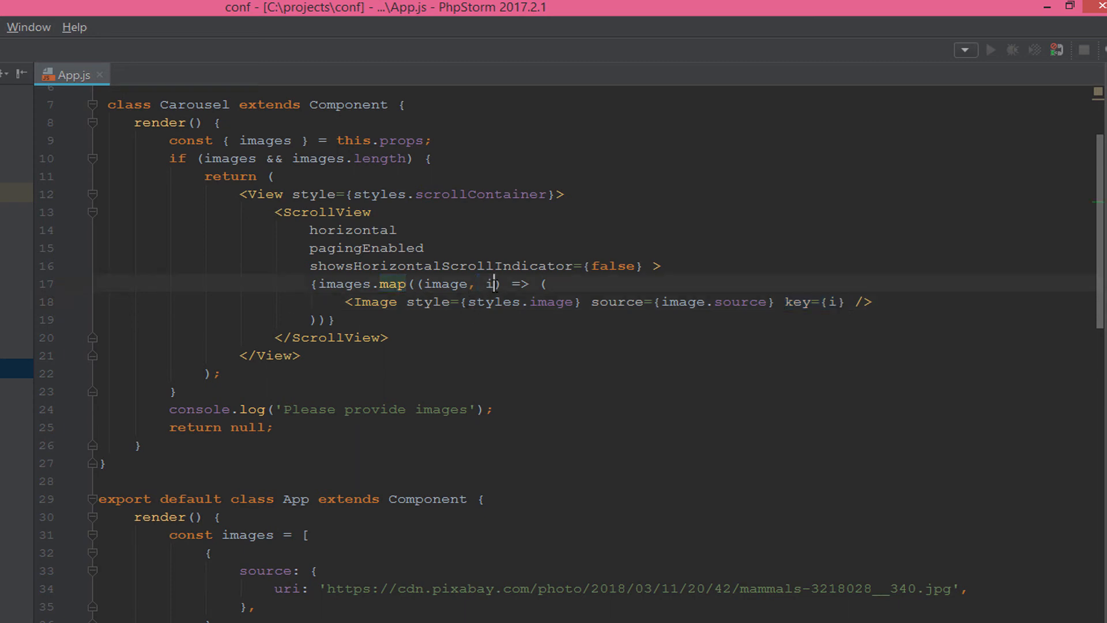
double_click(487, 284)
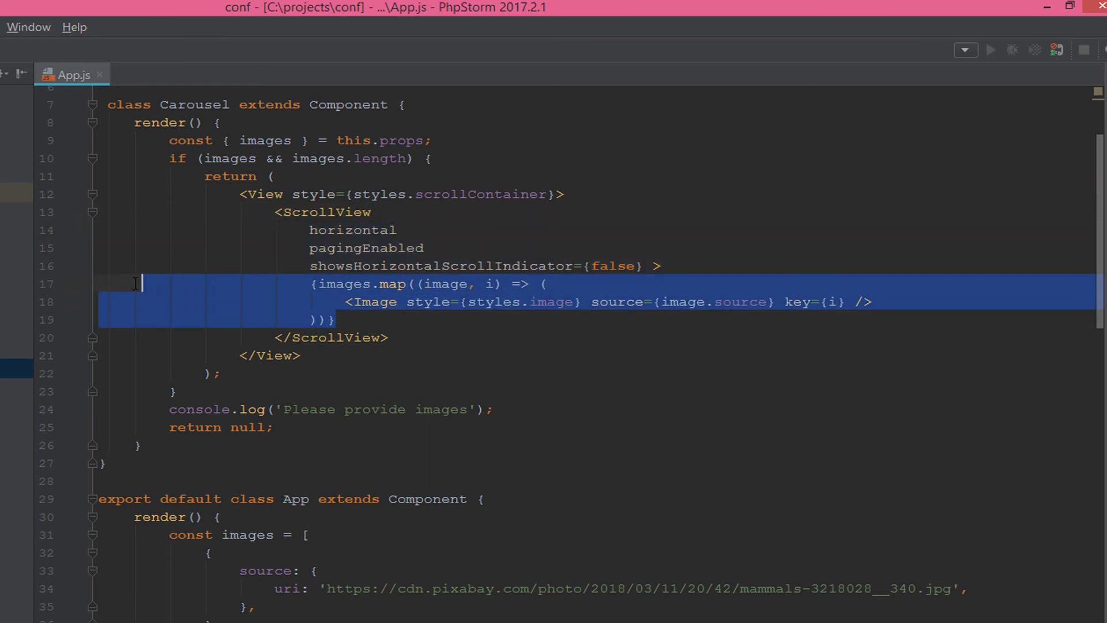
left_click(353, 338)
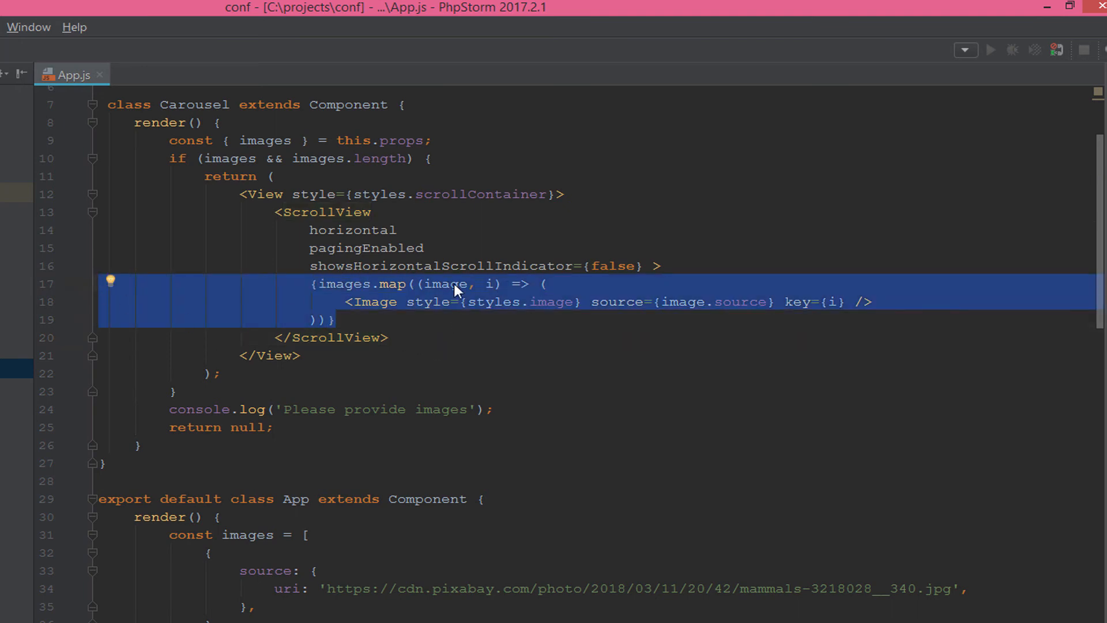
left_click(336, 319)
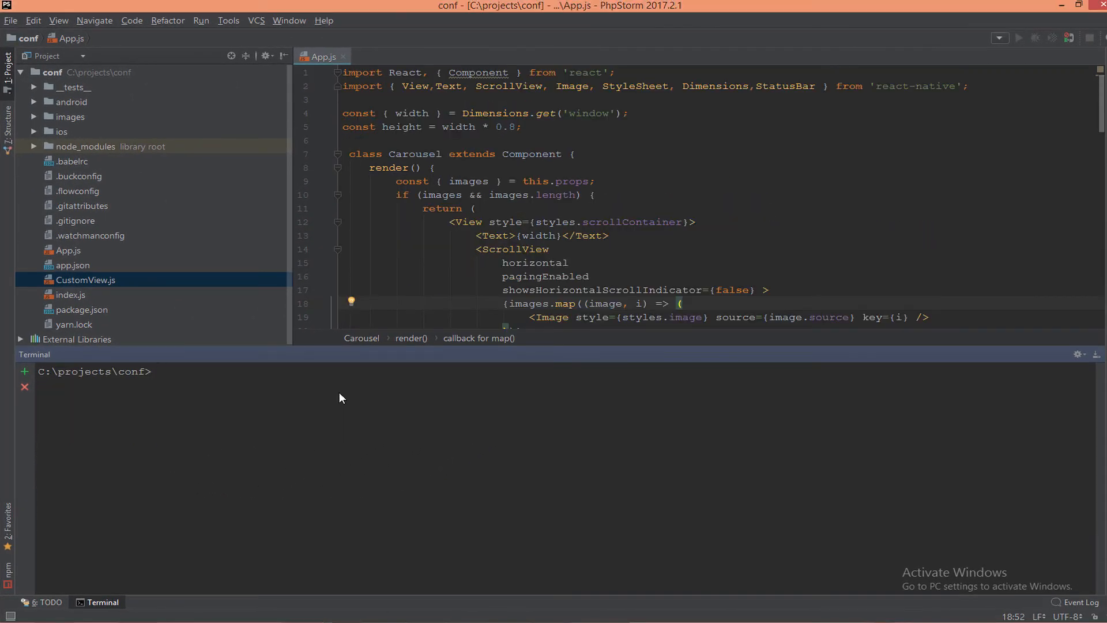
Run react-native run-android in the terminal to rebuild and launch the app in the emulator
type("react-nat")
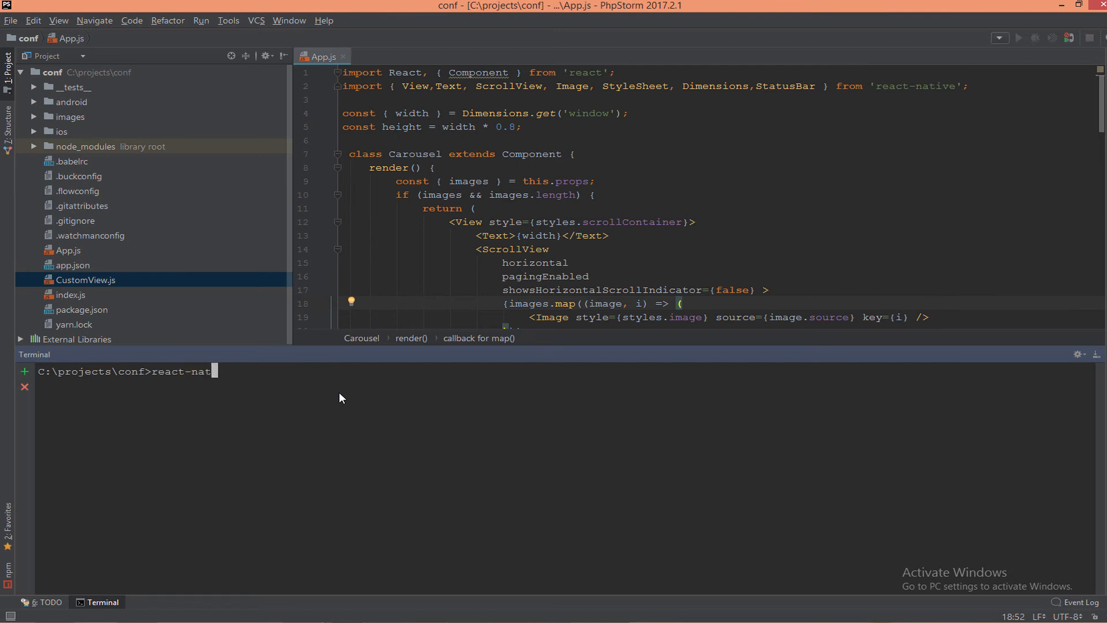
type("ive run-")
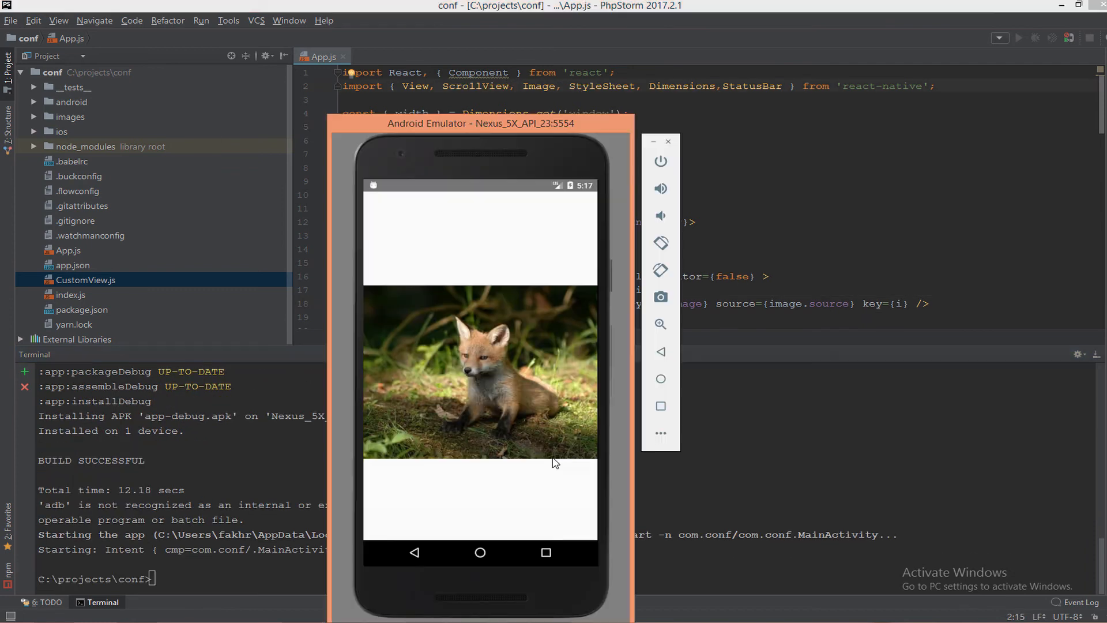
mouse_move(466, 341)
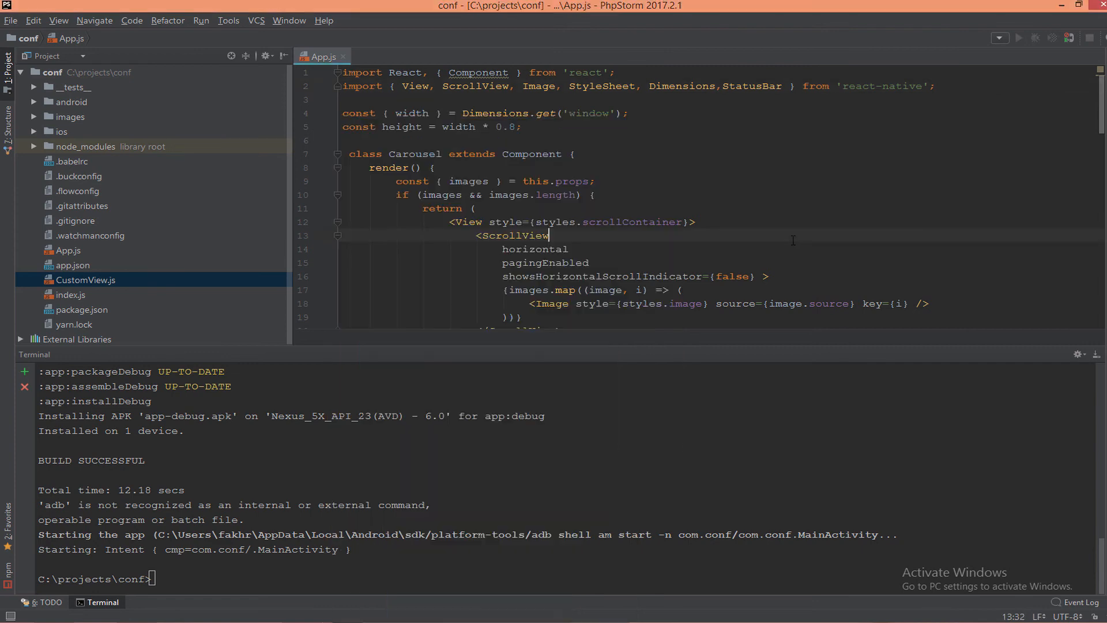
Change showsHorizontalScrollIndicator from false to true on the ScrollView
left_click(514, 235)
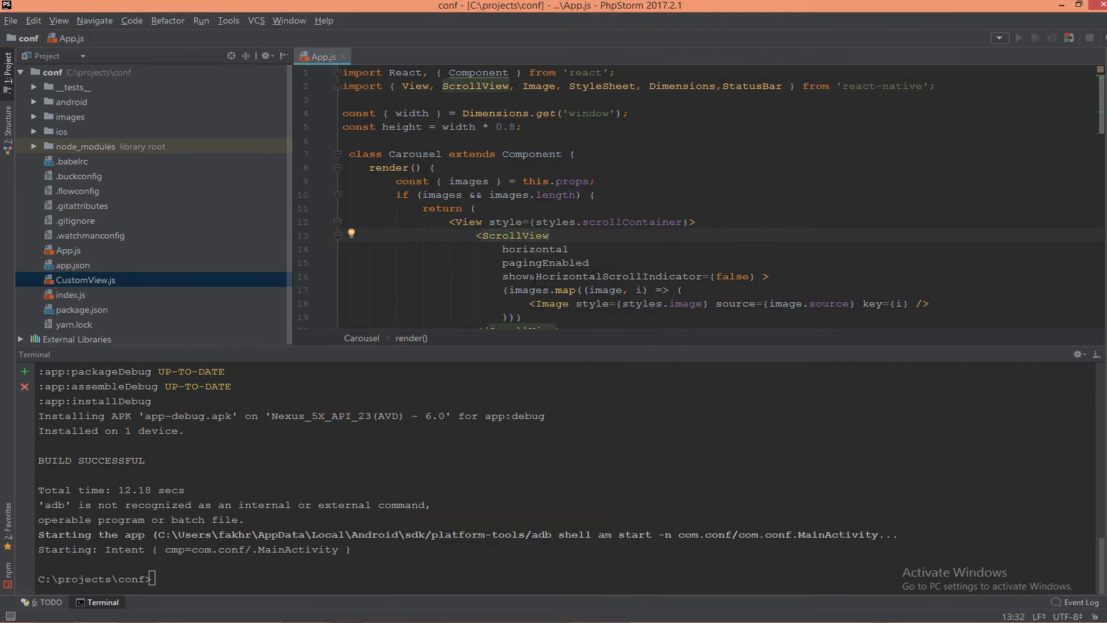
left_click(731, 277)
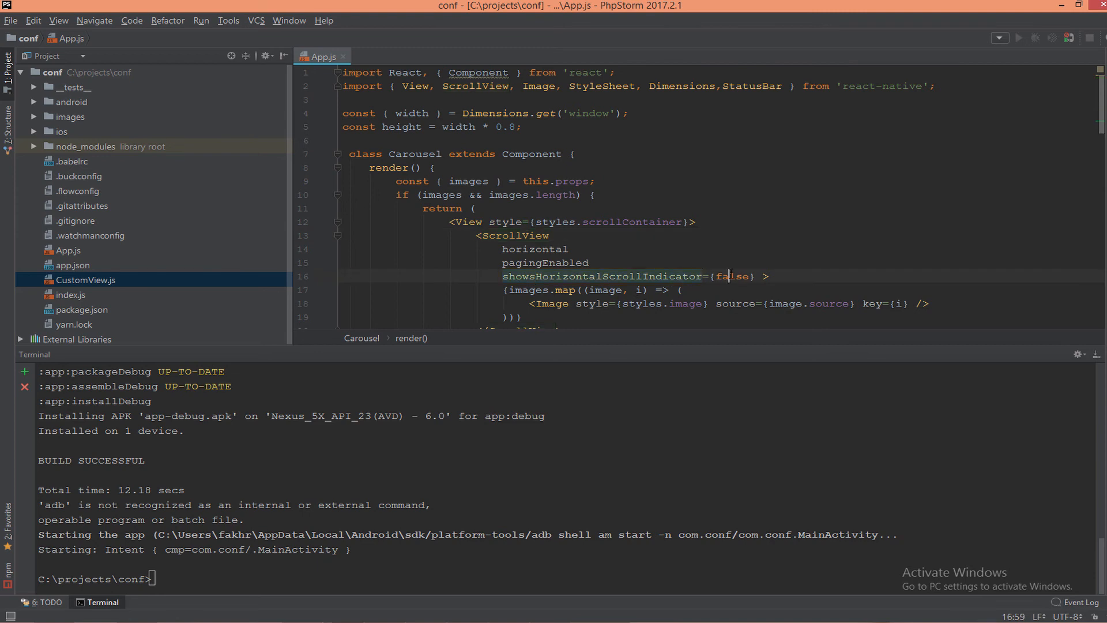
type("tru")
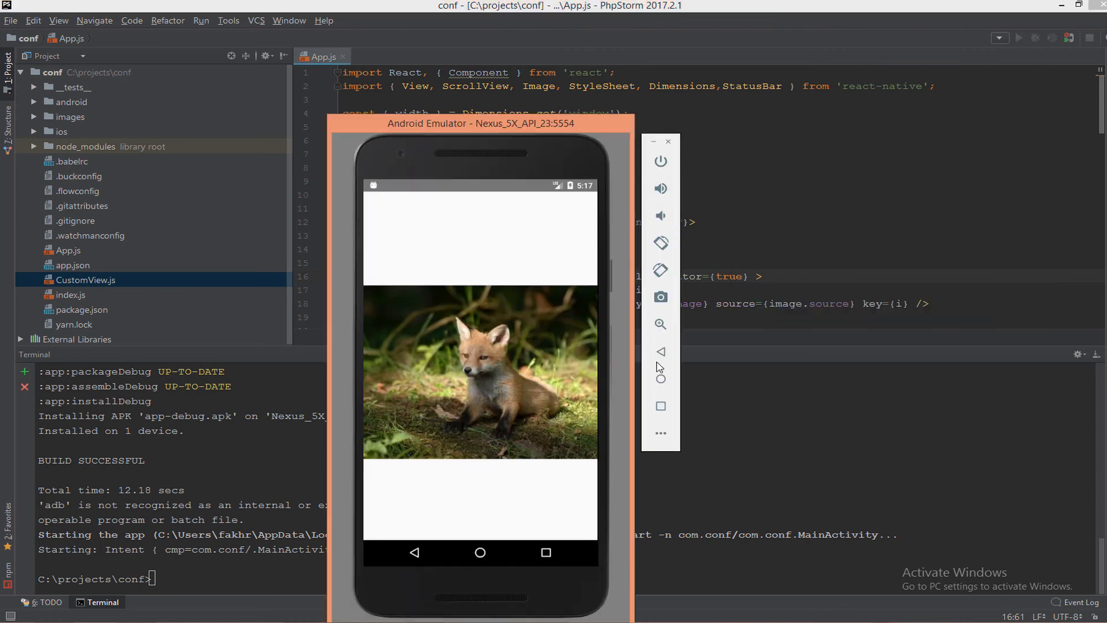
mouse_move(510, 421)
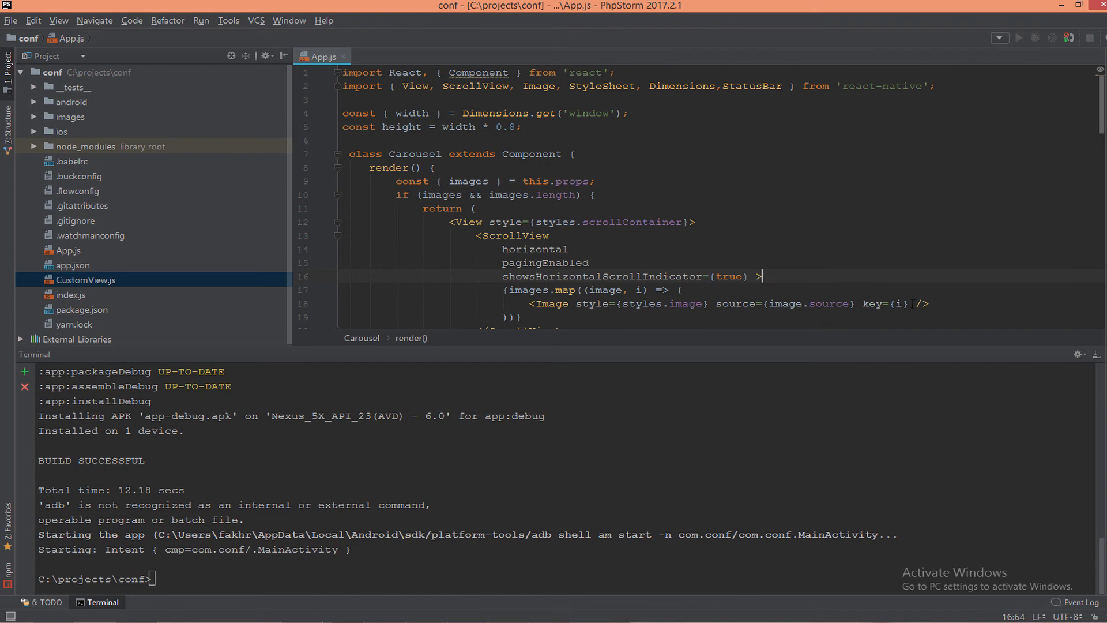
Remove the Image's key prop to trigger the unique-key warning, then restore key={i}
double_click(886, 304)
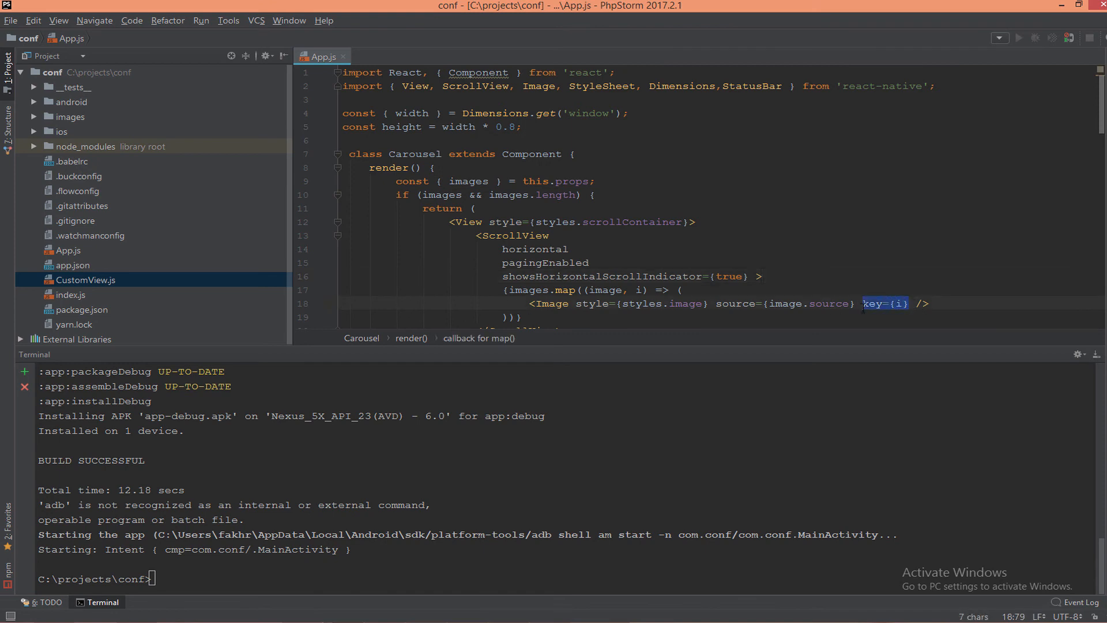
key("Delete")
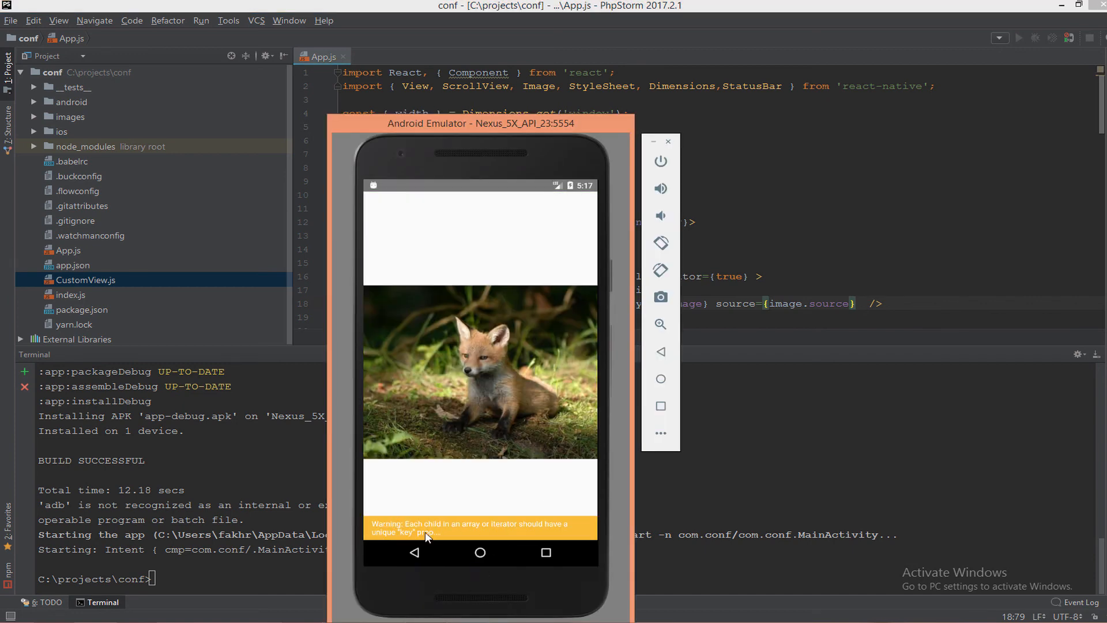
mouse_move(490, 533)
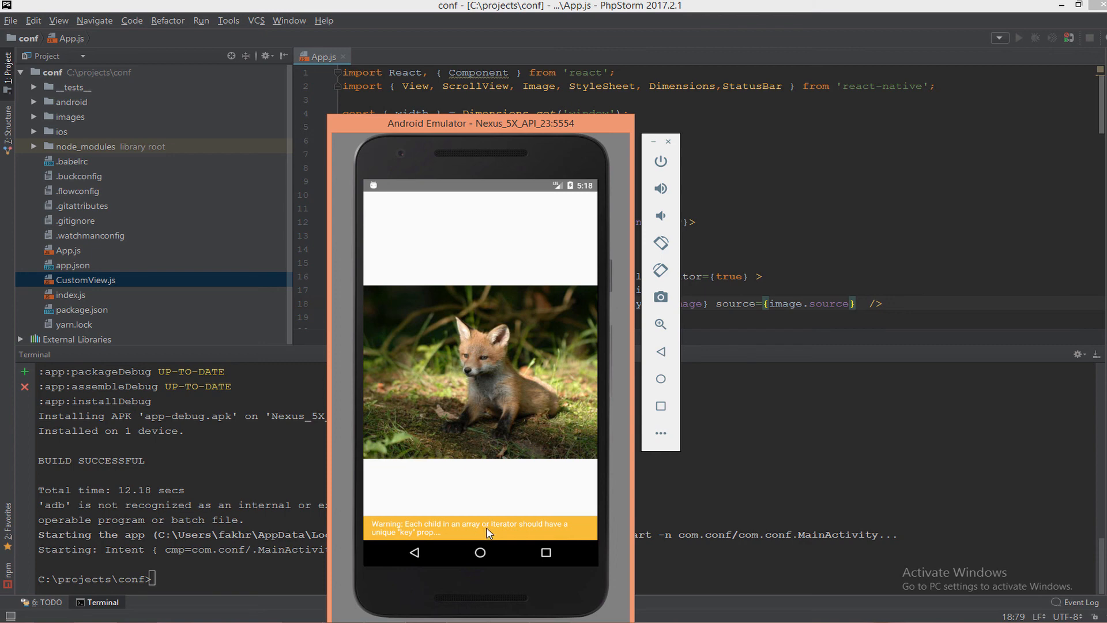
mouse_move(445, 548)
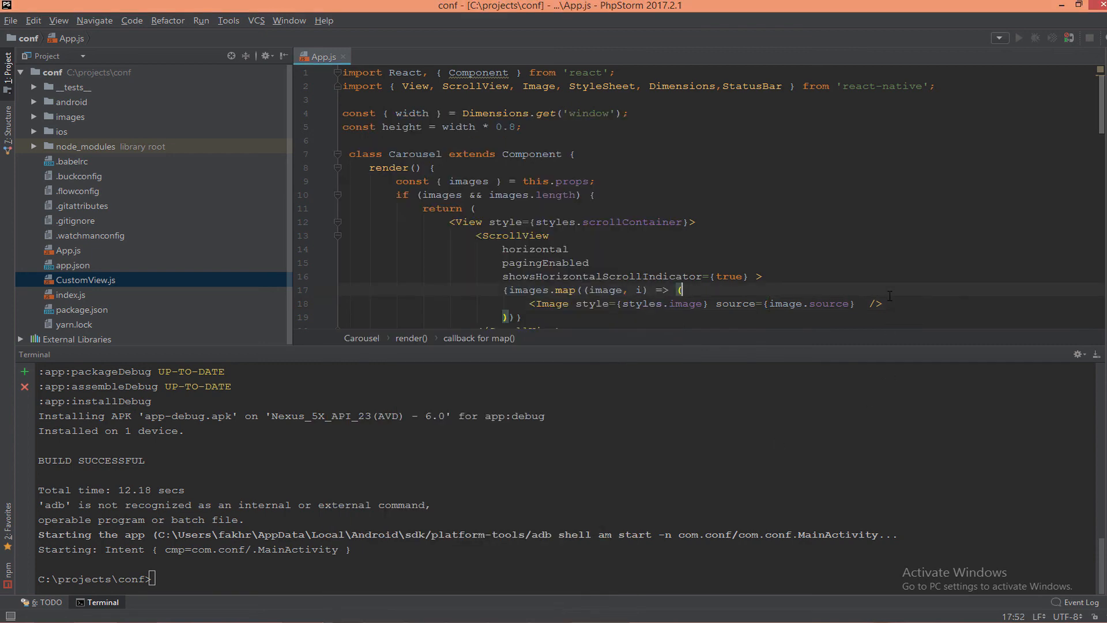
type("key={i}")
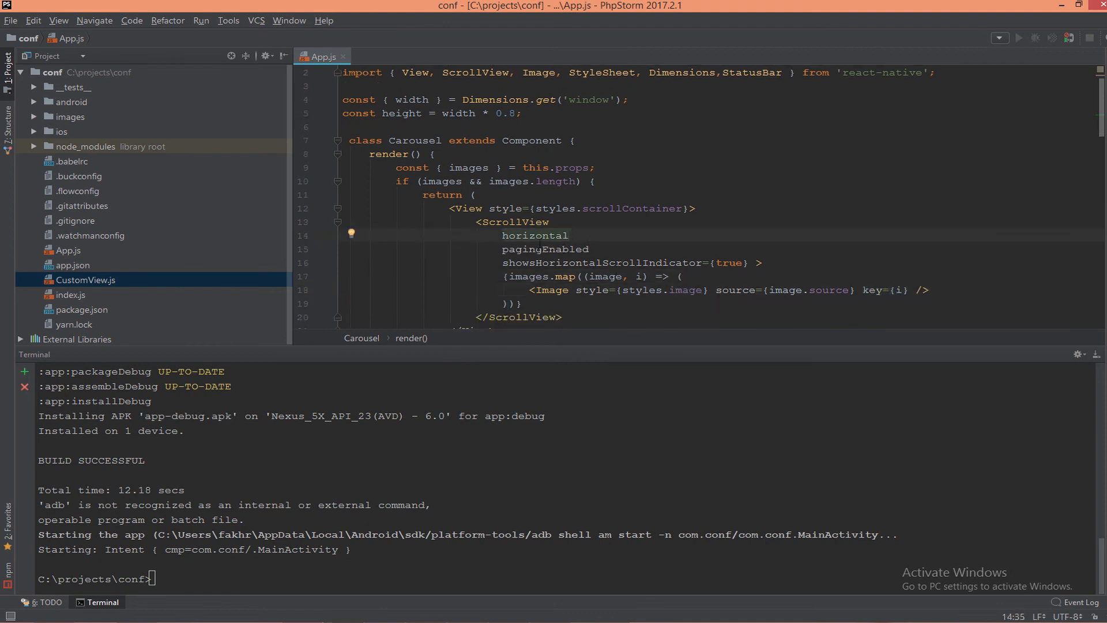
double_click(535, 235)
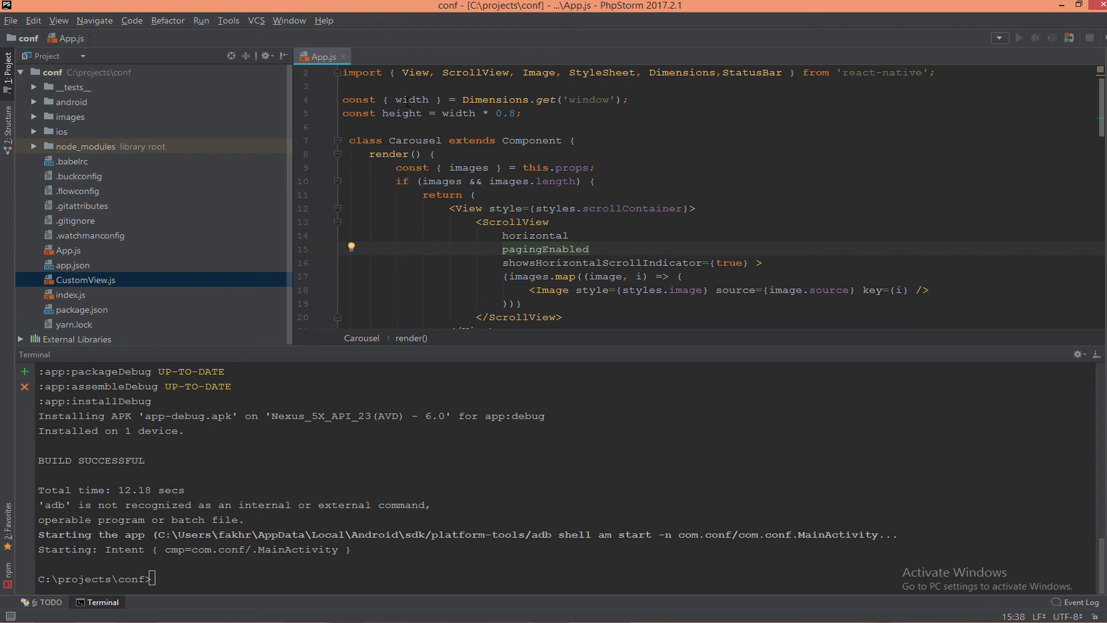
Add a blank line above the ScrollView and import Text from react-native
left_click(476, 195)
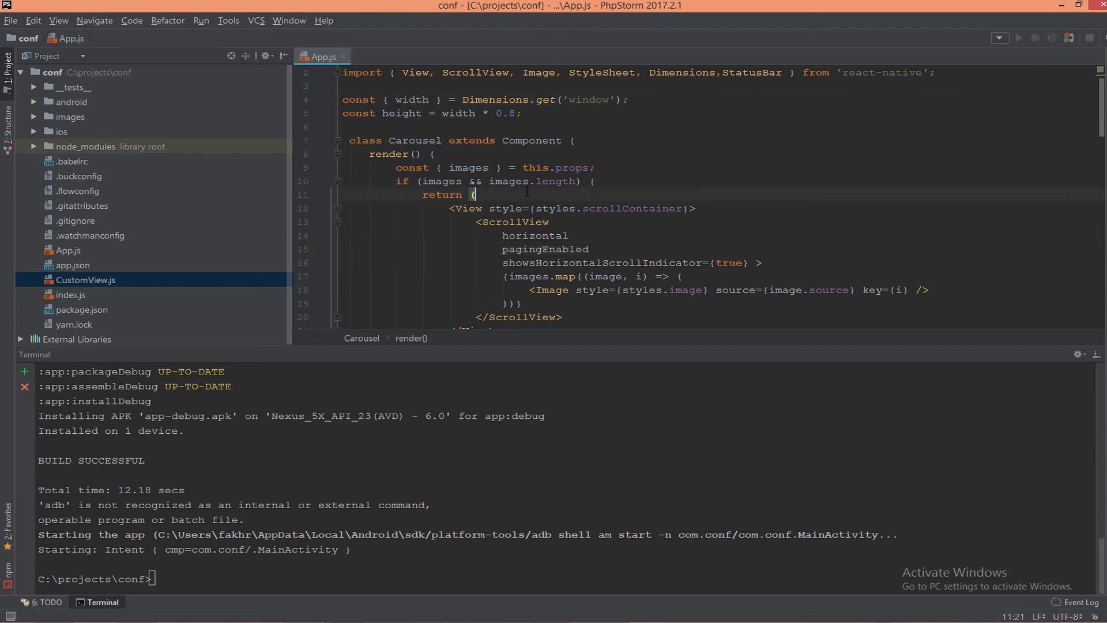
key("enter")
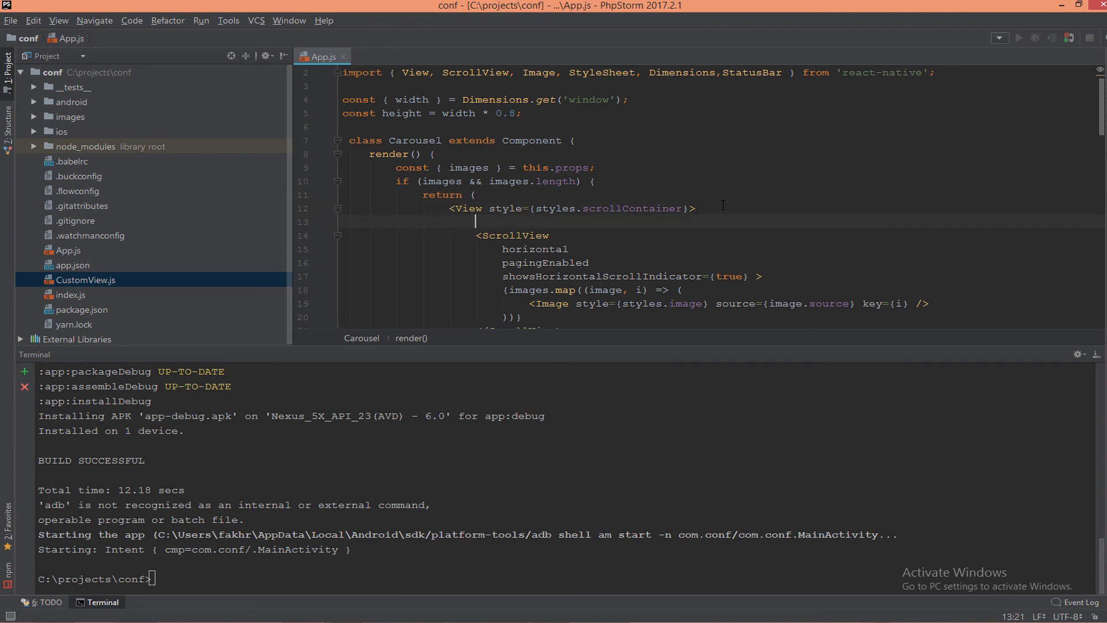
type("horizontal")
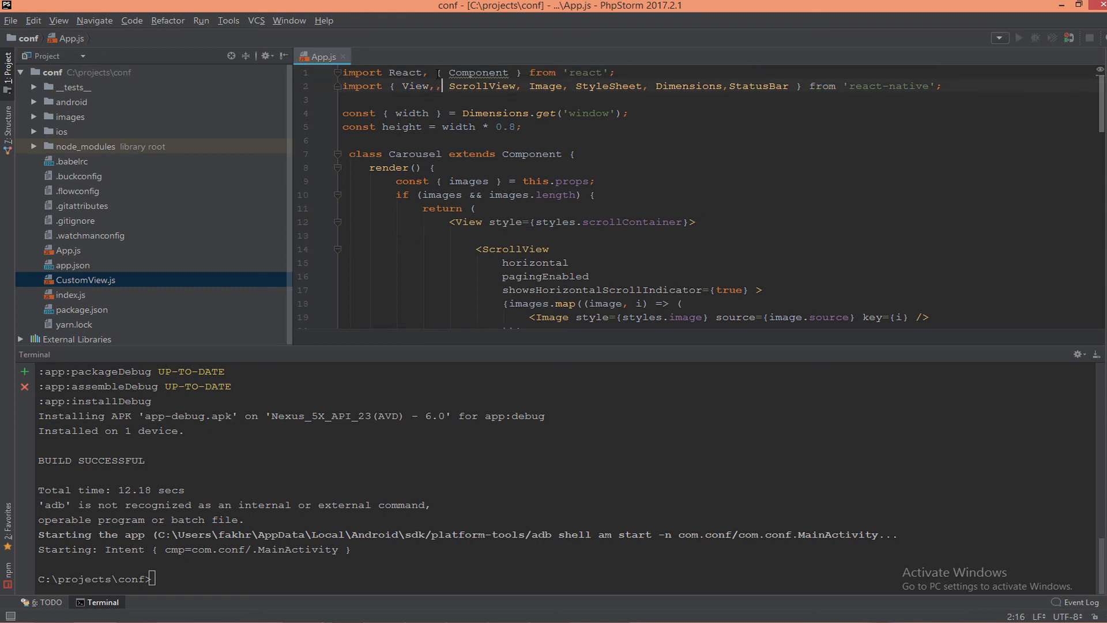
type("Text")
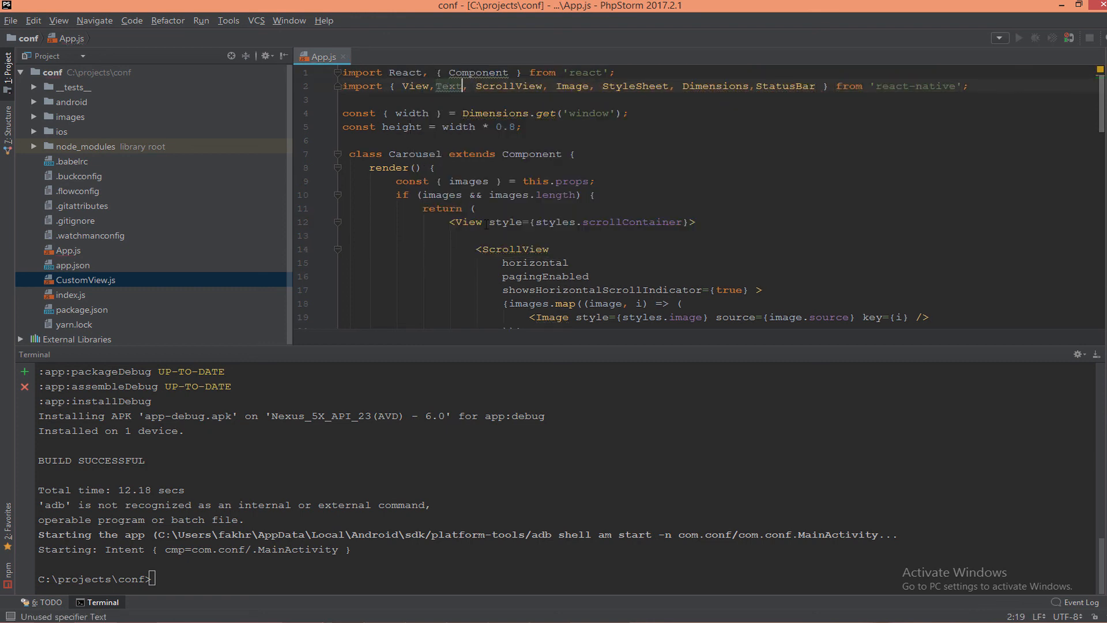
Add <Text>{width}</Text> above the ScrollView so the emulator shows 411.43
left_click(483, 235)
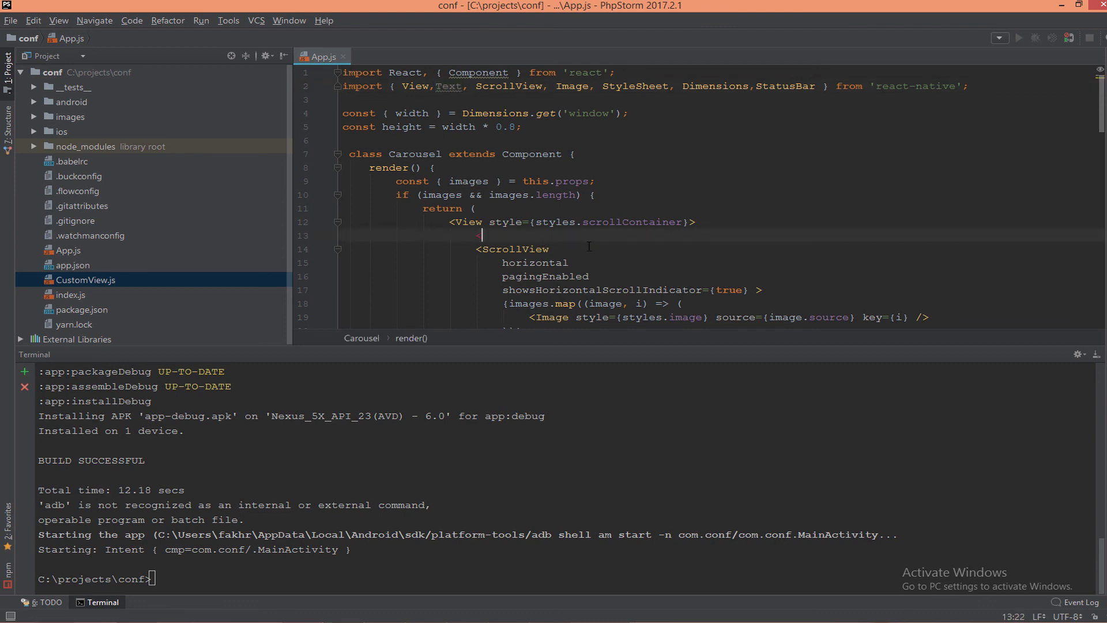
type("<Text>{width}</Text>")
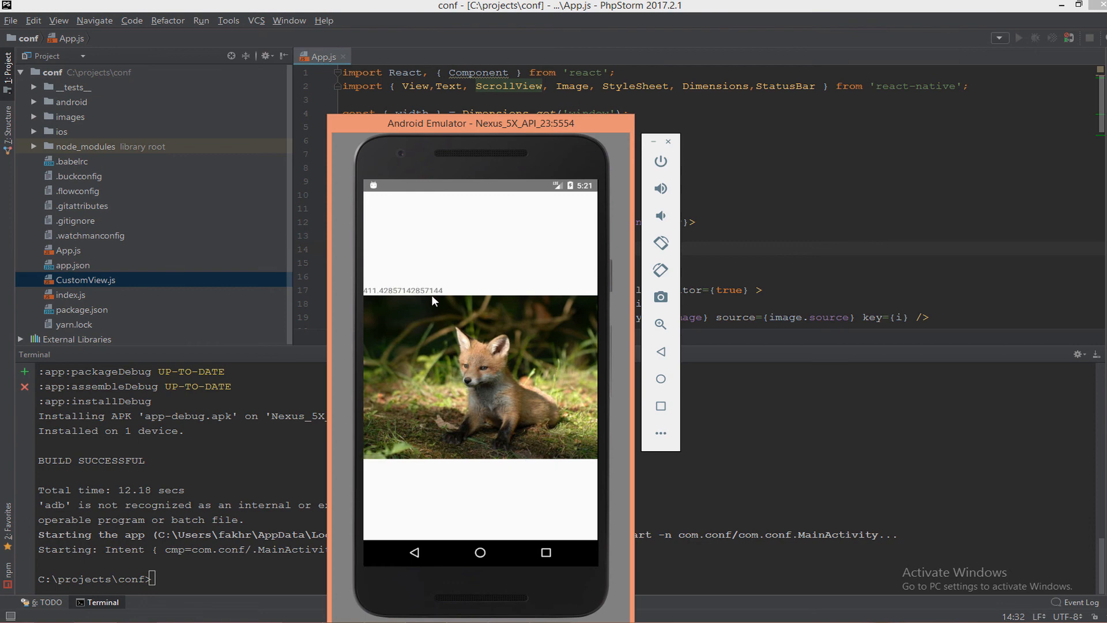
mouse_move(375, 297)
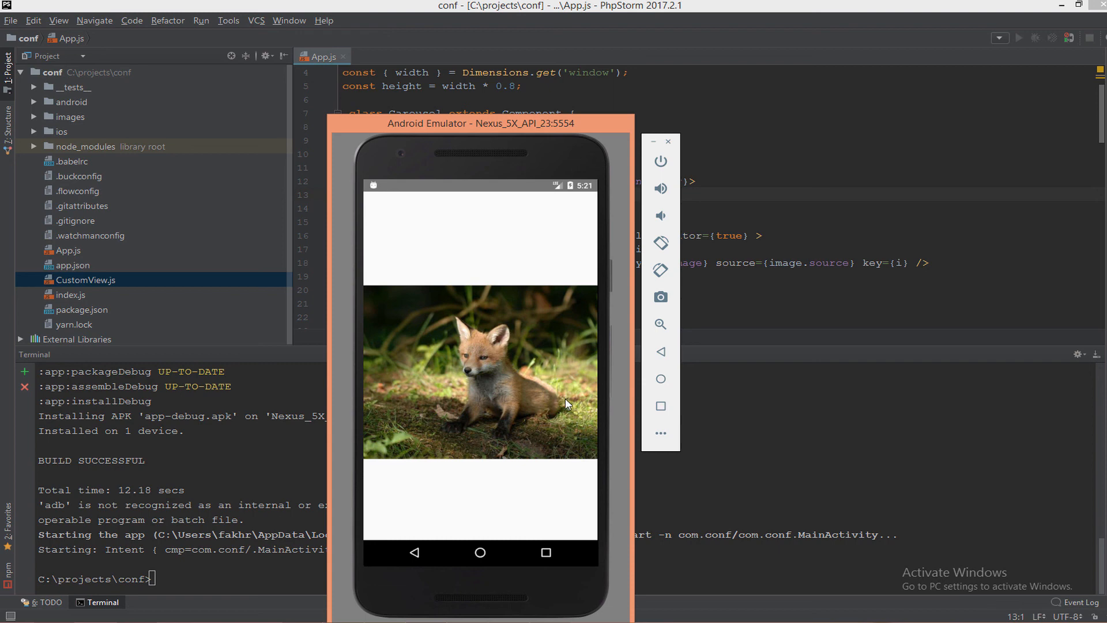
mouse_move(416, 143)
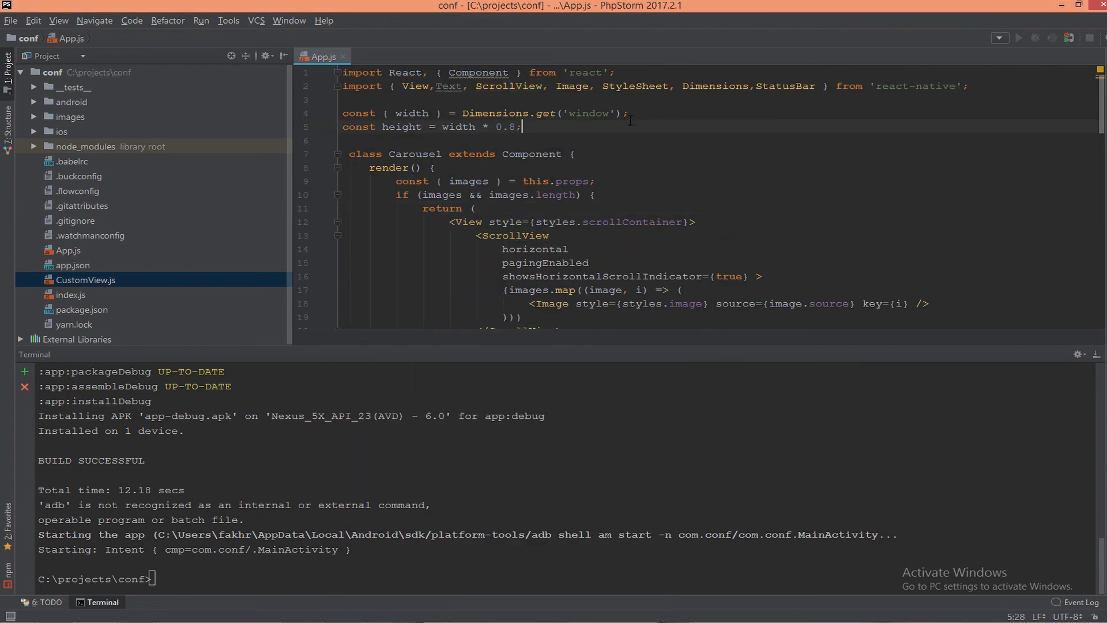
Remove the <Text>{width}</Text> line so the emulator shows only the fox photo
left_click(768, 86)
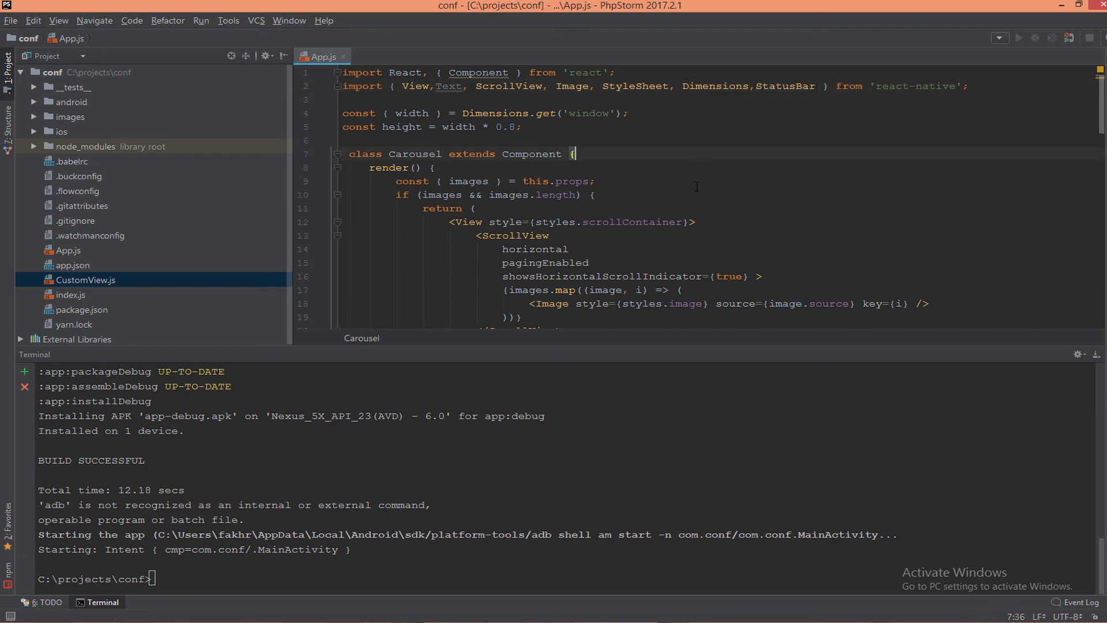
mouse_move(597, 210)
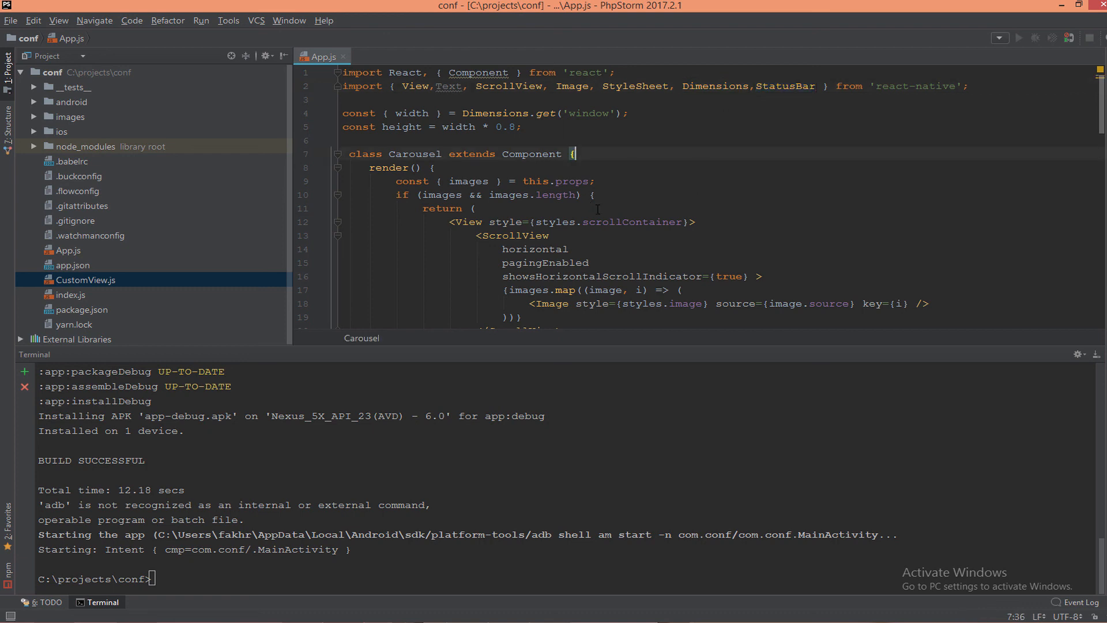